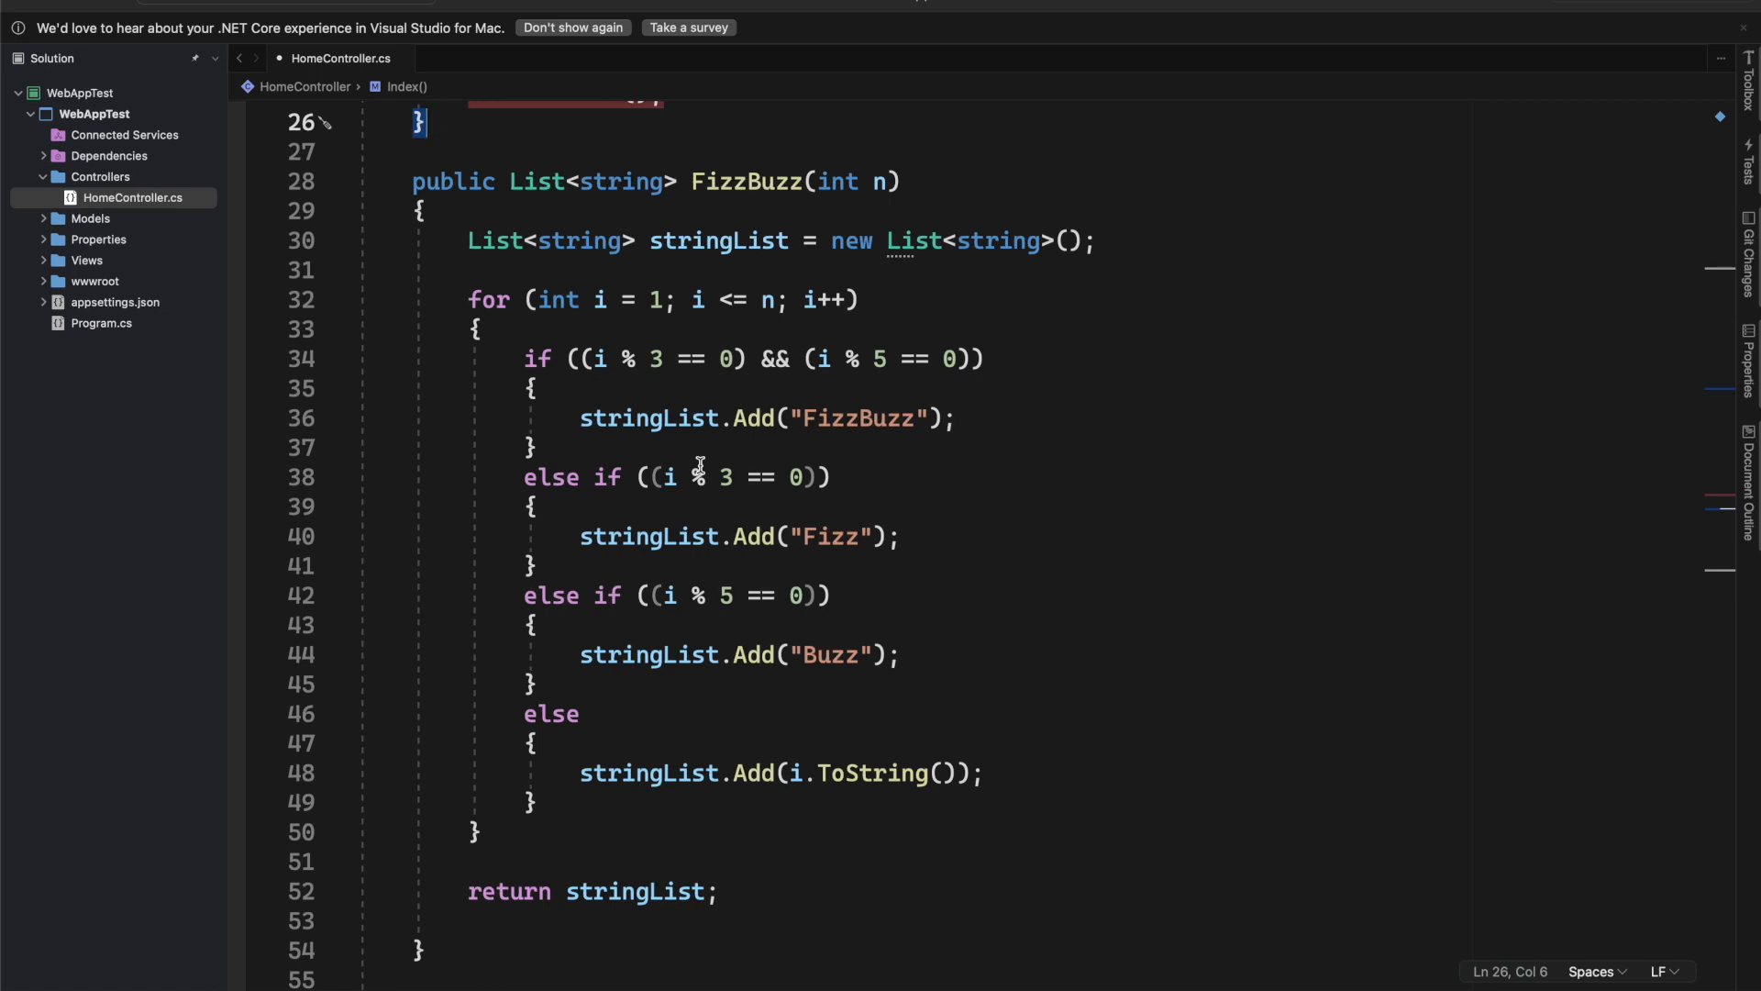
mouse_move(819, 264)
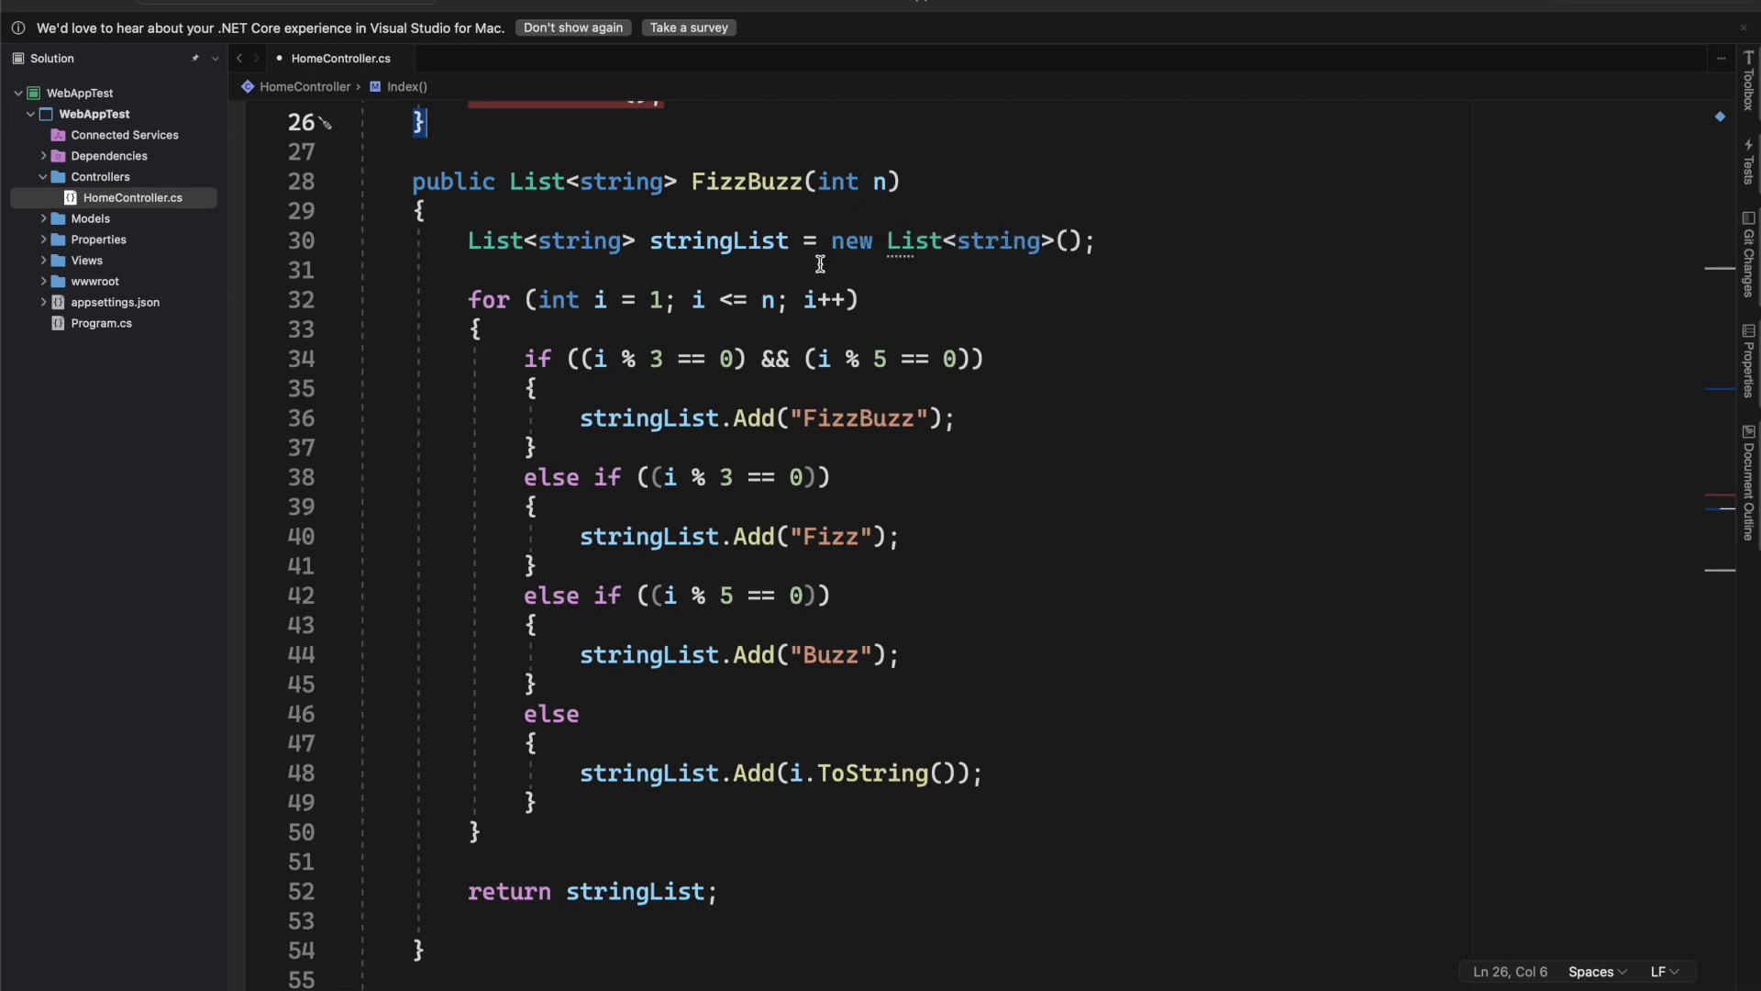
mouse_move(882, 292)
text(// CAN WE WRITE THIS IN A DIFFERENT WAY? A MORE FUNCTIONAL WAY?)
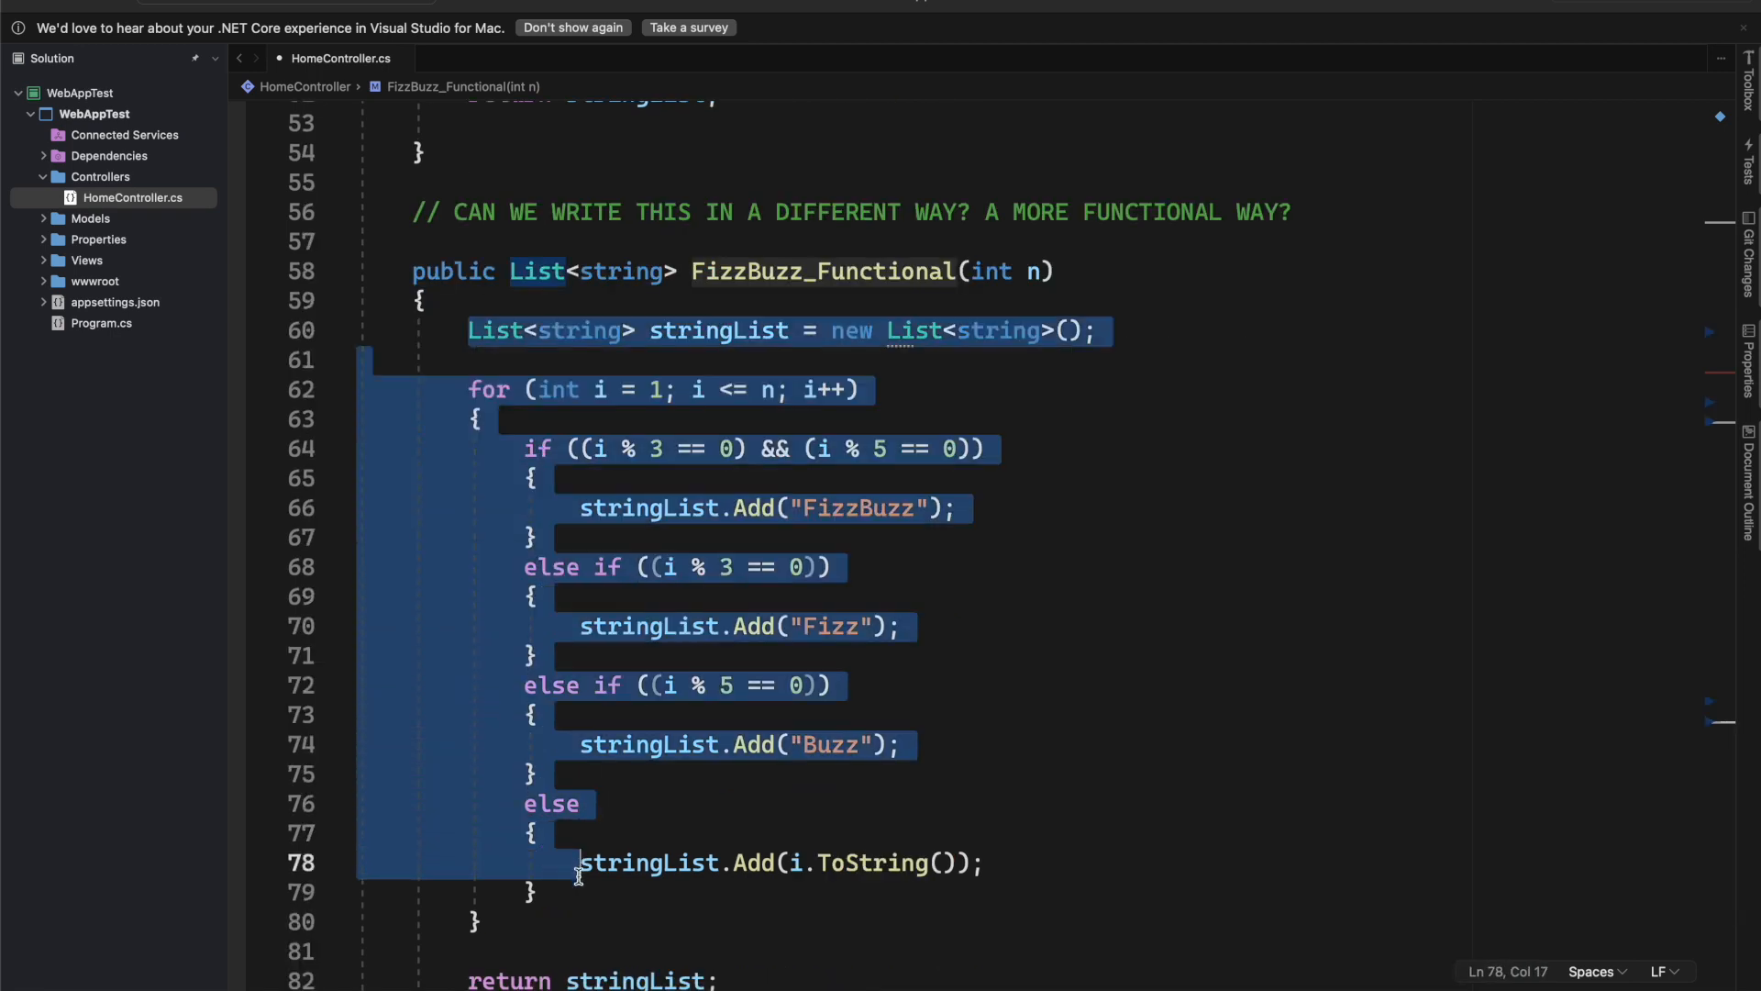
Step: Delete the copied loop body from FizzBuzz_Functional
key(Delete)
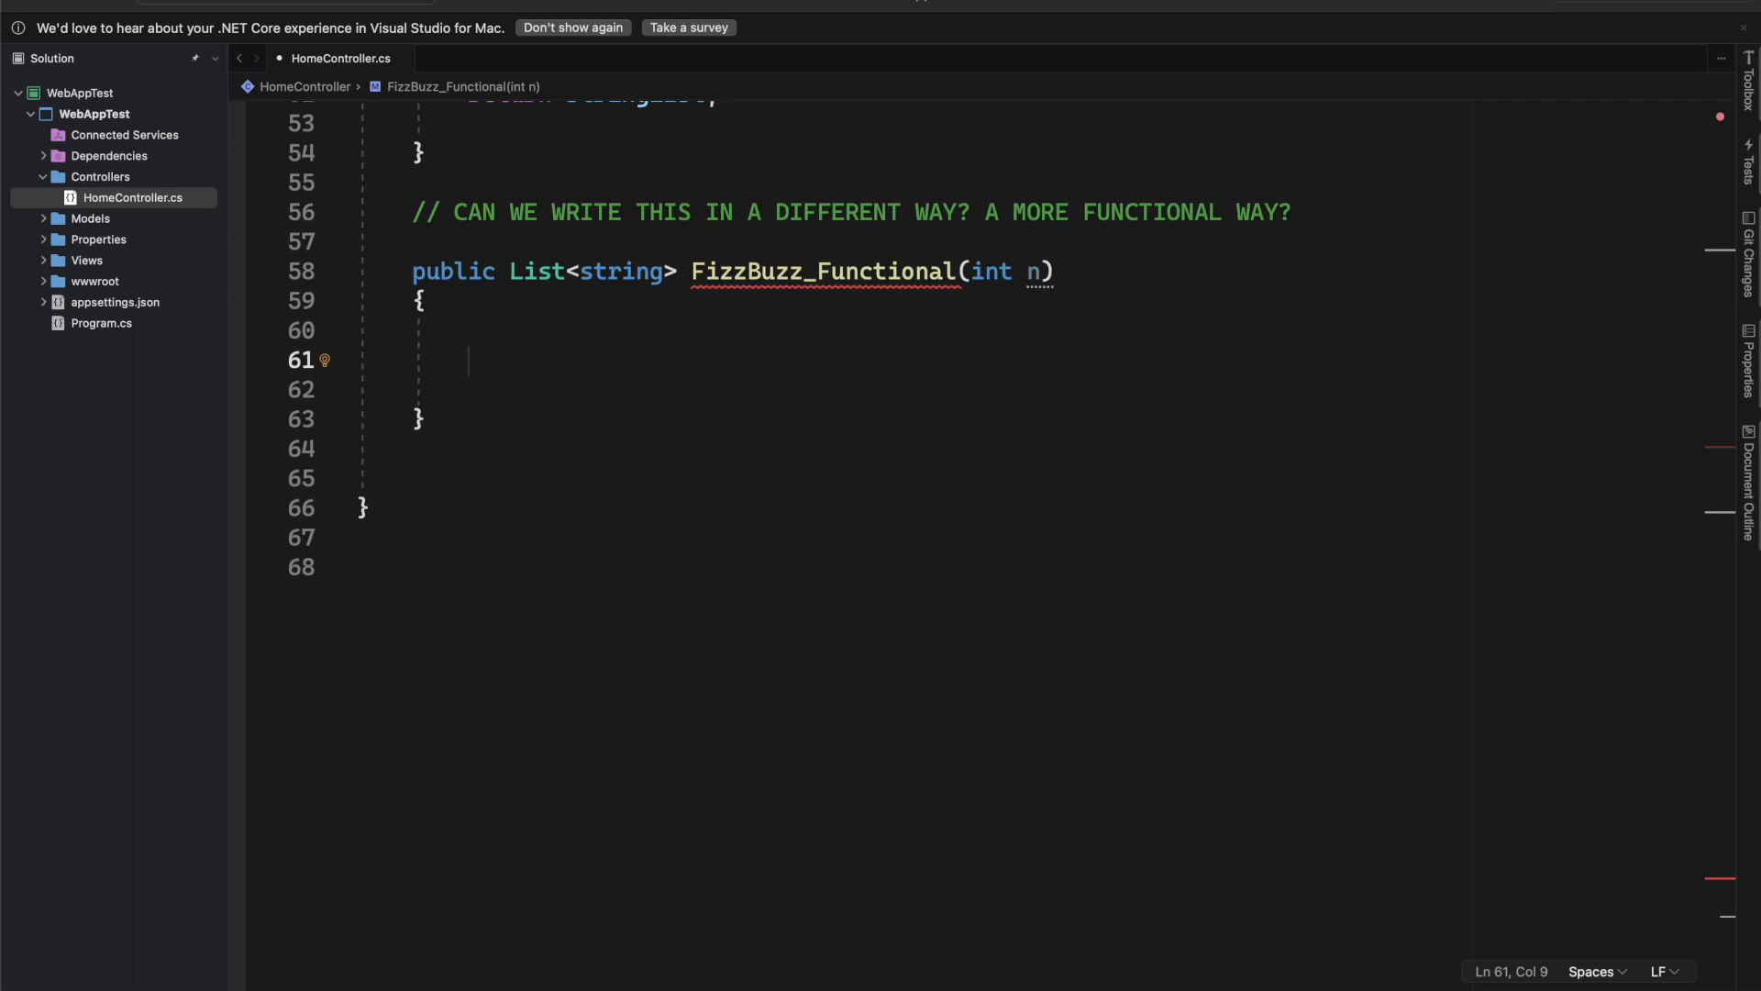
Step: Start the method body with 'return Enumerable.' and switch to the browser
text(r)
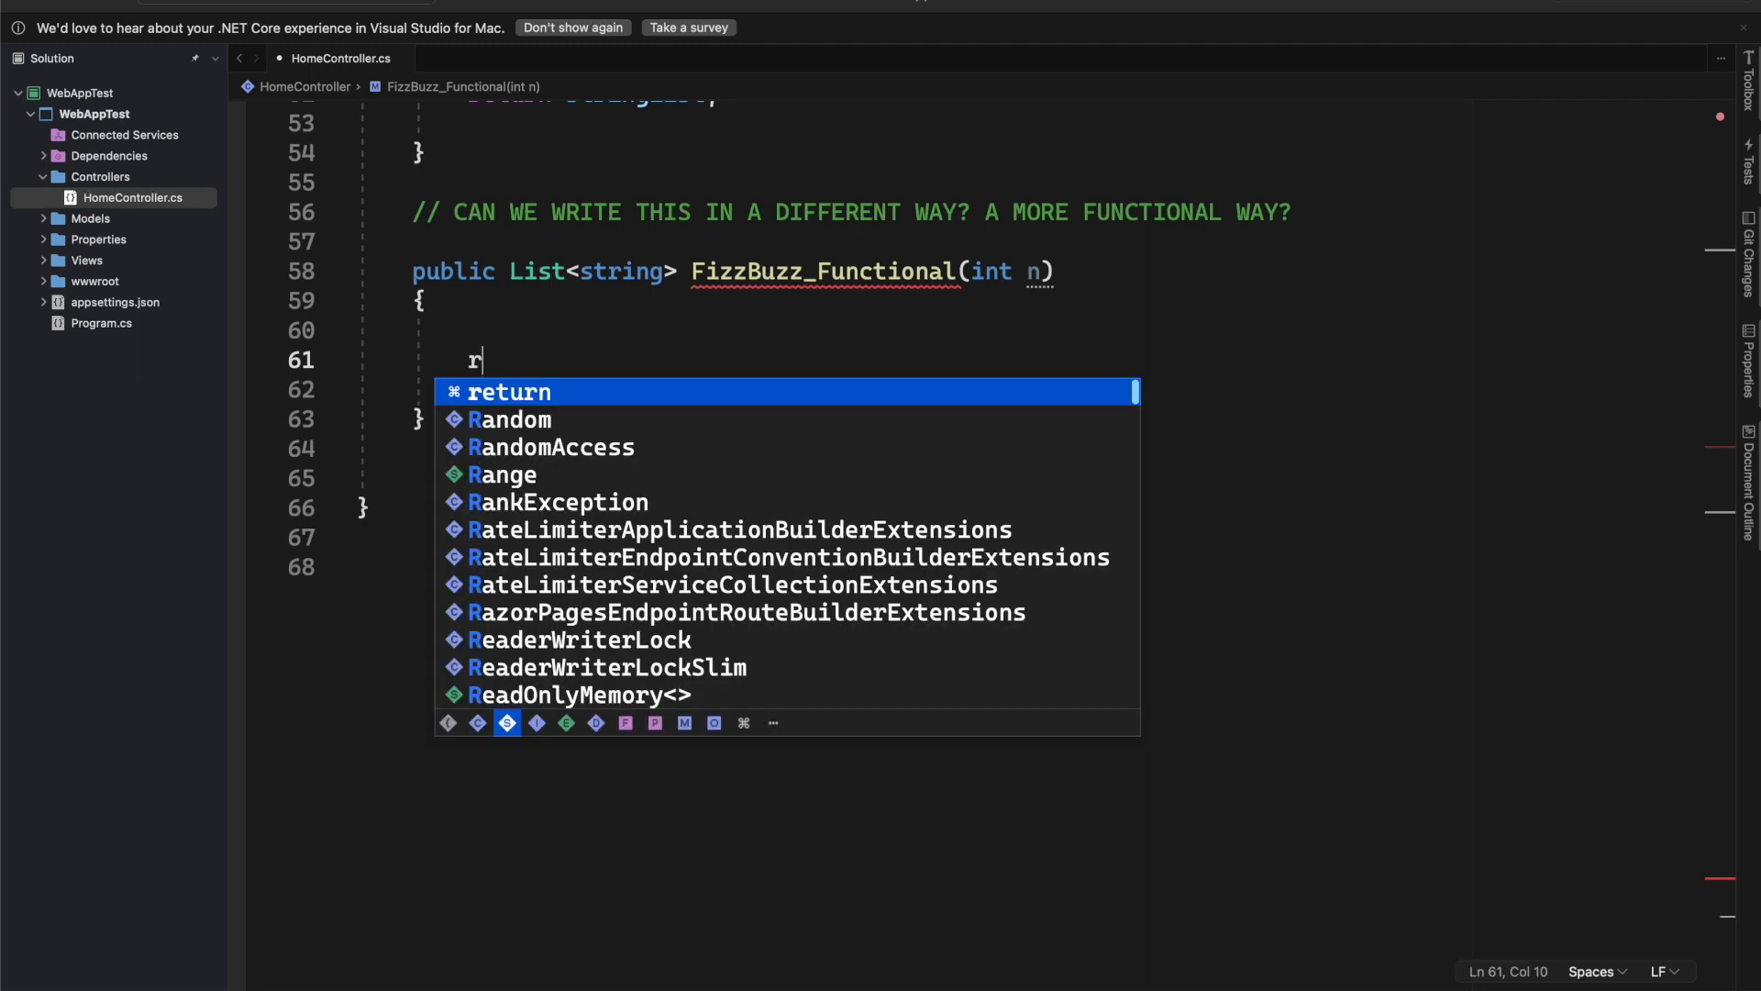
key(Tab)
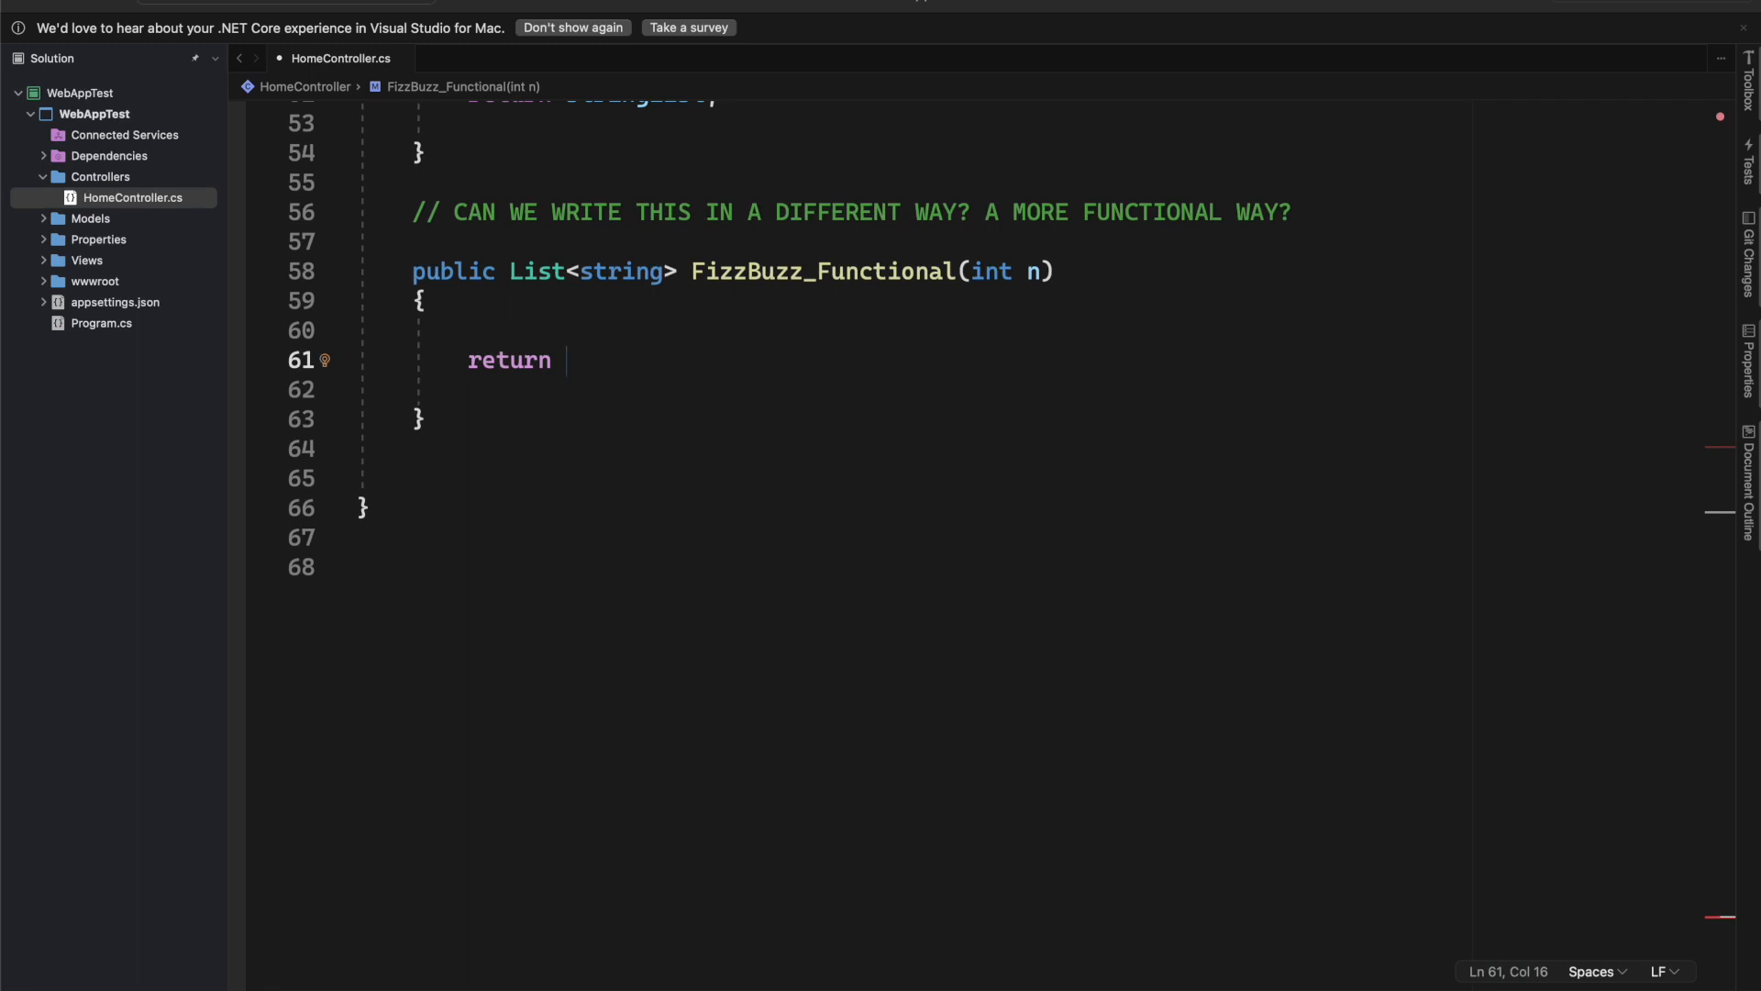
text(Enu)
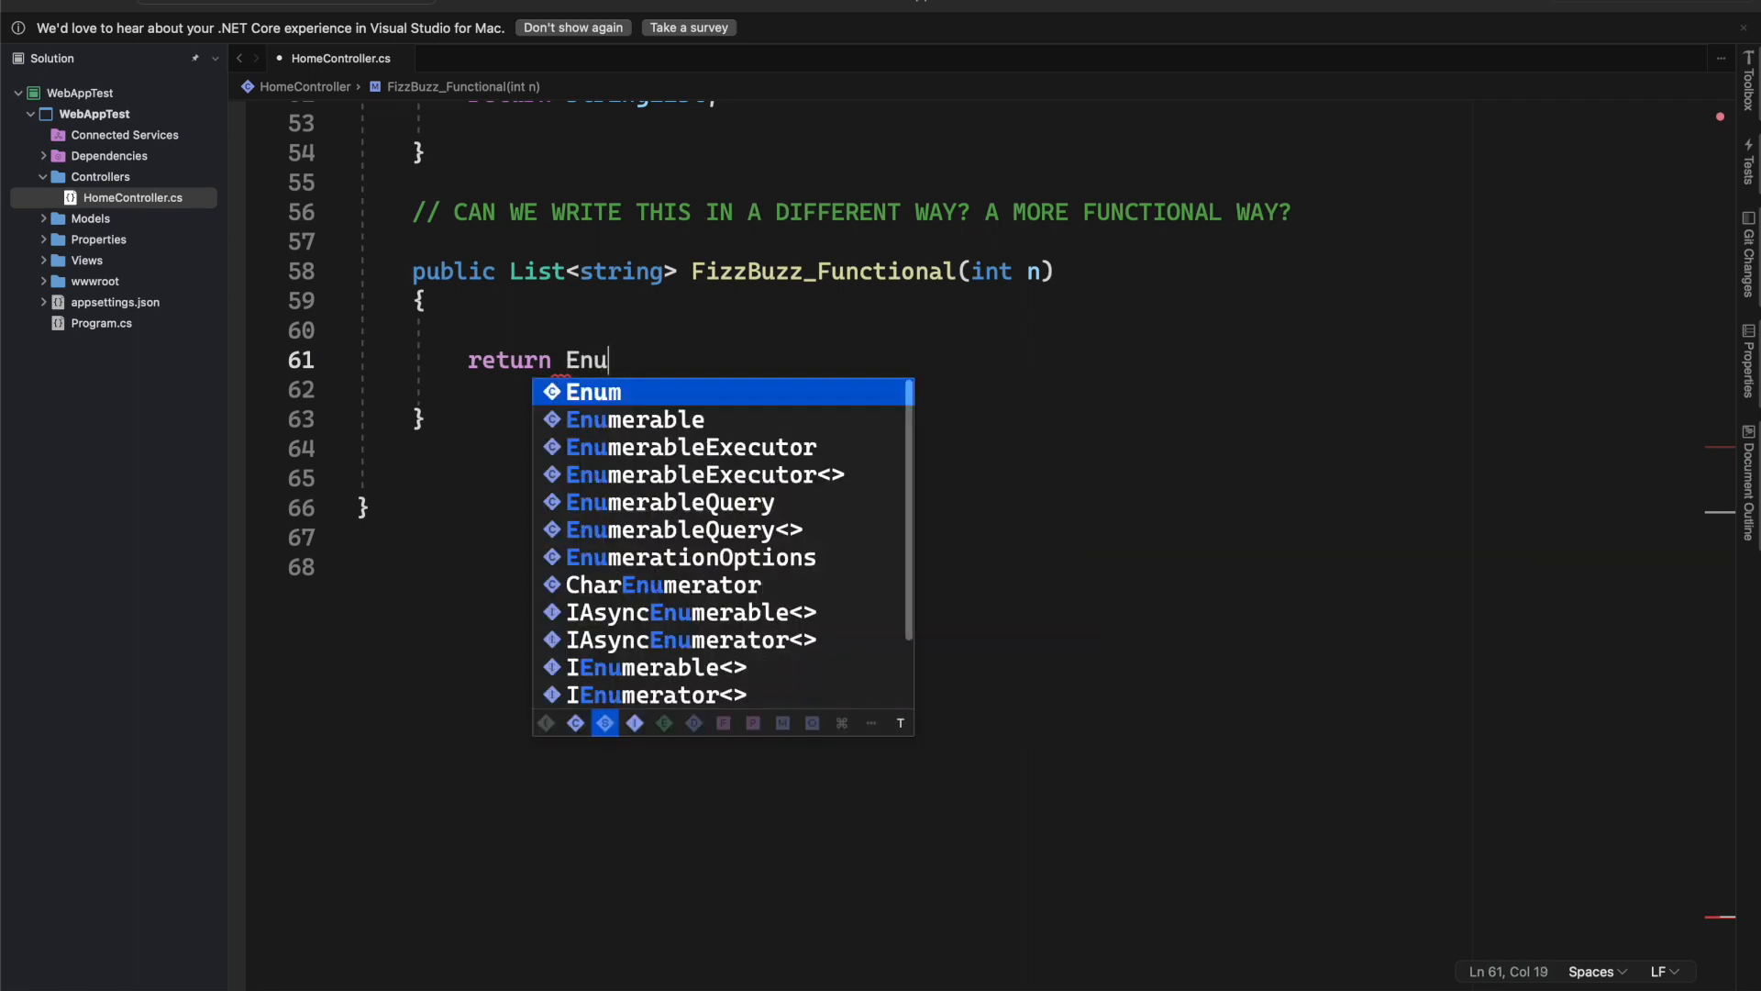
text(merable.)
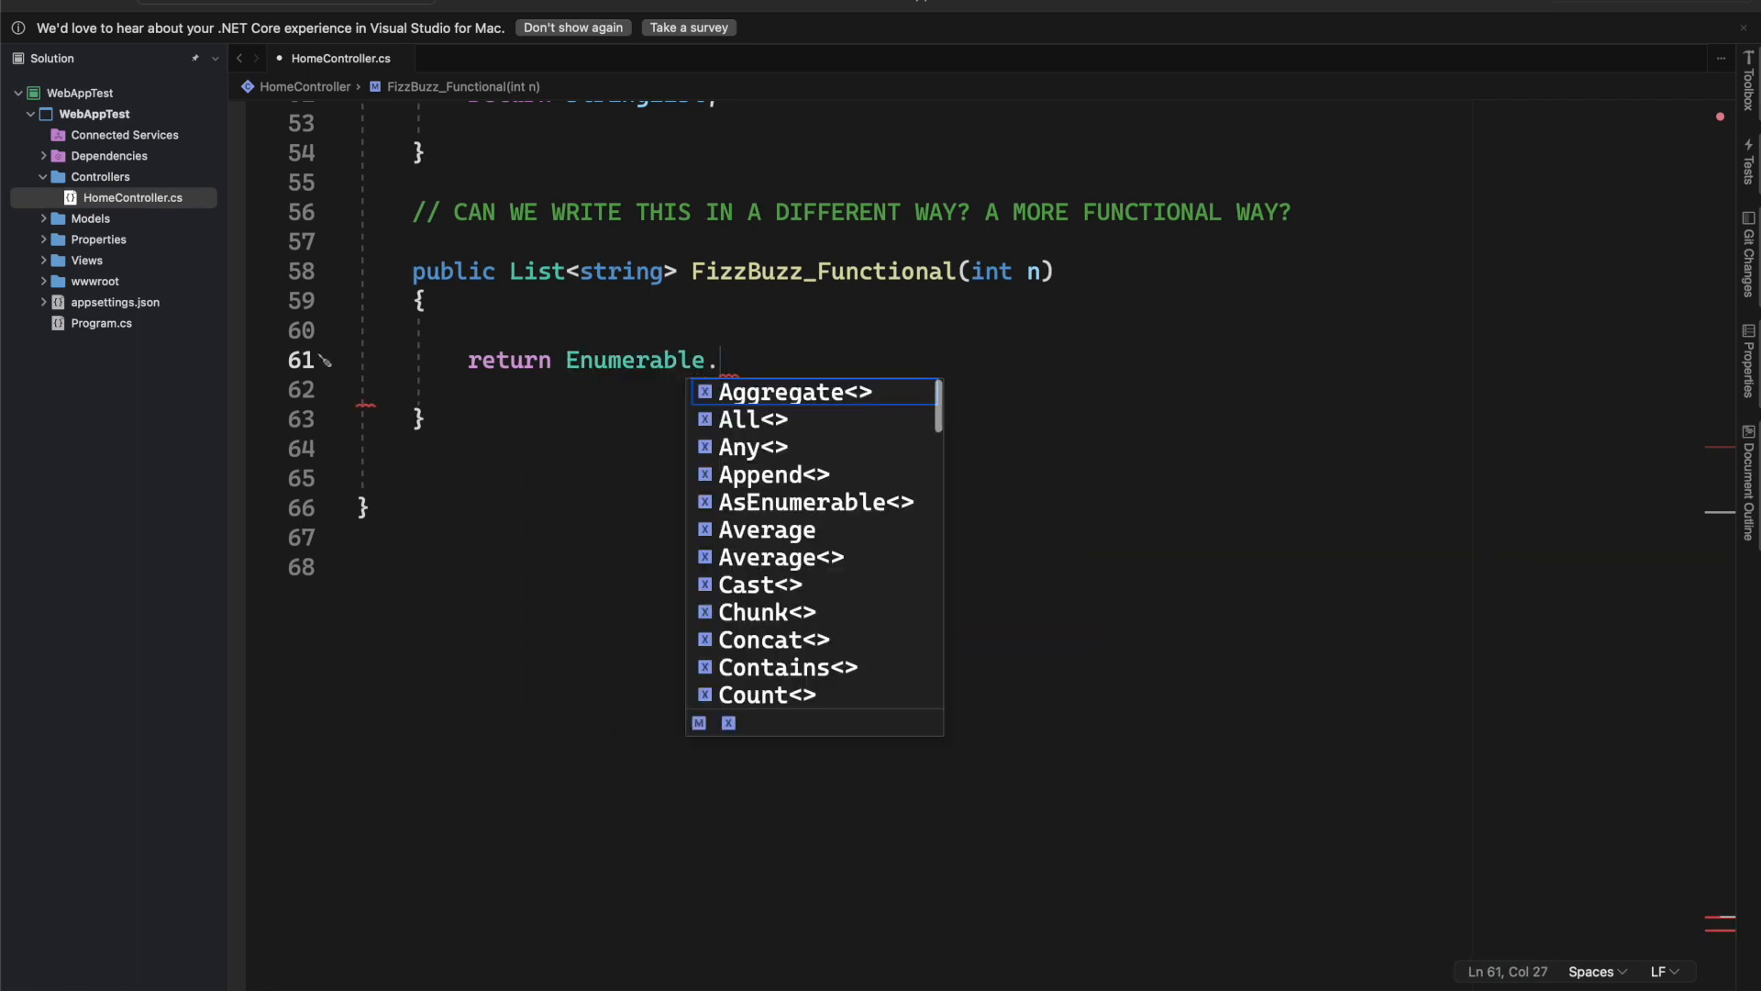
click(1201, 64)
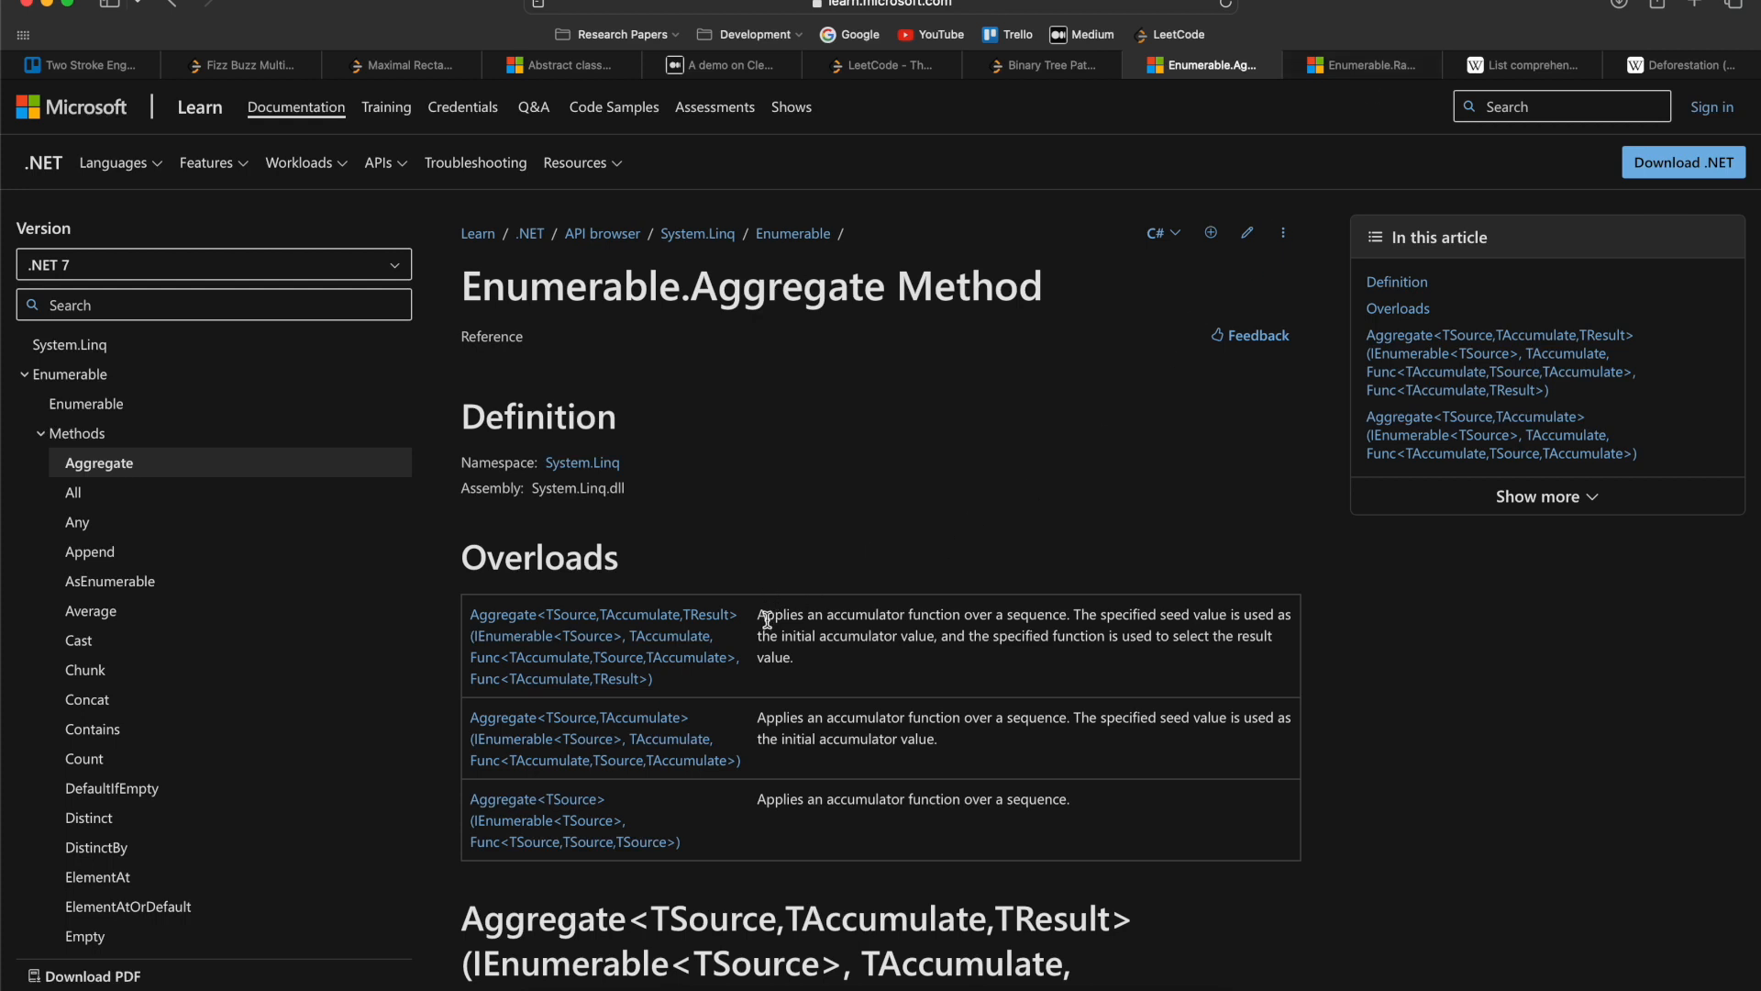
Step: Scroll the Enumerable.Aggregate reference to the seed-and-result-selector overload
drag(759, 614, 1068, 614)
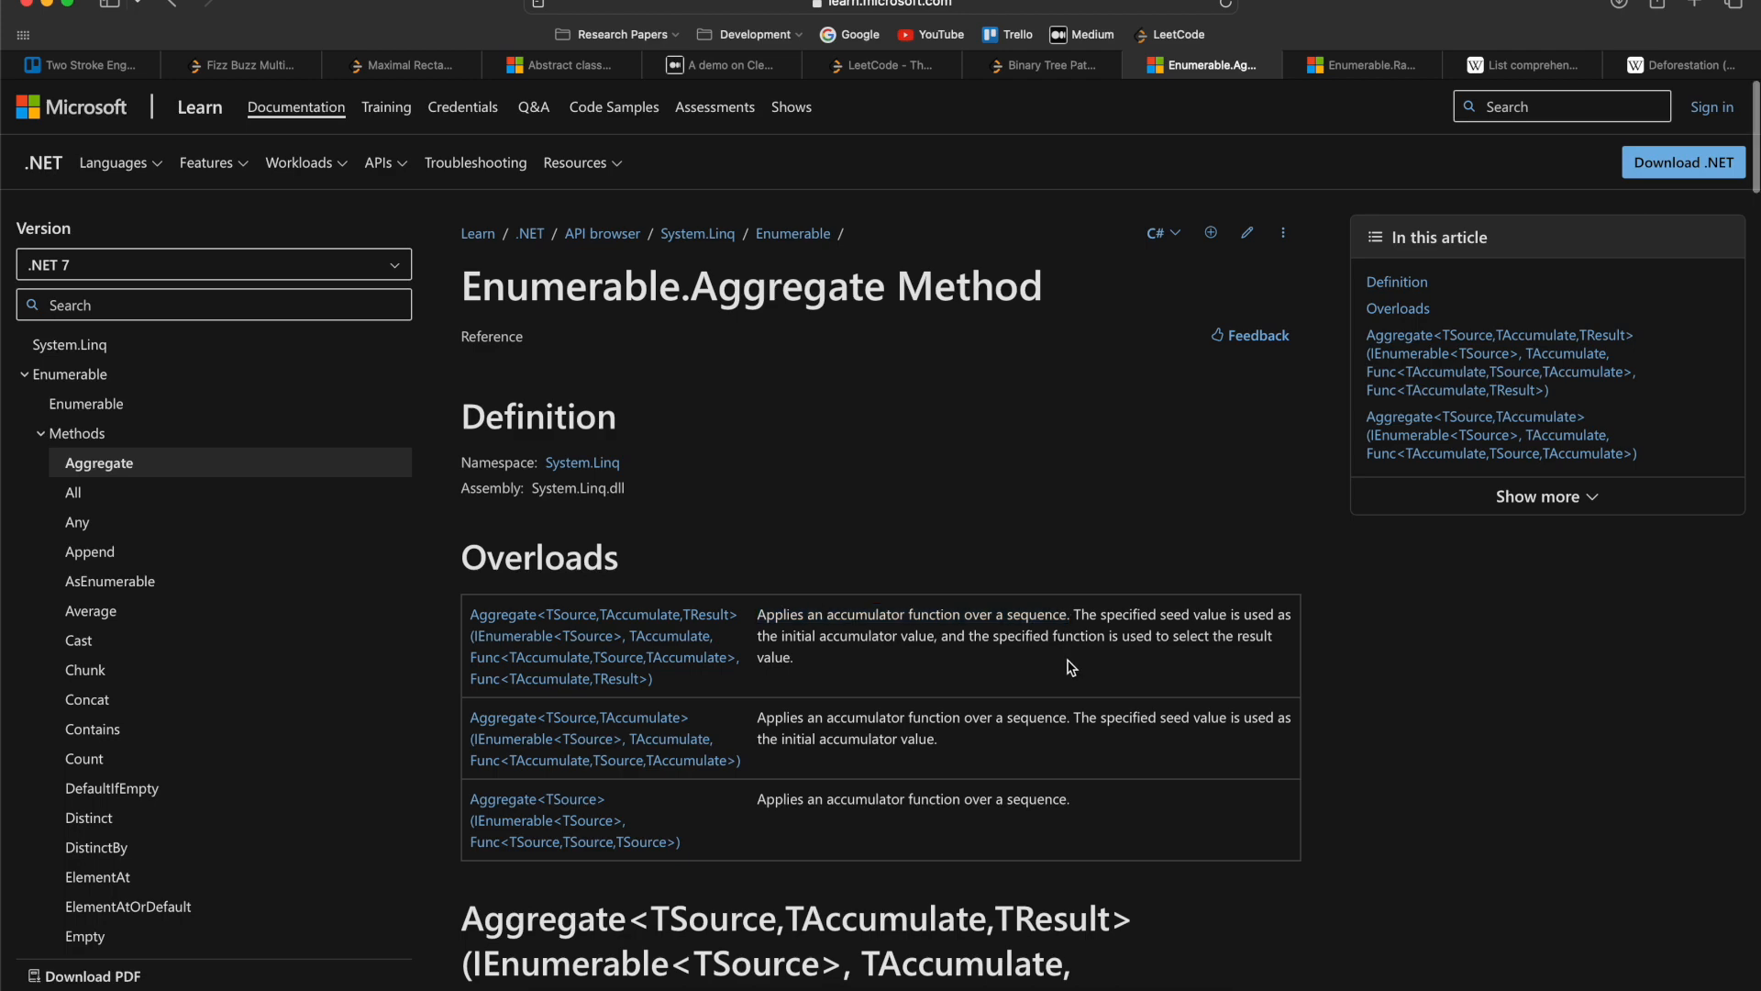
scroll(down, 3)
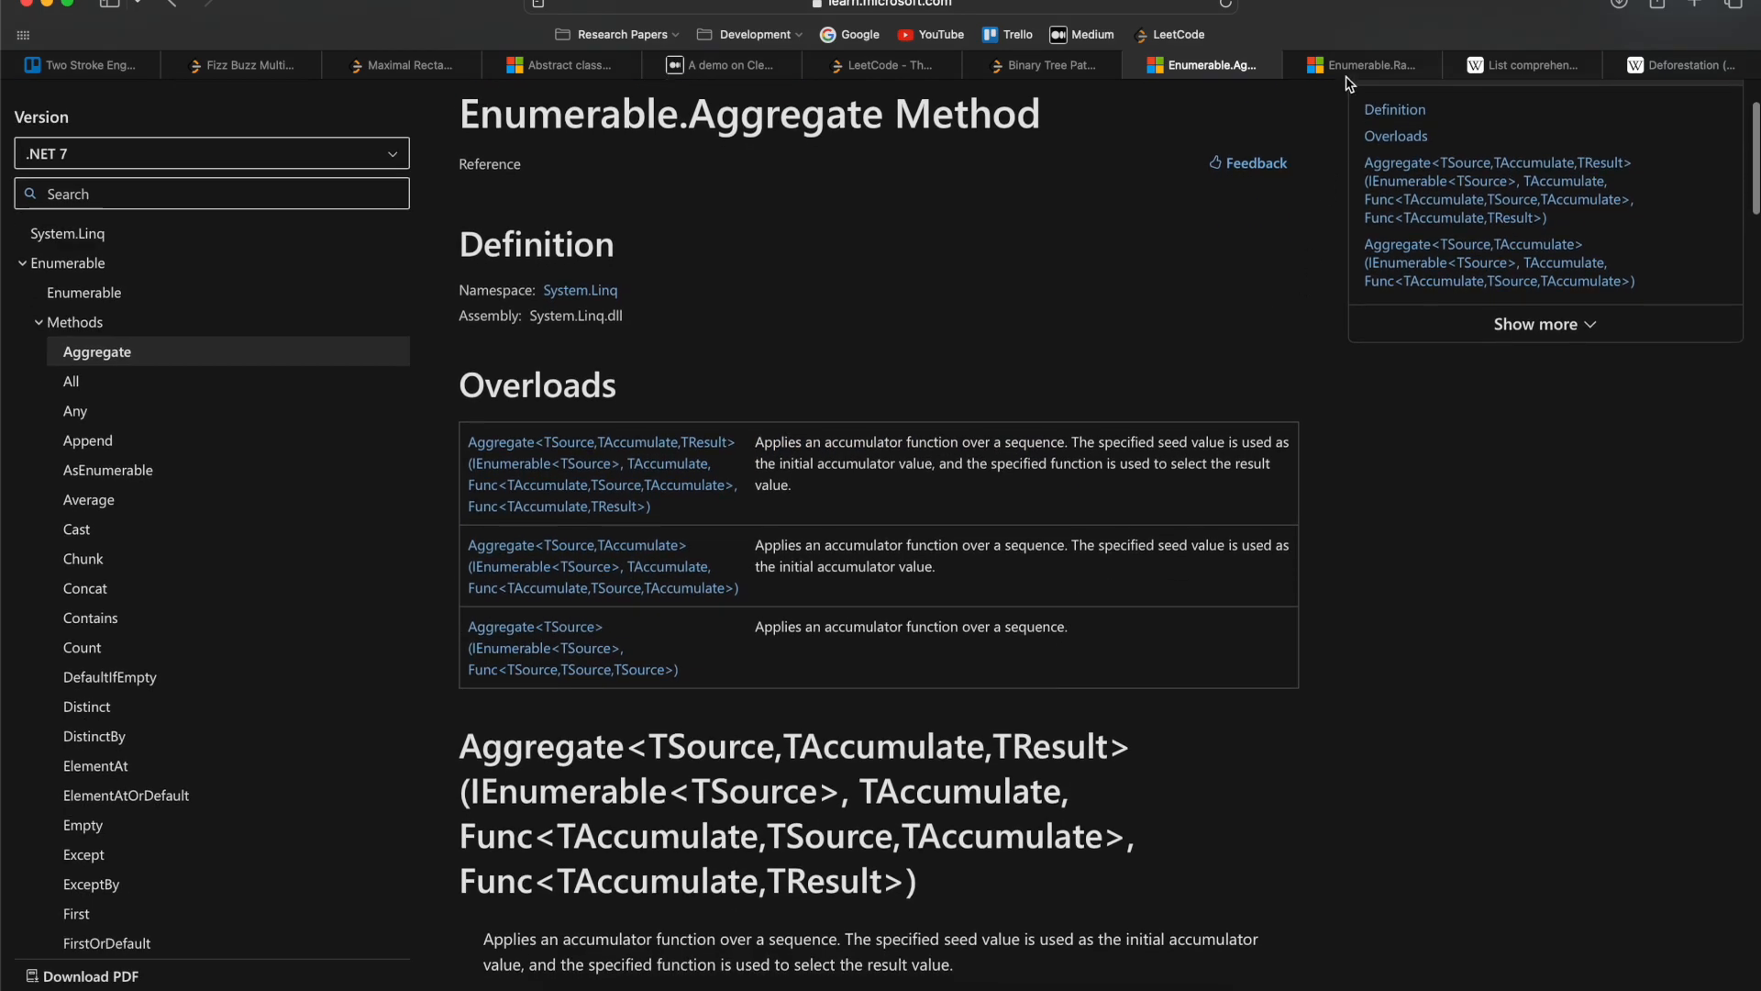
Step: Read the List comprehension article's Overview with the set-builder notation example
click(1522, 65)
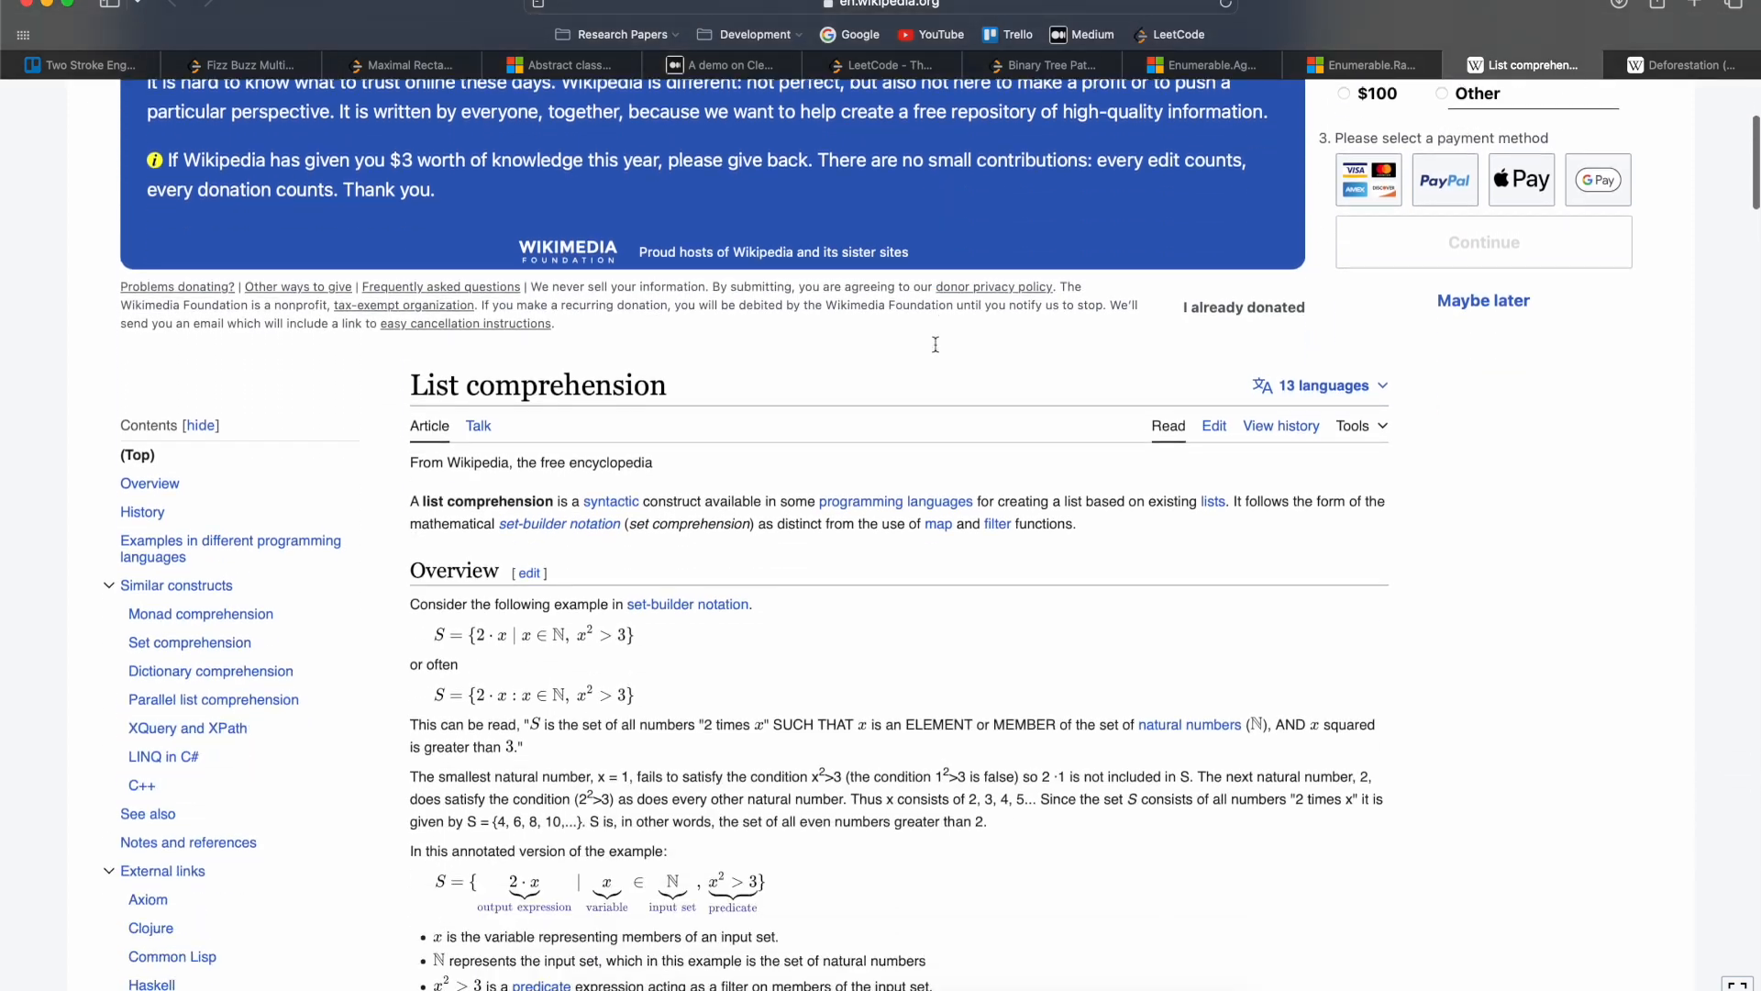
scroll(down, 3)
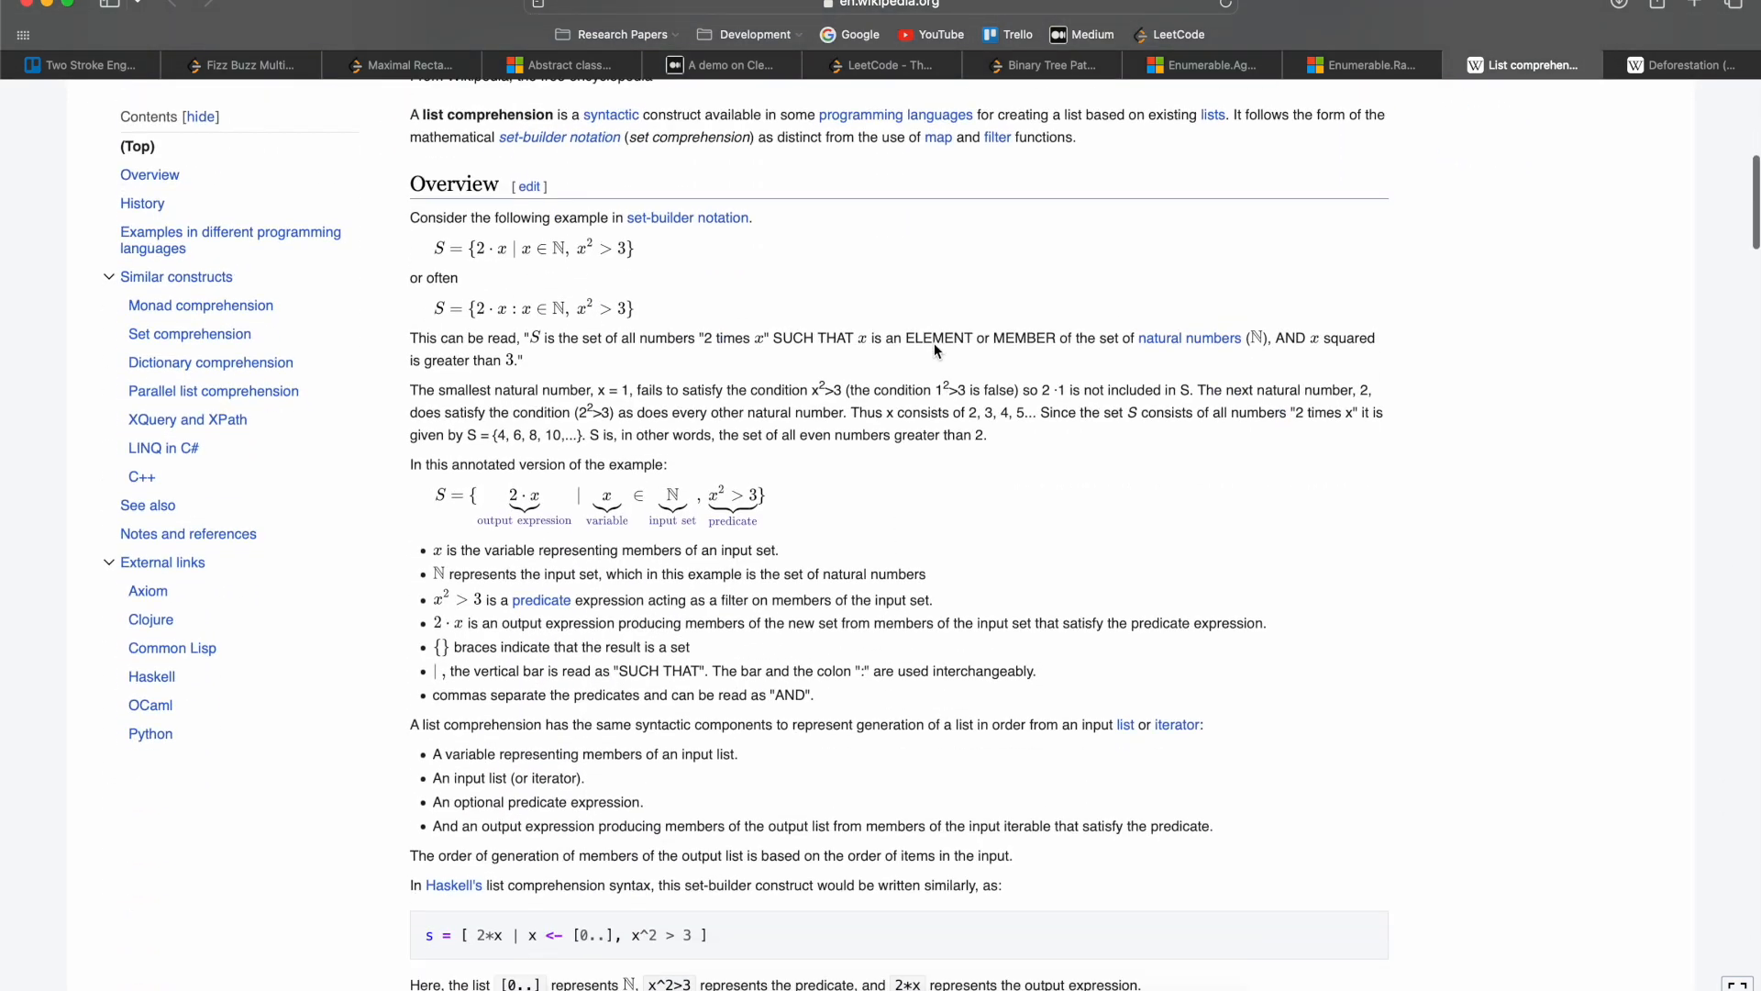
mouse_move(612, 522)
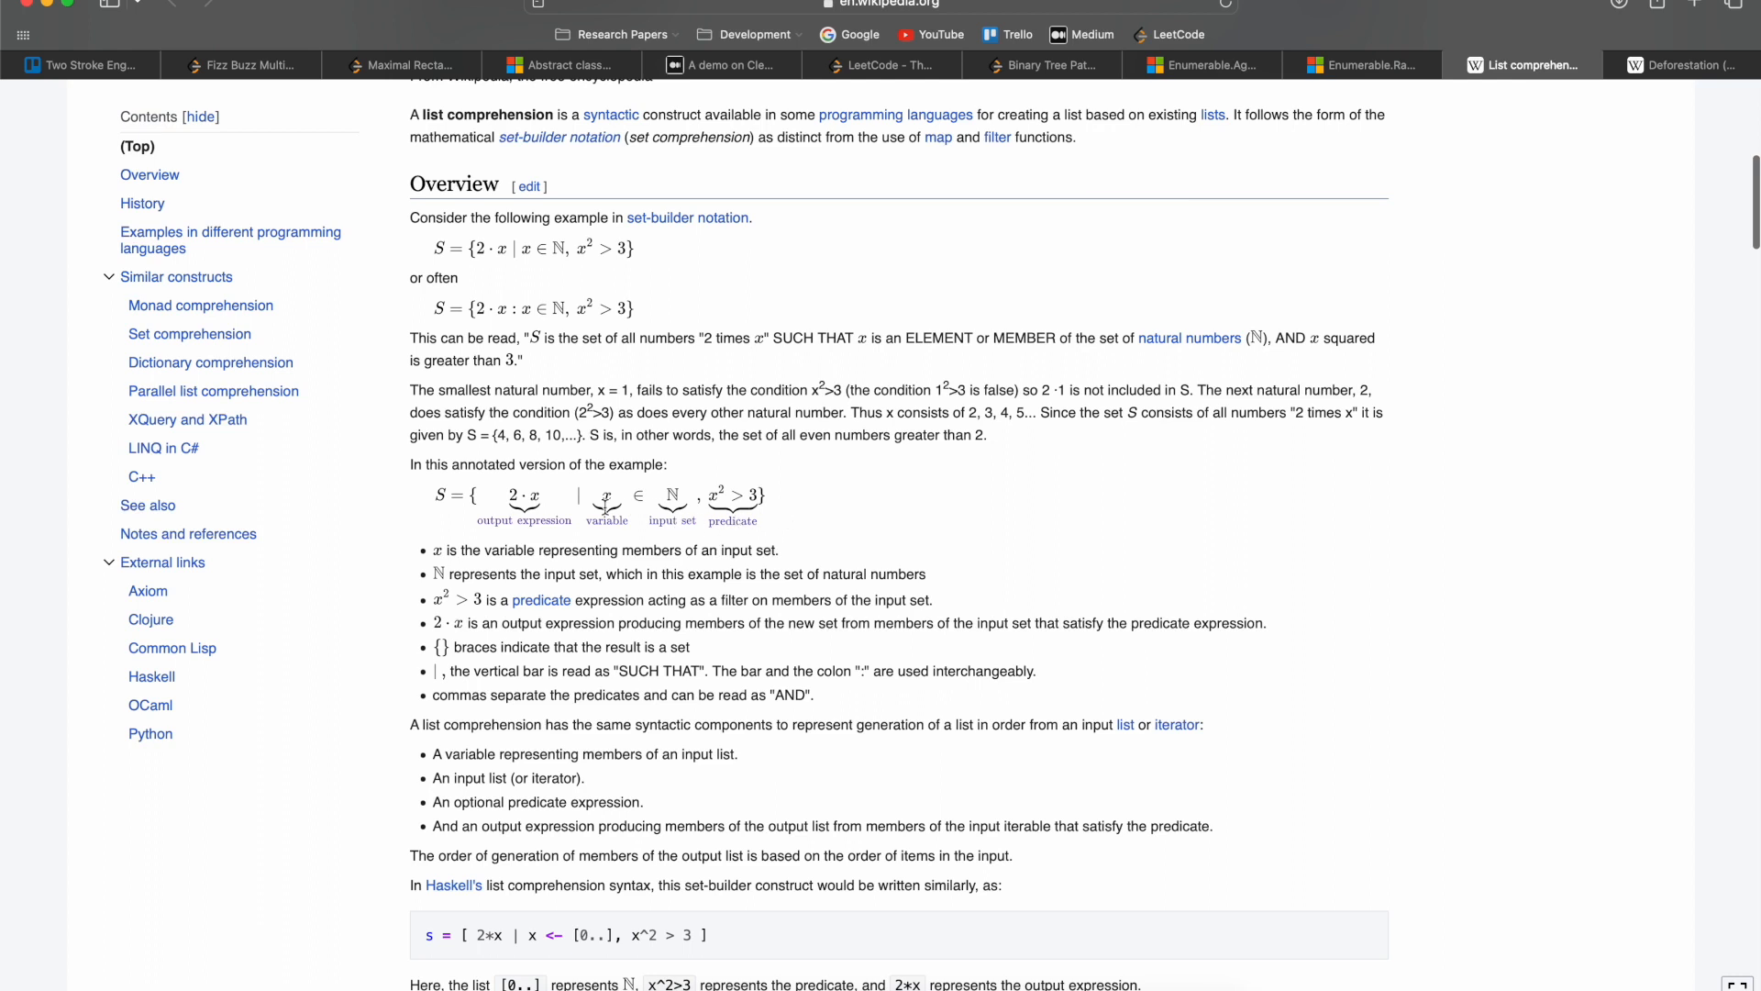
mouse_move(806, 497)
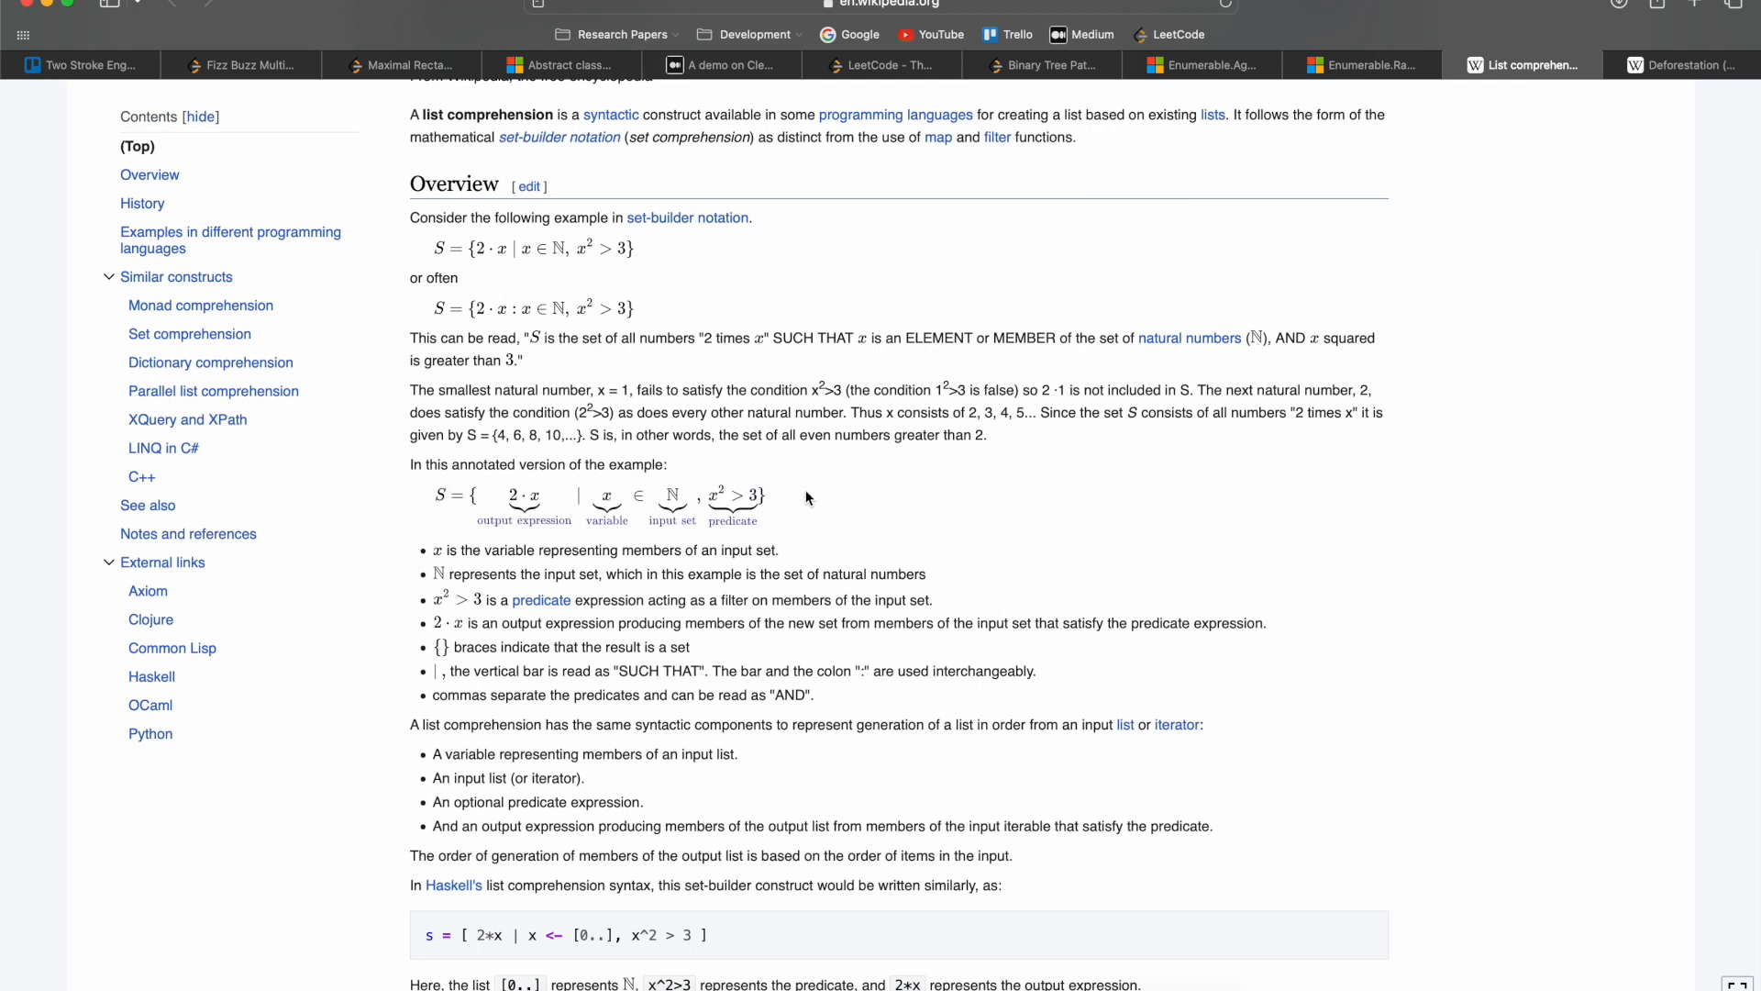
mouse_move(1150, 150)
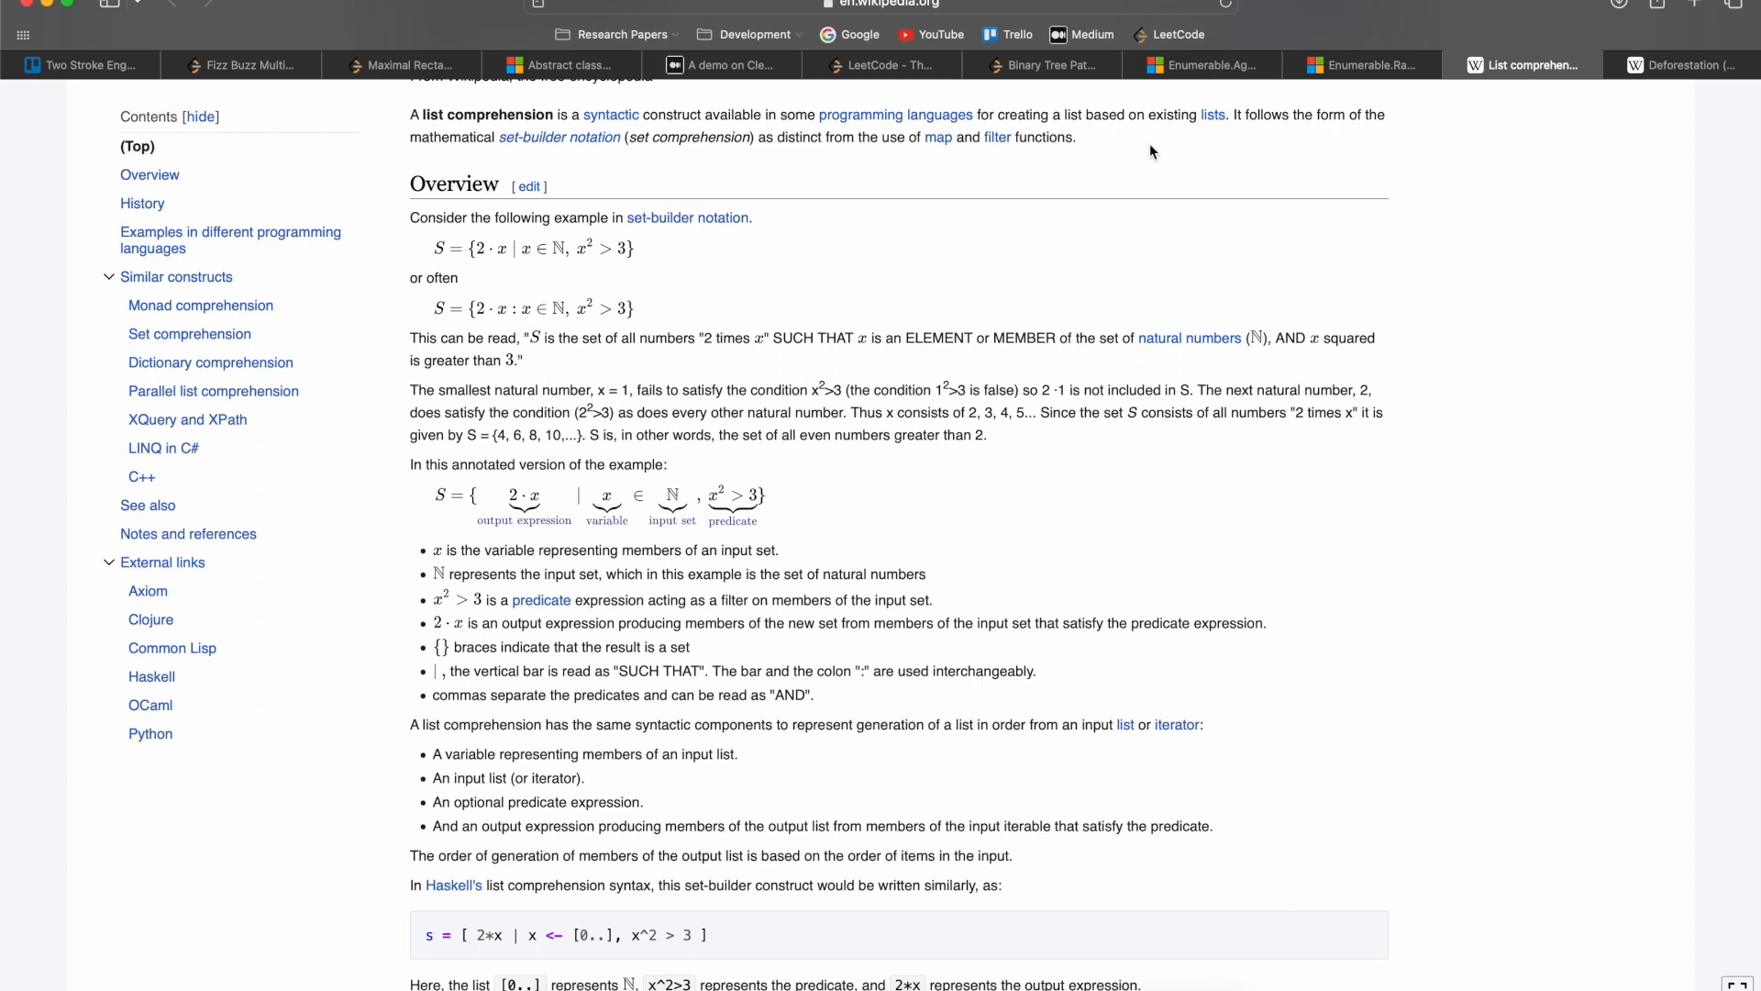
mouse_move(1291, 132)
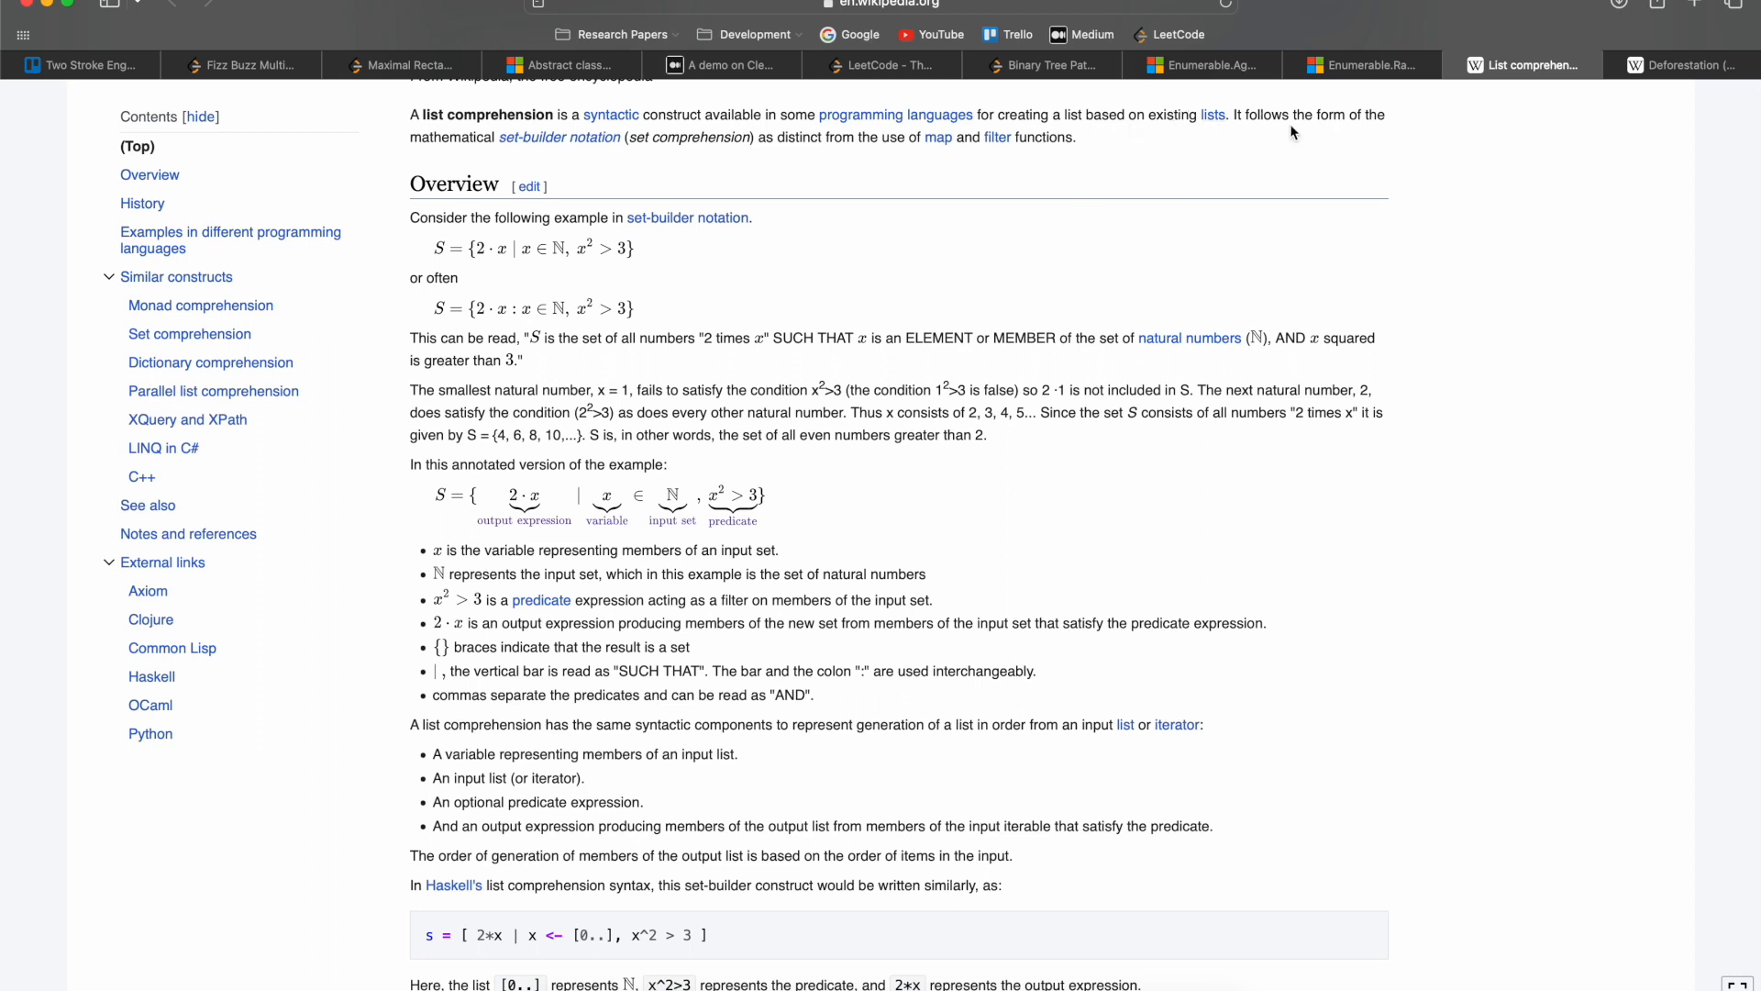
mouse_move(1681, 64)
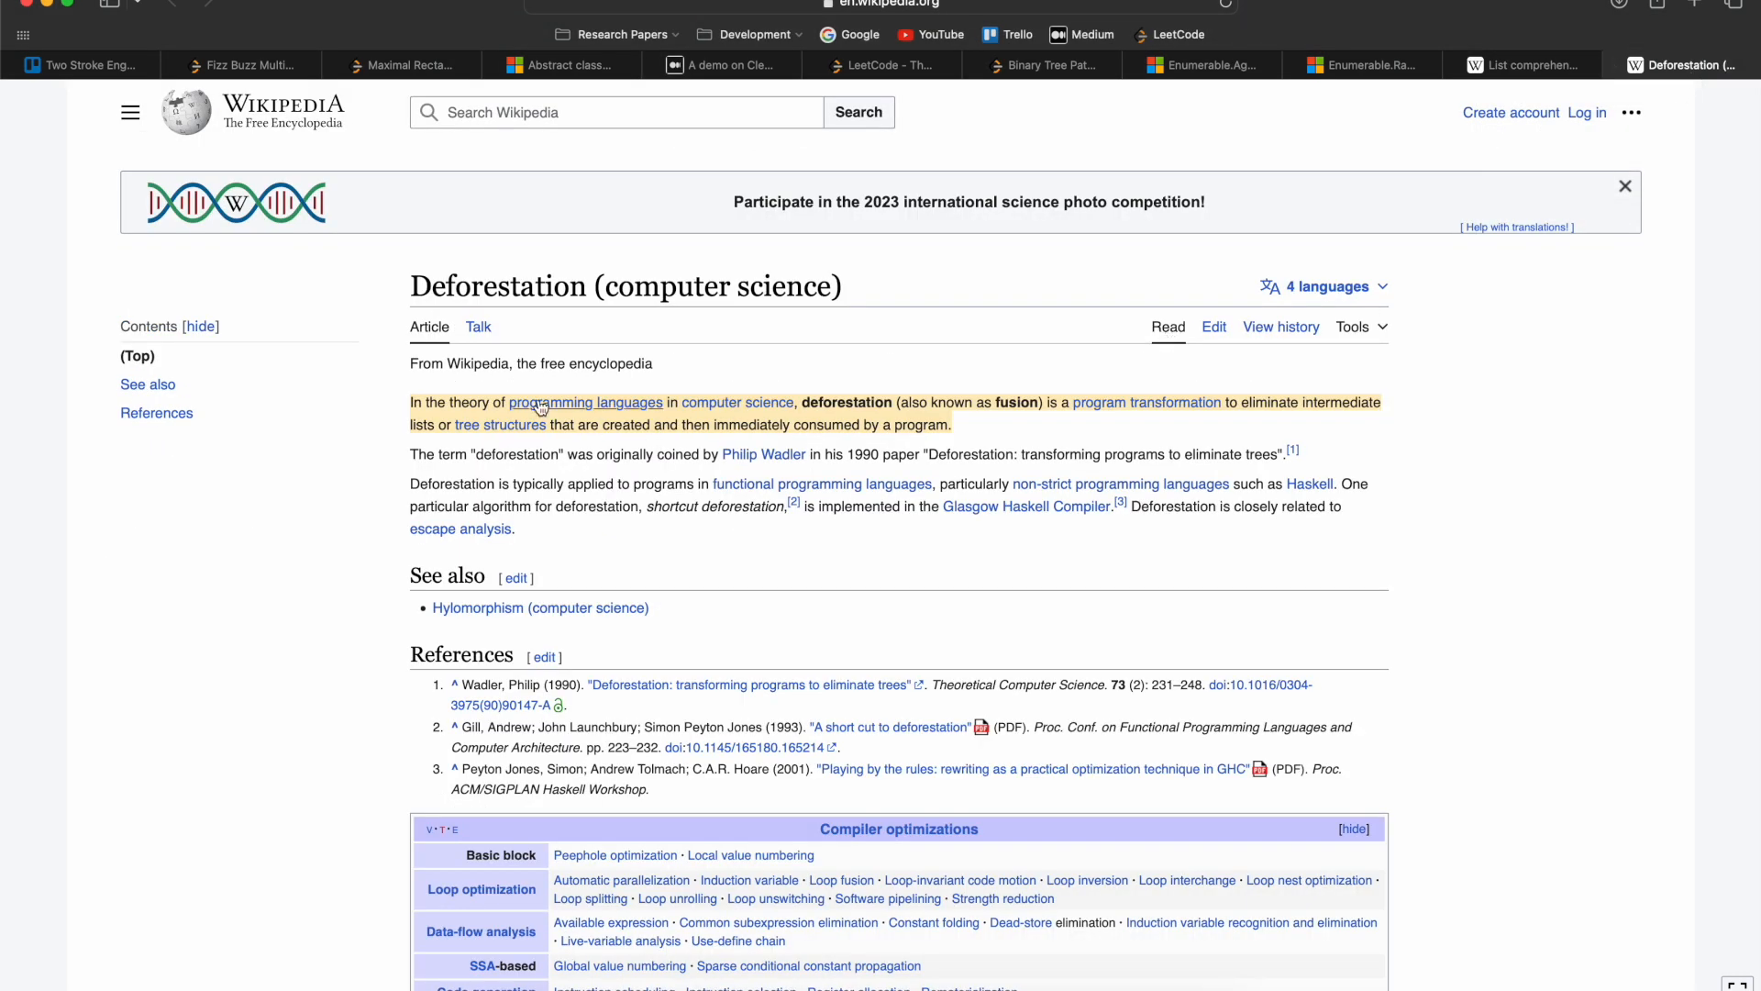
mouse_move(1129, 407)
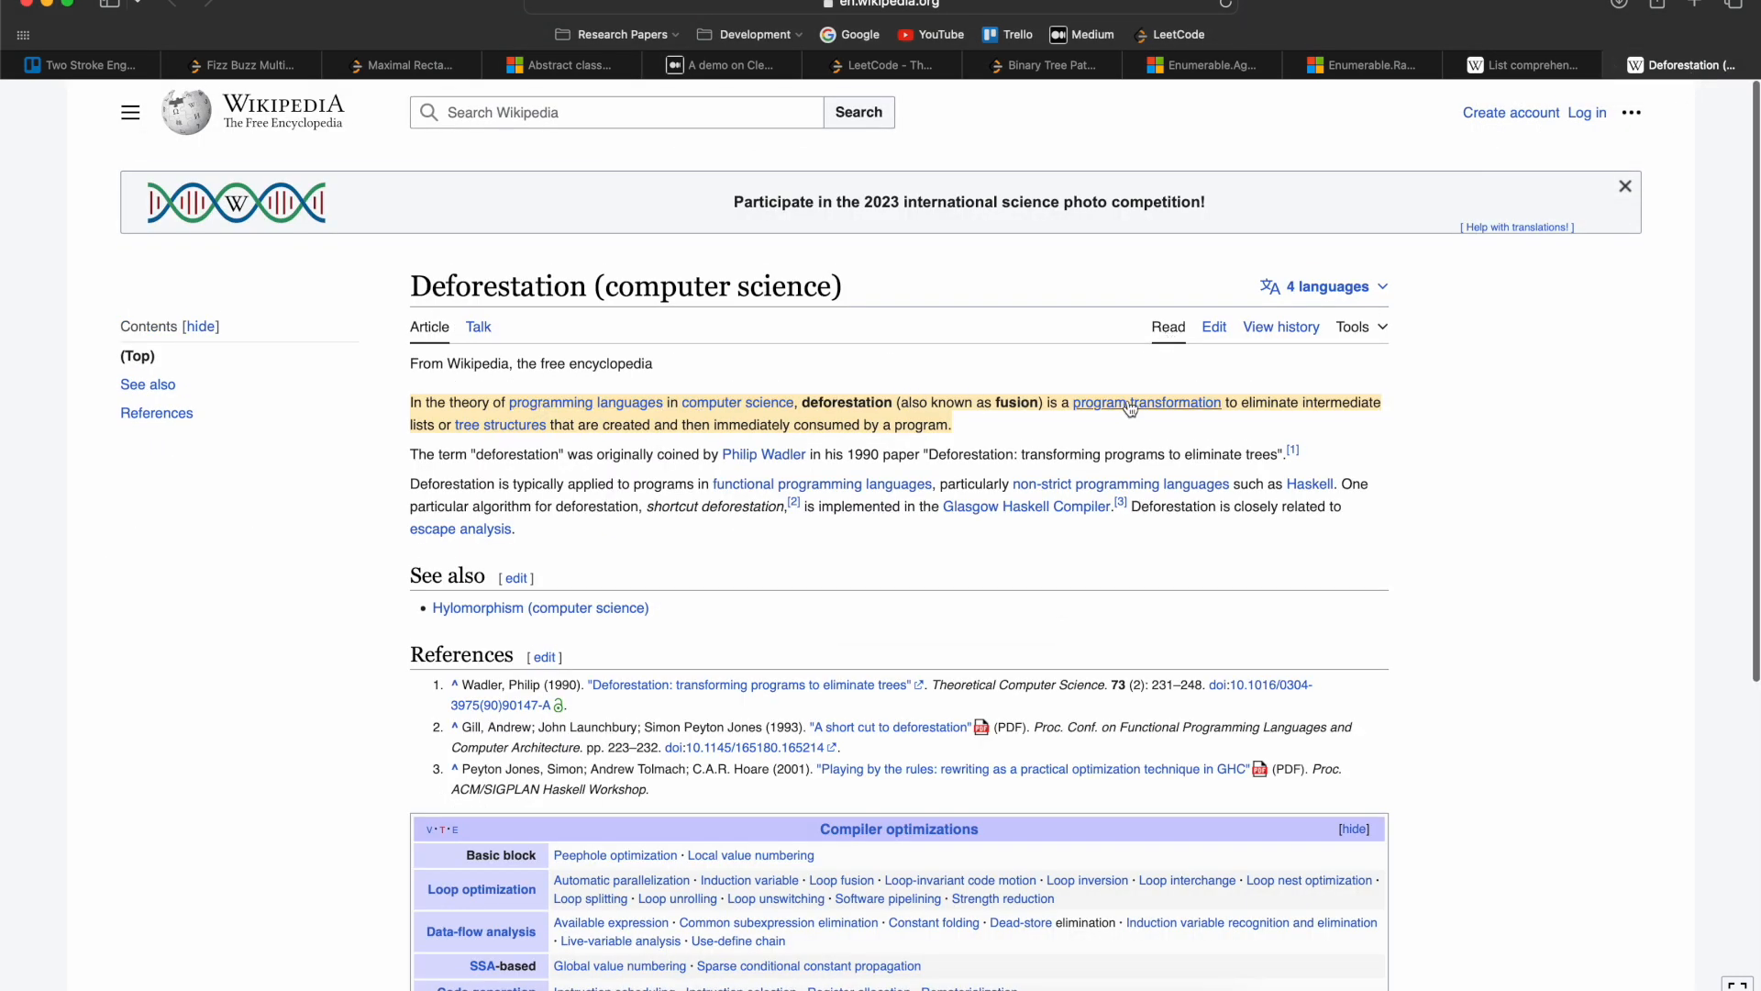
Step: Scroll through the Deforestation article's fusion definition and references
scroll(down, 3)
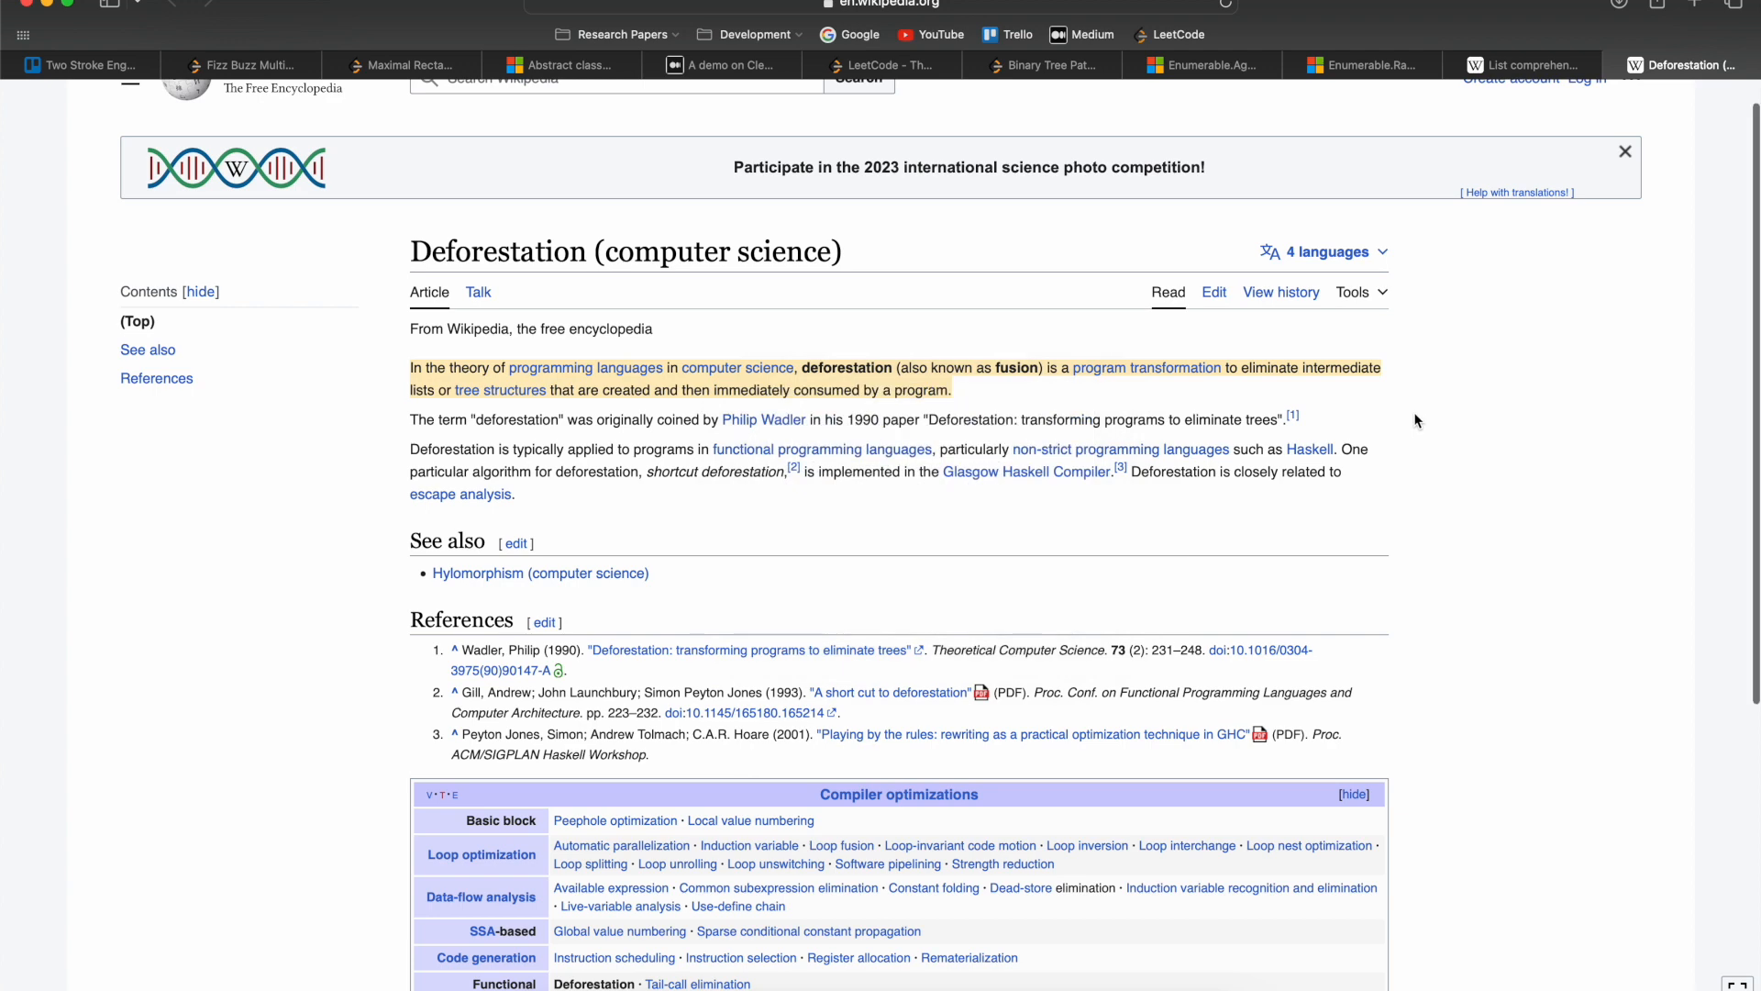
mouse_move(1288, 390)
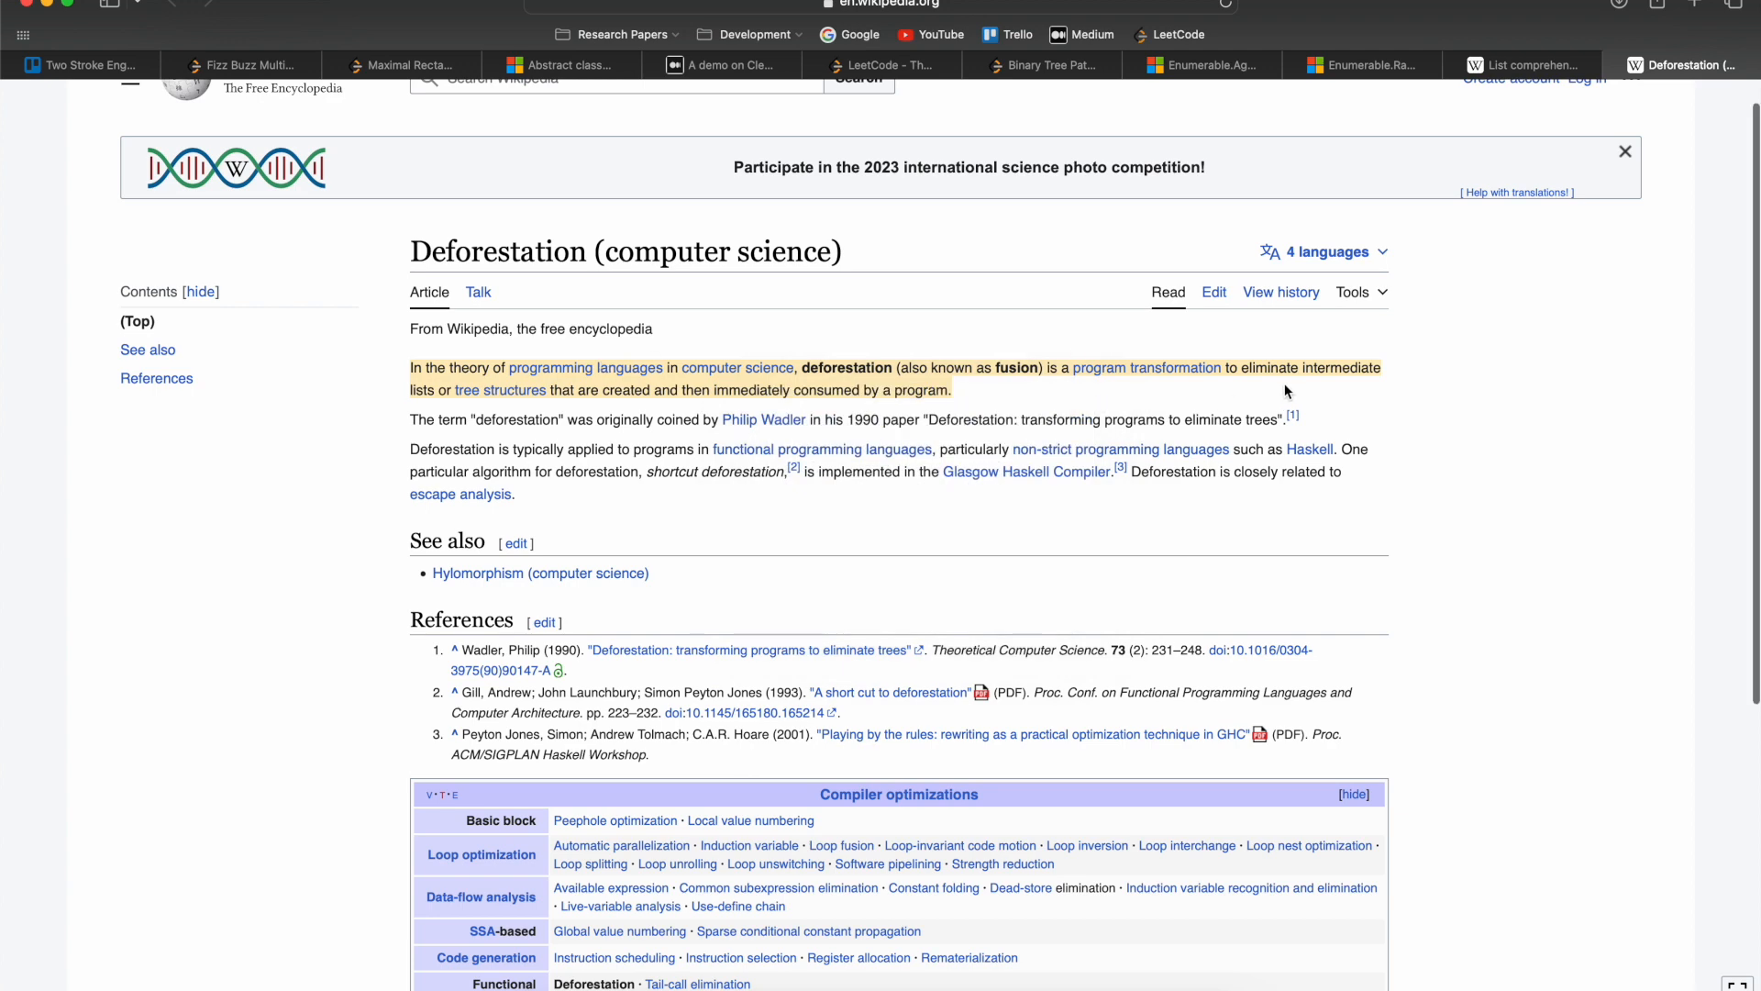
scroll(down, 3)
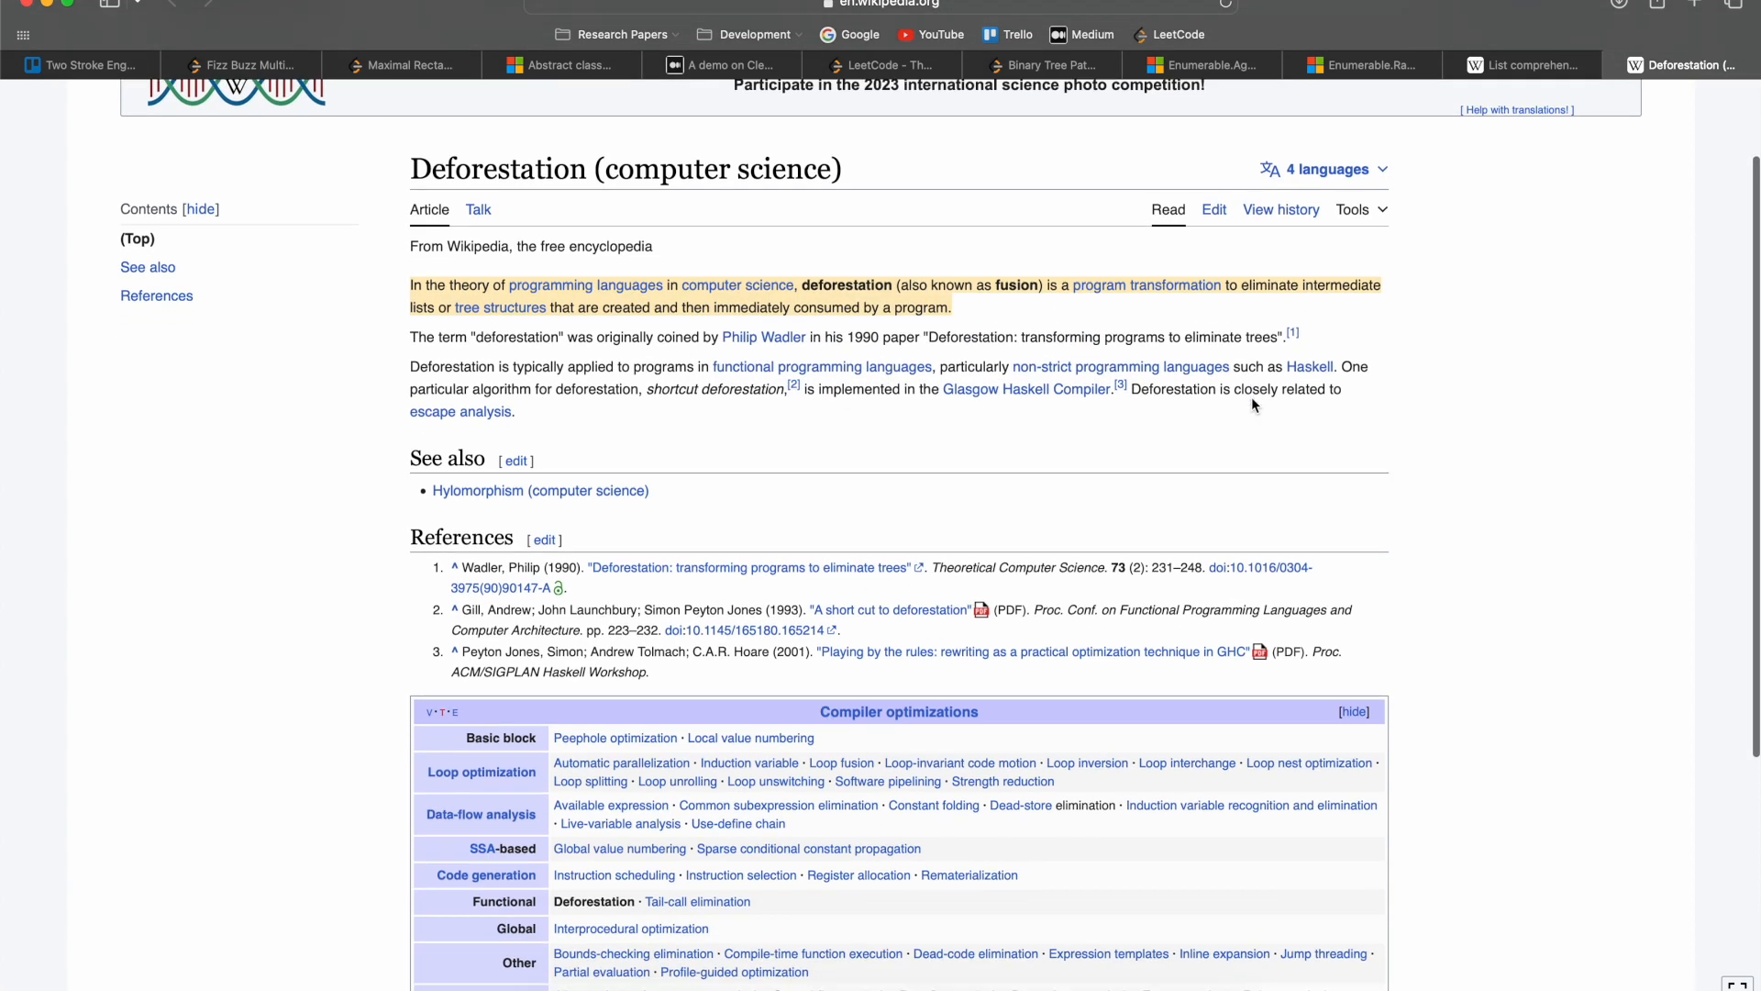
scroll(down, 3)
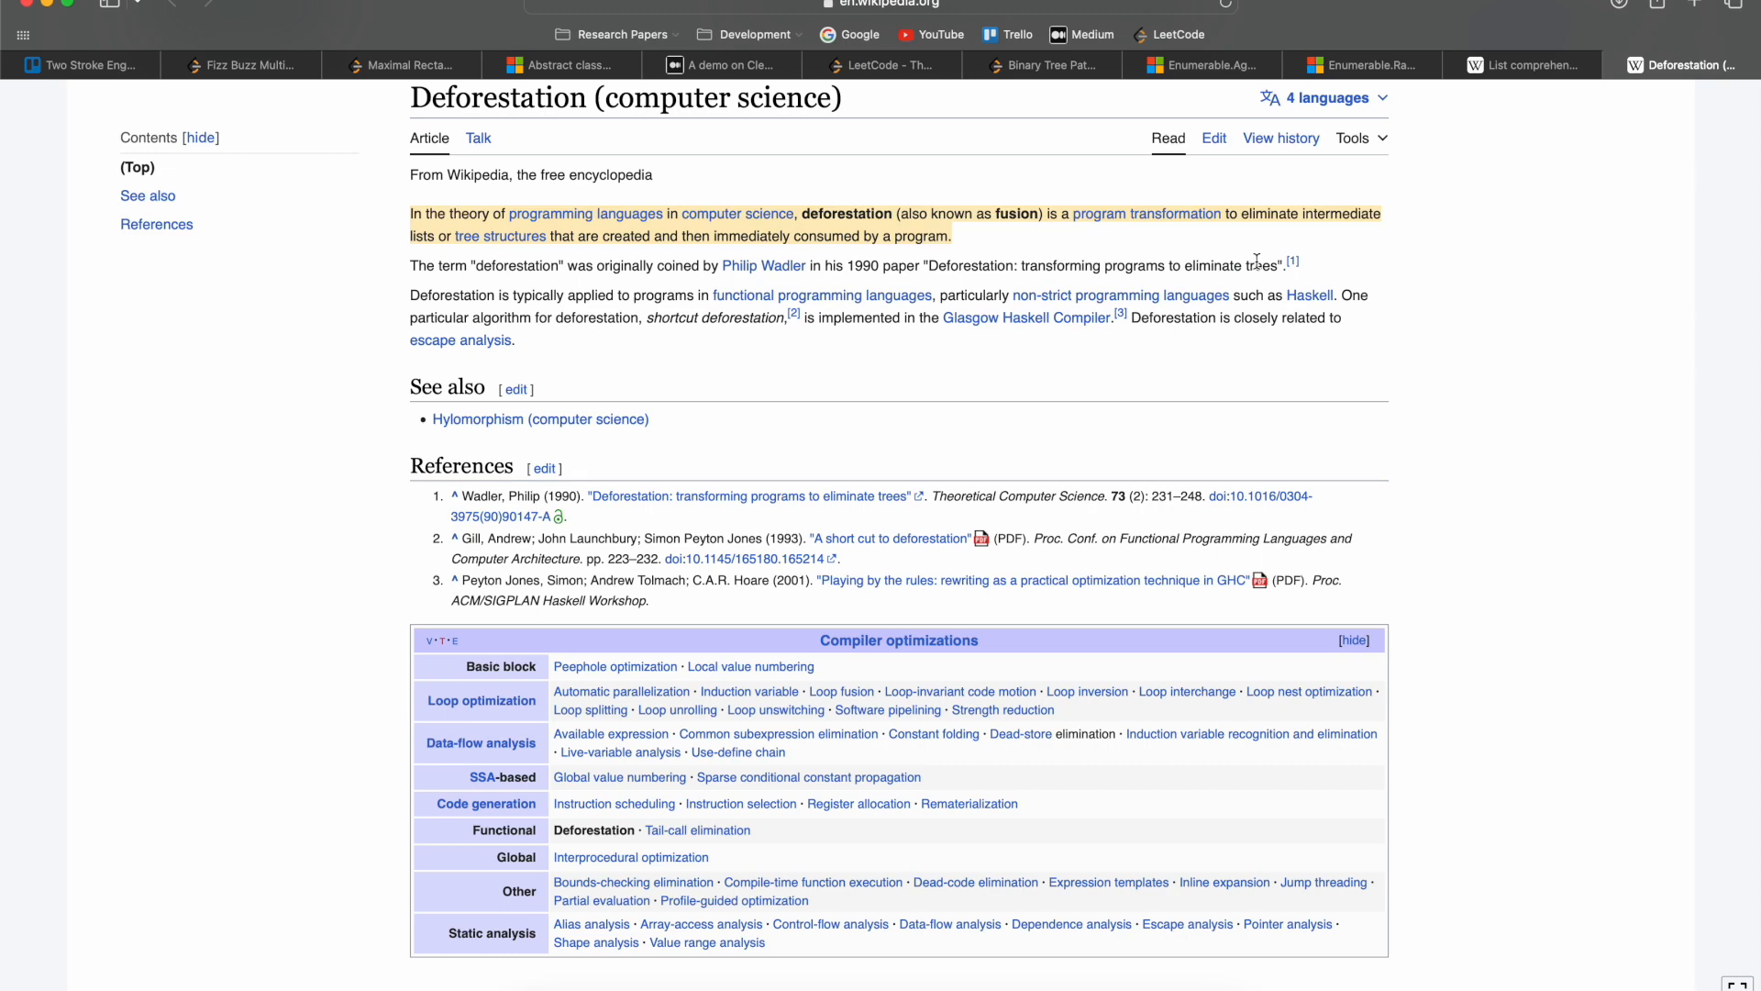
mouse_move(1426, 26)
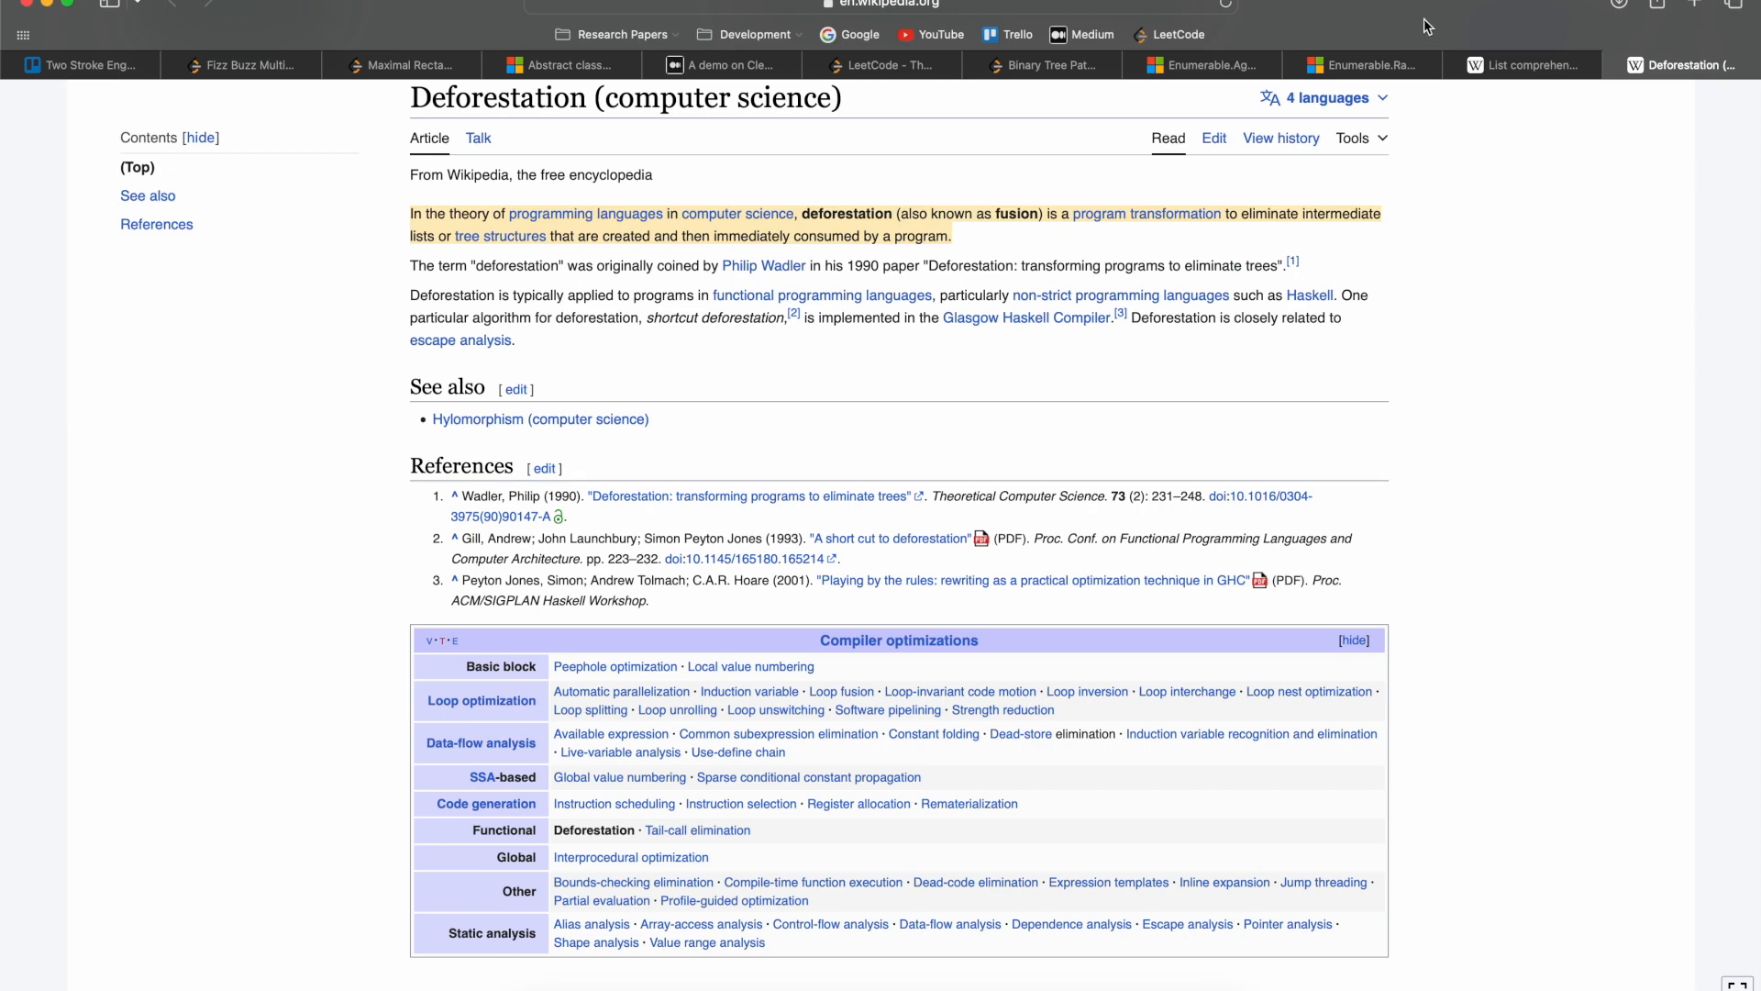
Step: Review the Aggregate page, then the Enumerable.Range start and count parameters
click(1201, 64)
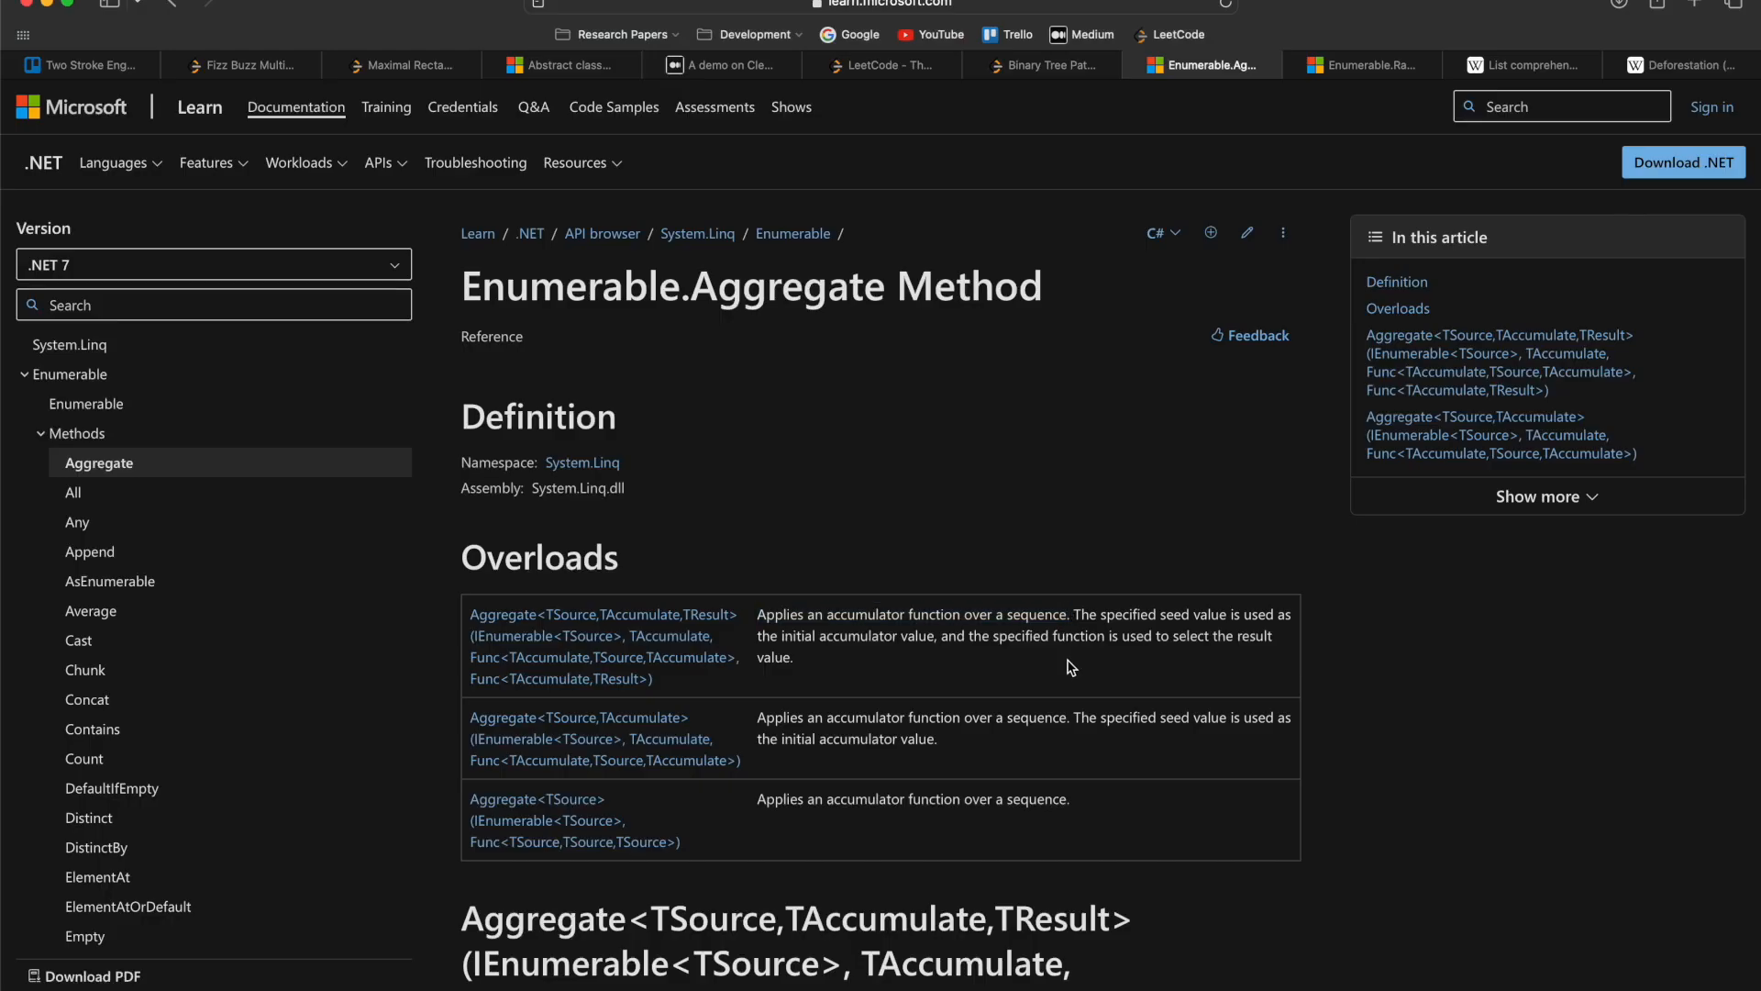
scroll(down, 3)
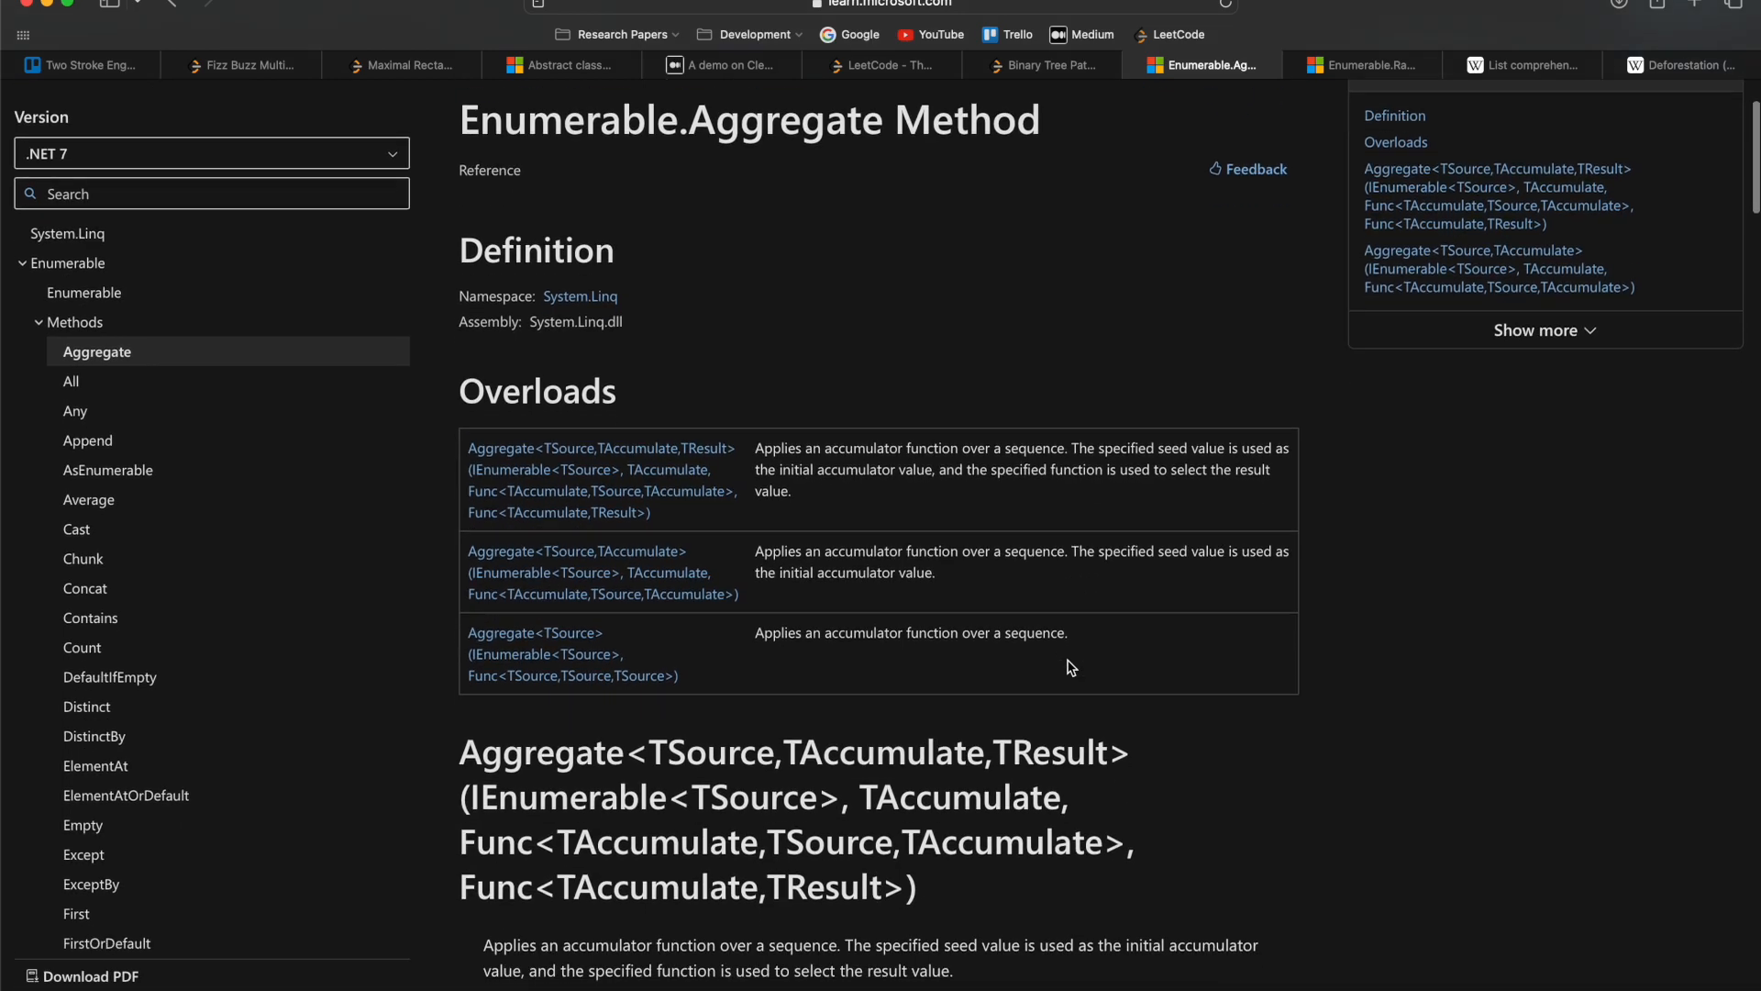
click(1363, 64)
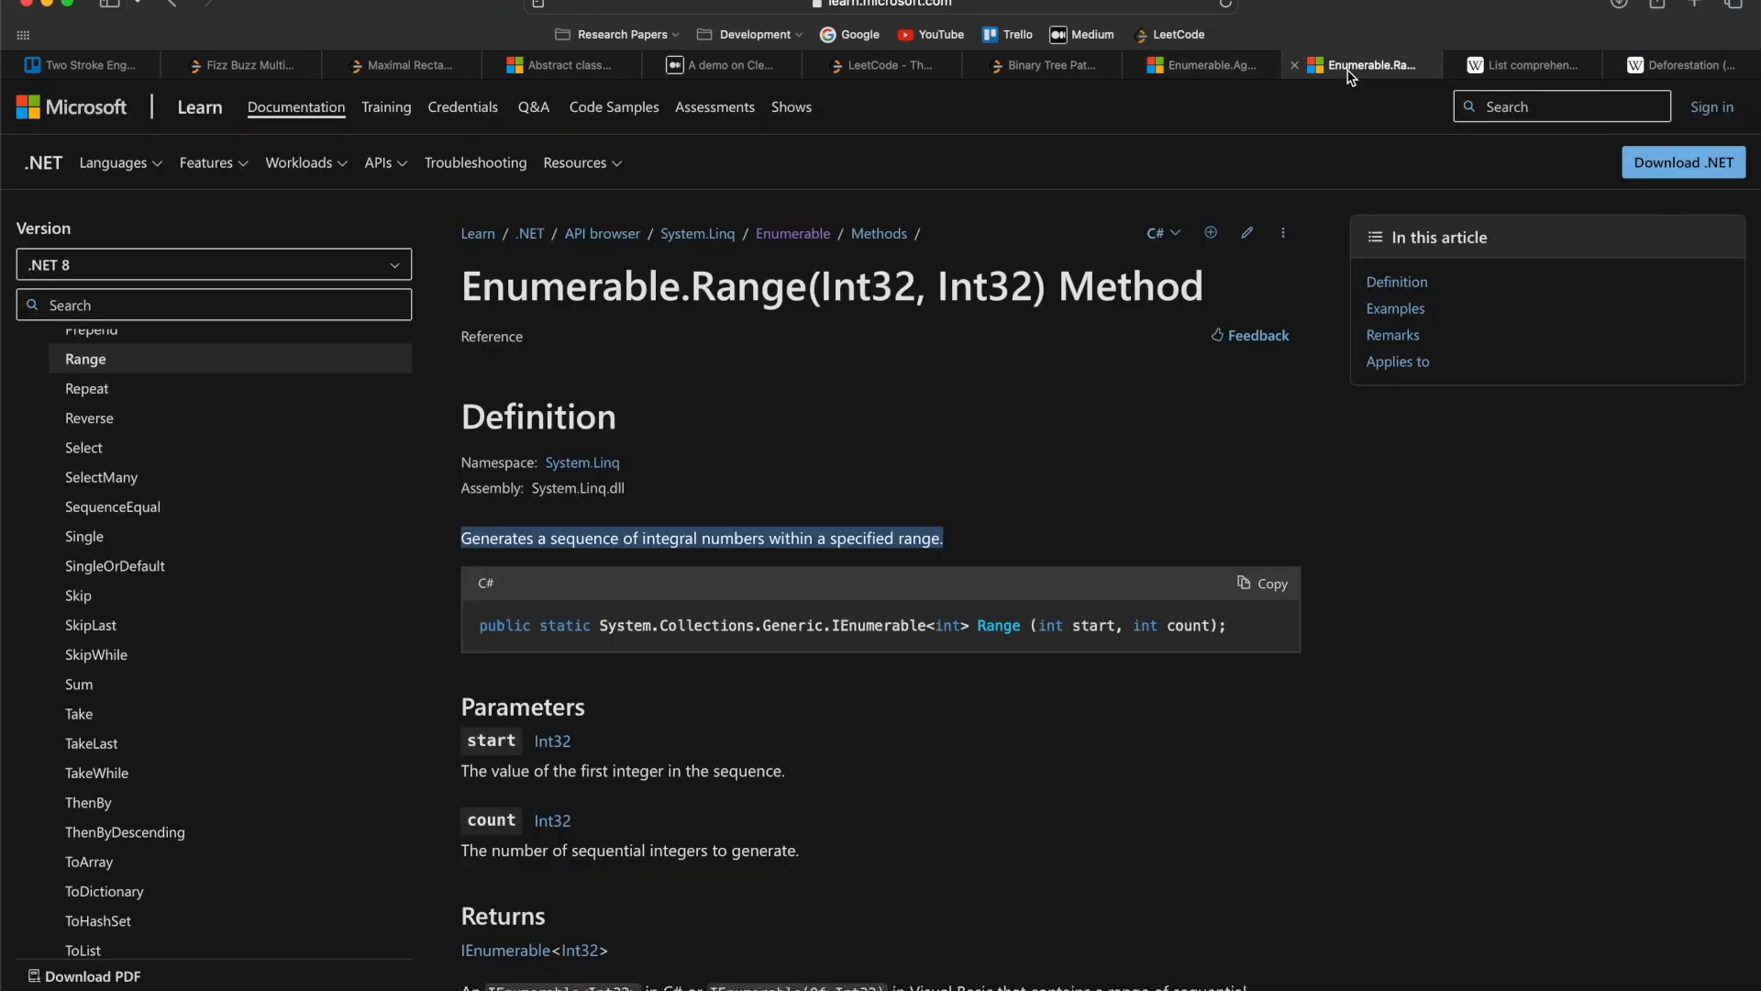
mouse_move(495, 561)
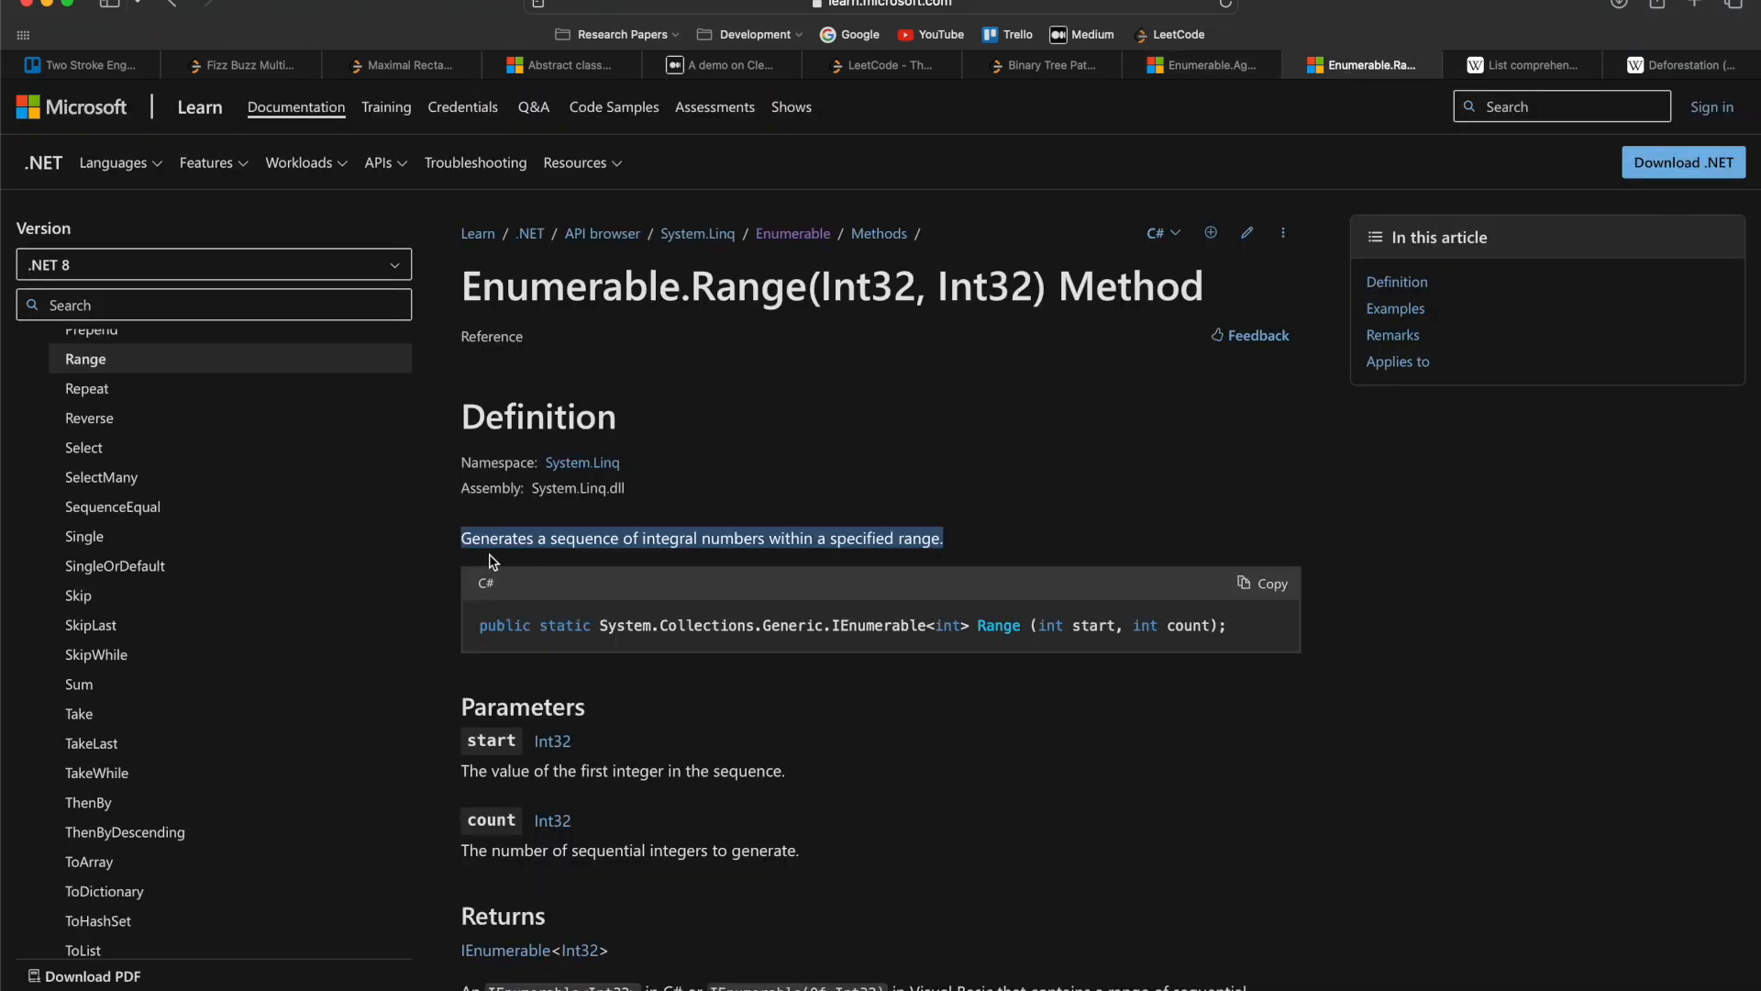
mouse_move(974, 550)
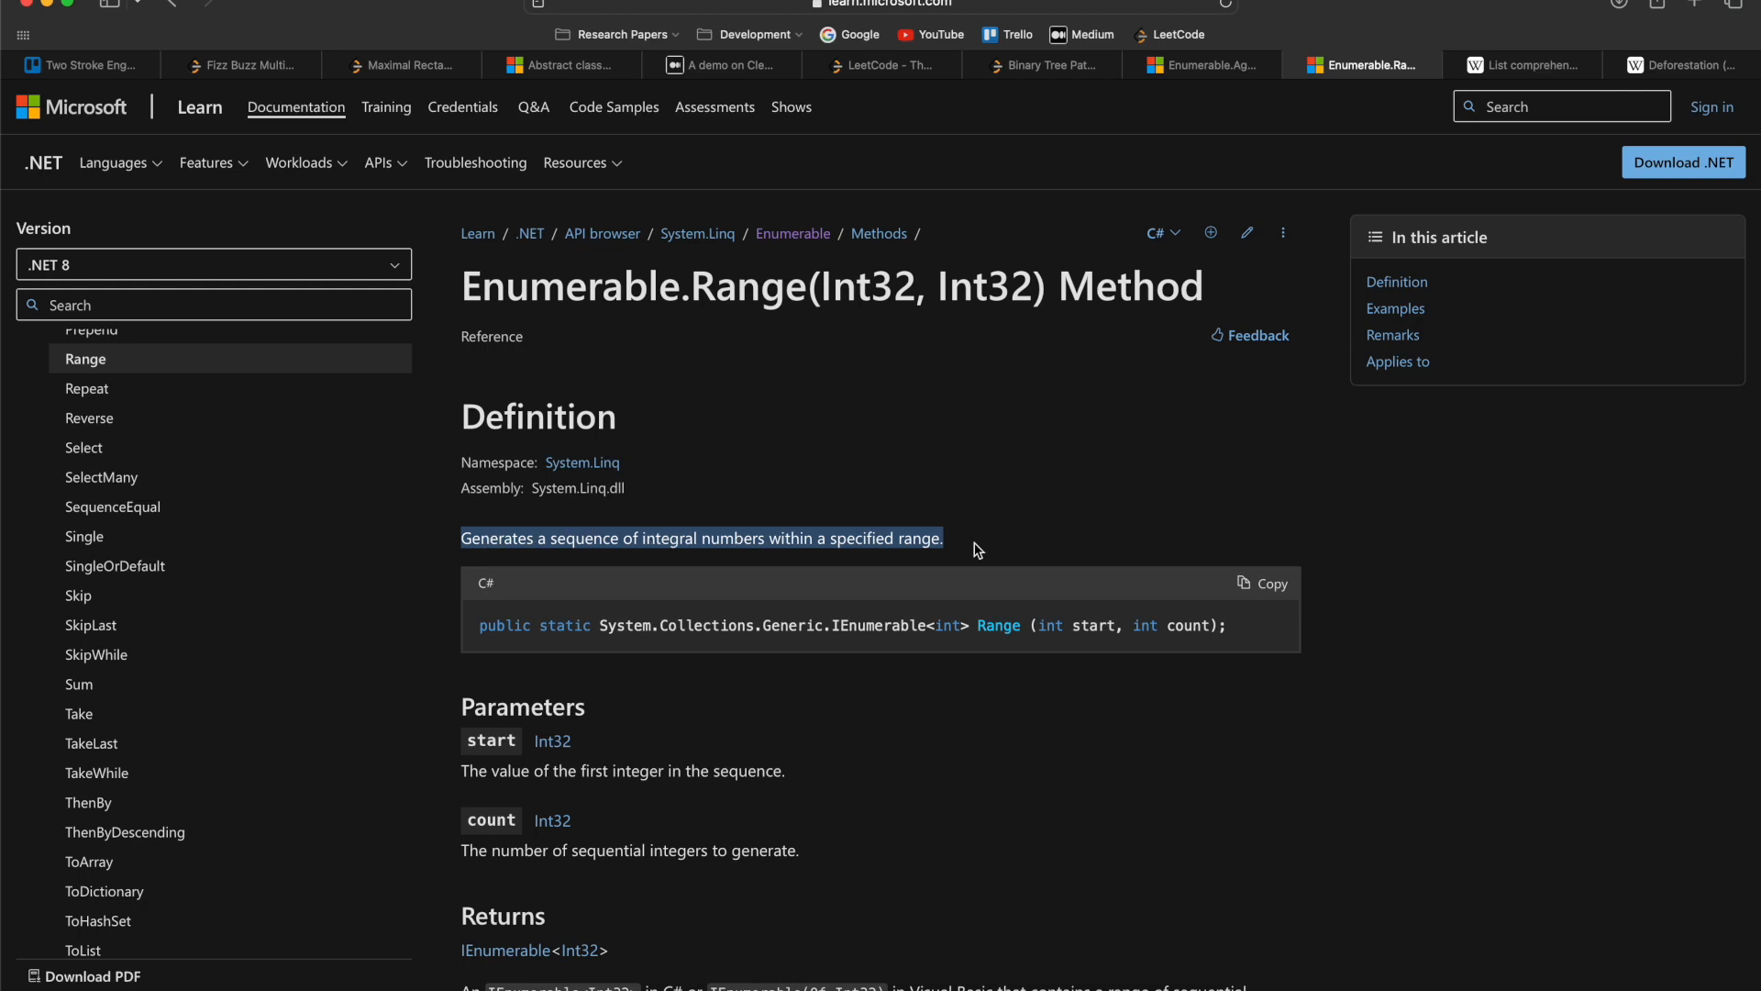
scroll(down, 3)
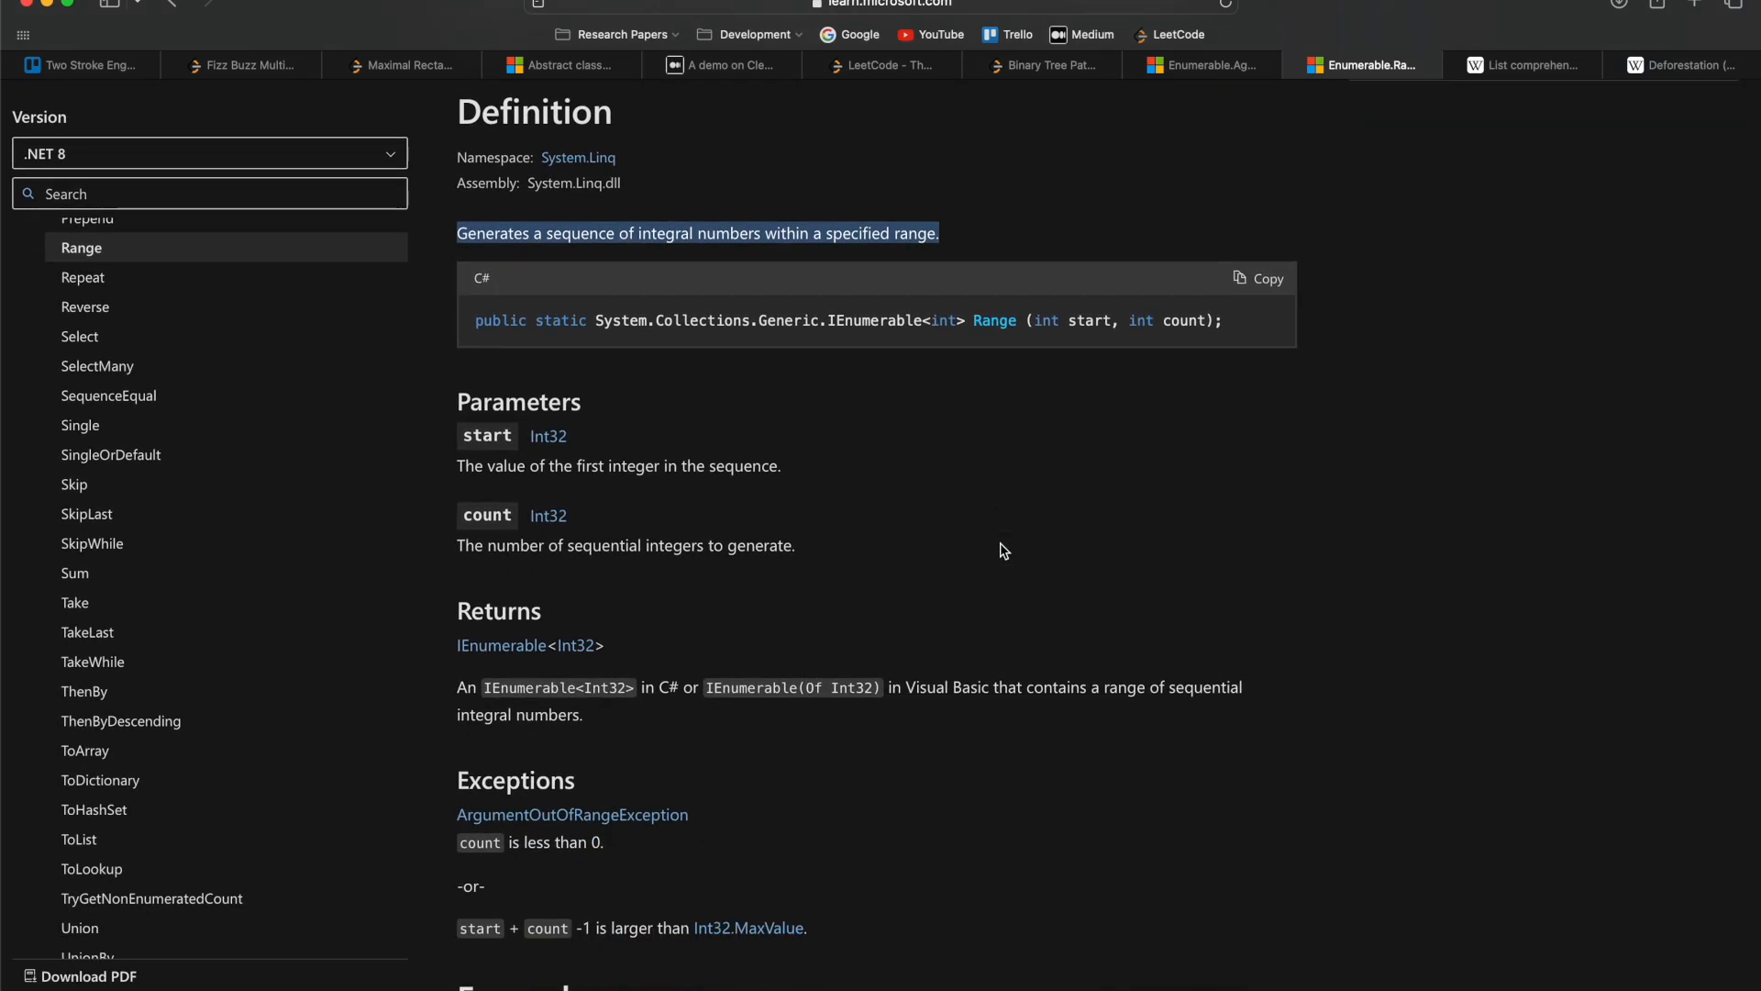
scroll(up, 3)
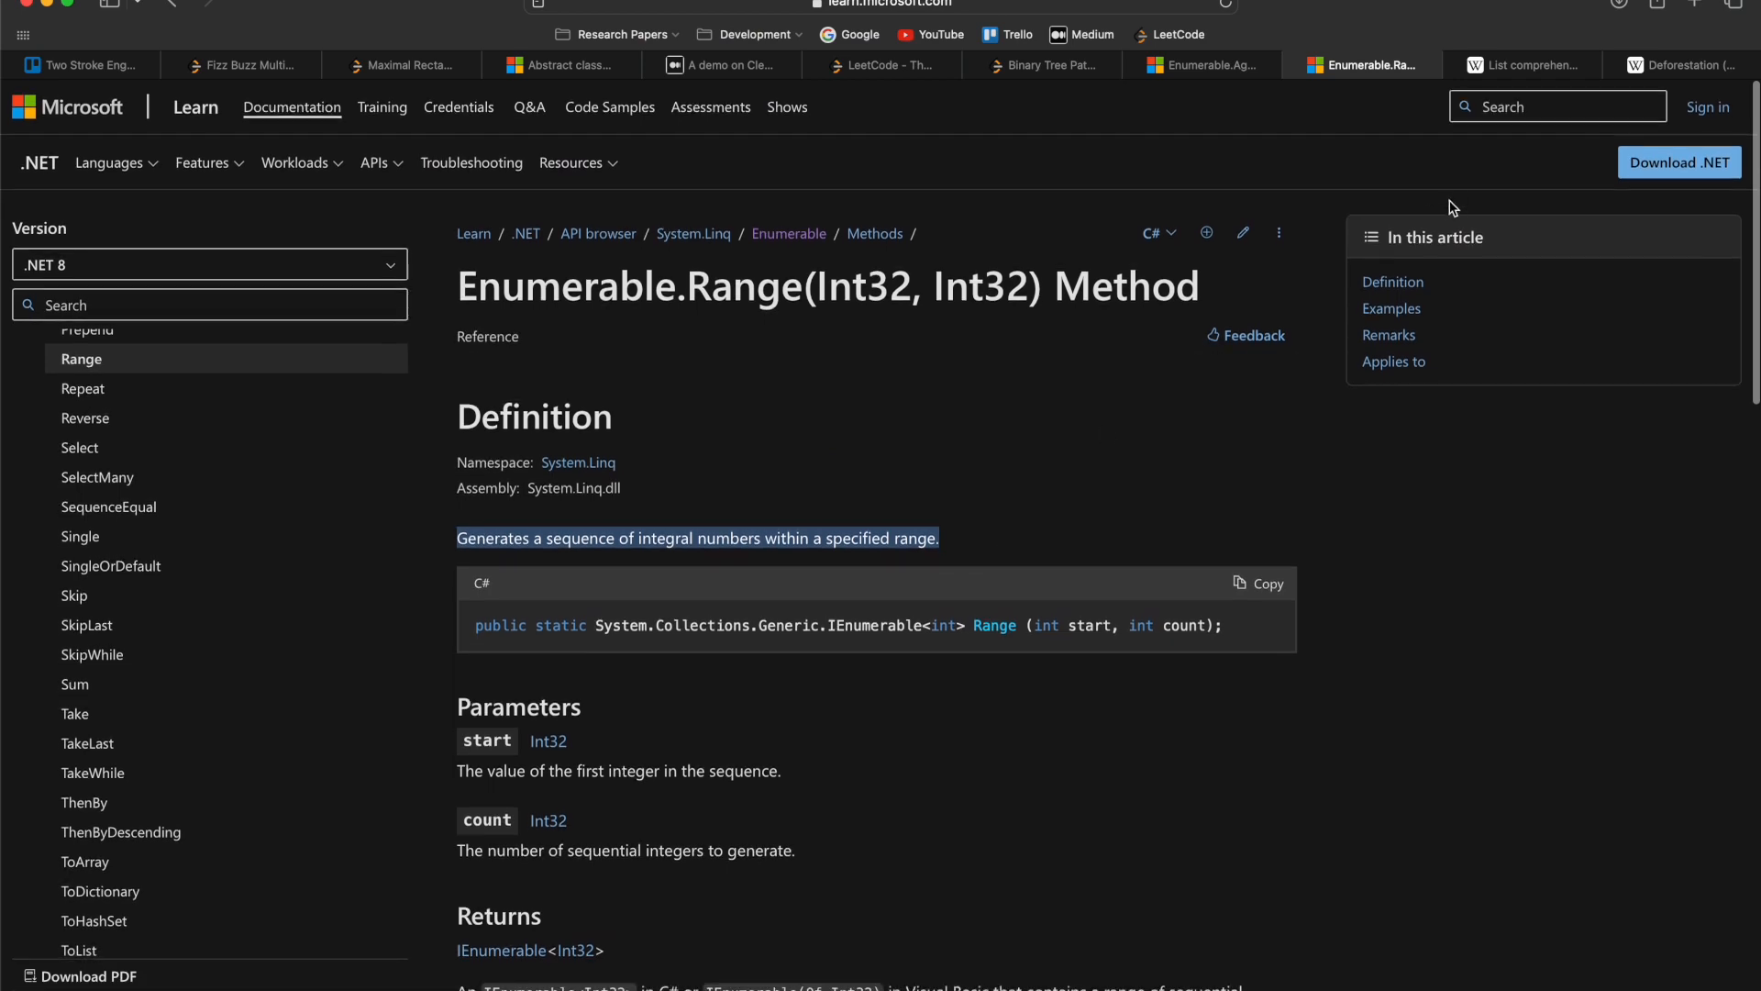
click(1522, 64)
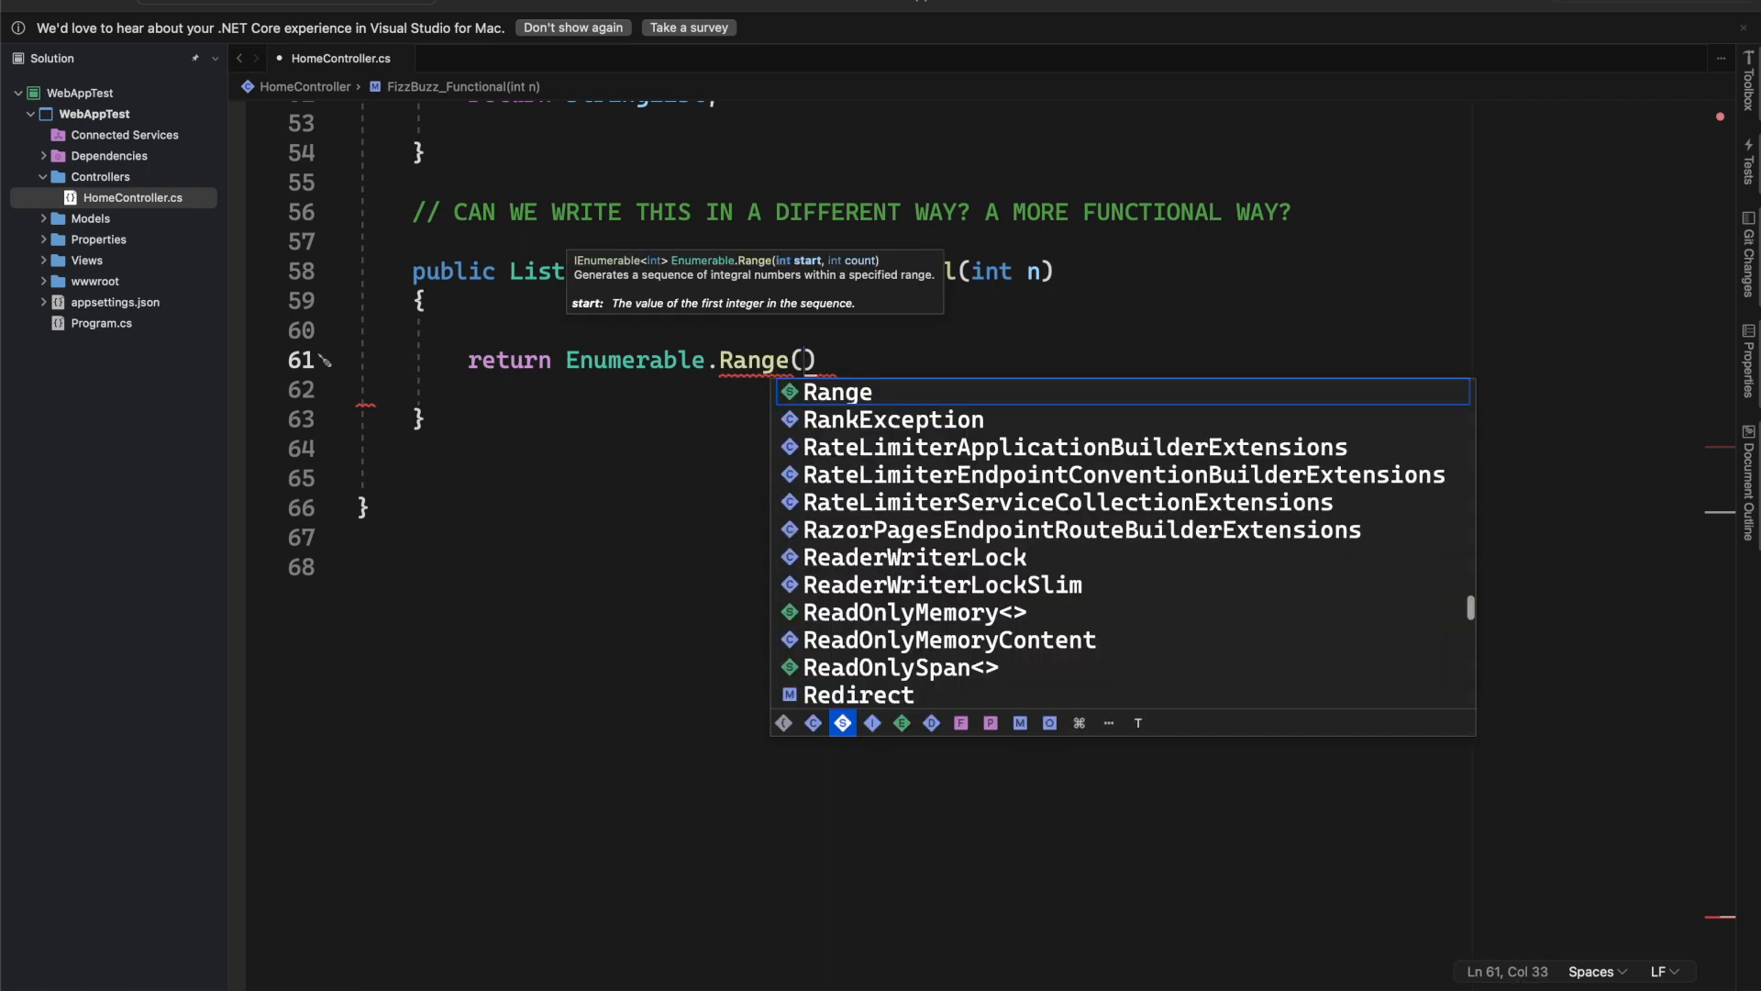
Step: Pass 1, n to Range and begin a chained .Aggregate( on a new line
text(1)
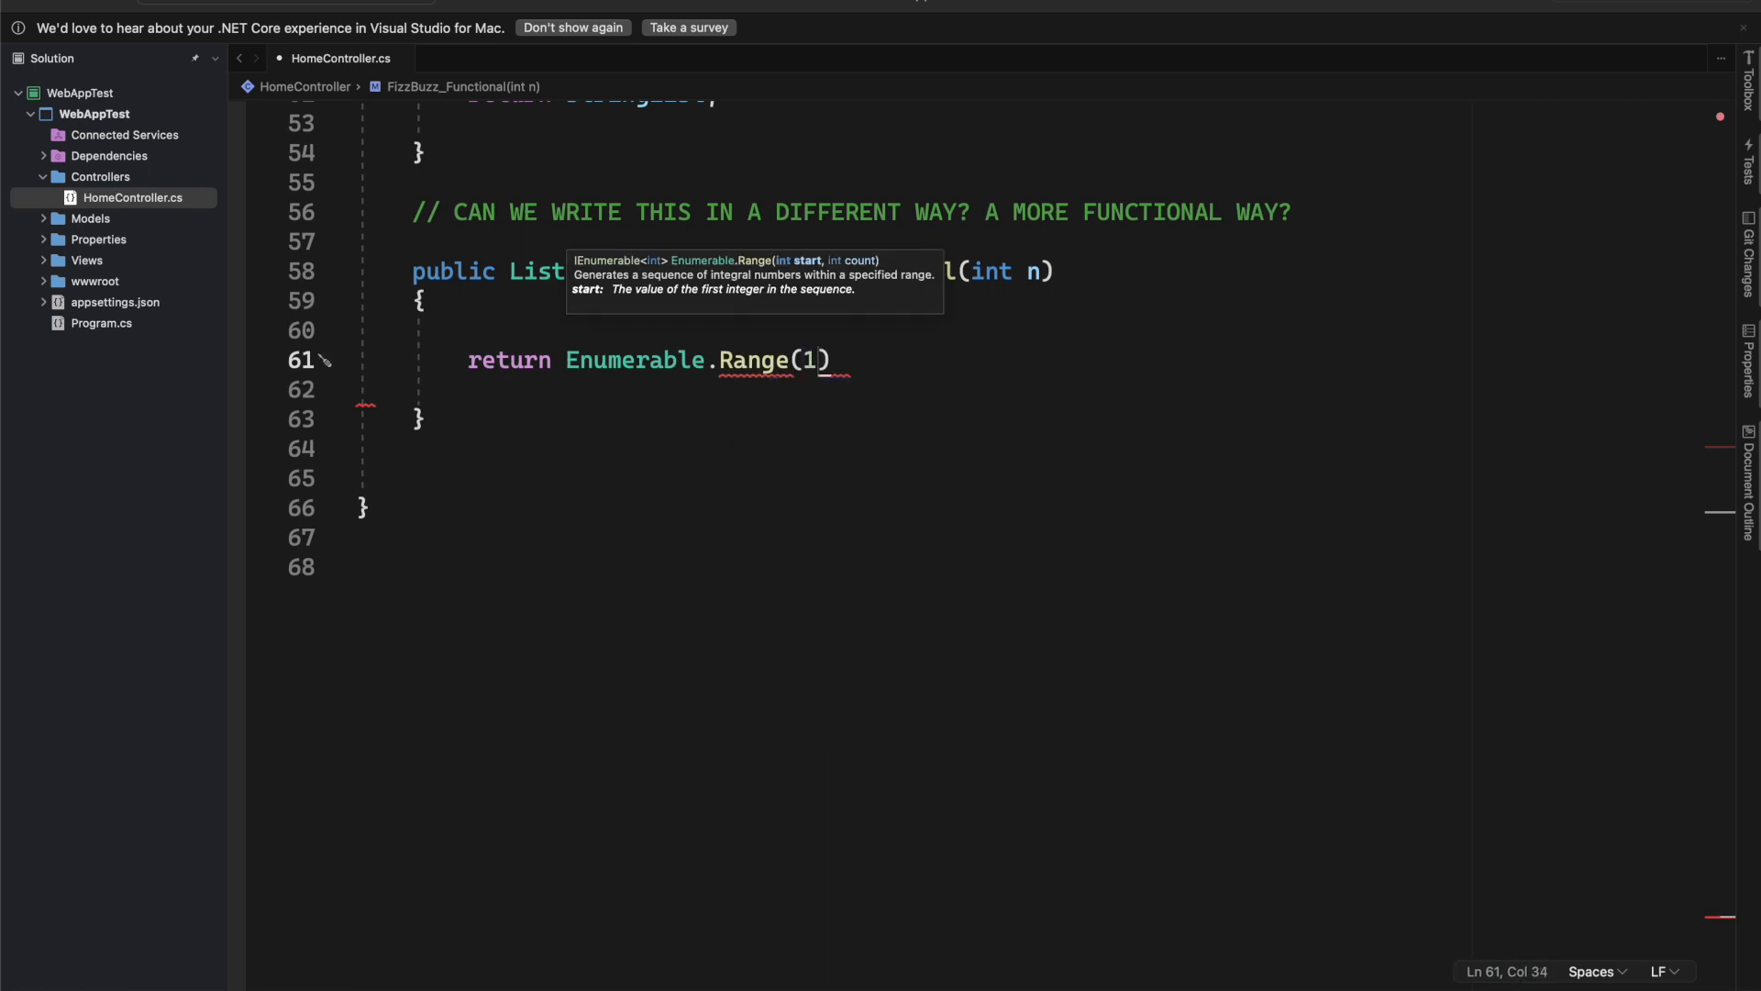
text(,)
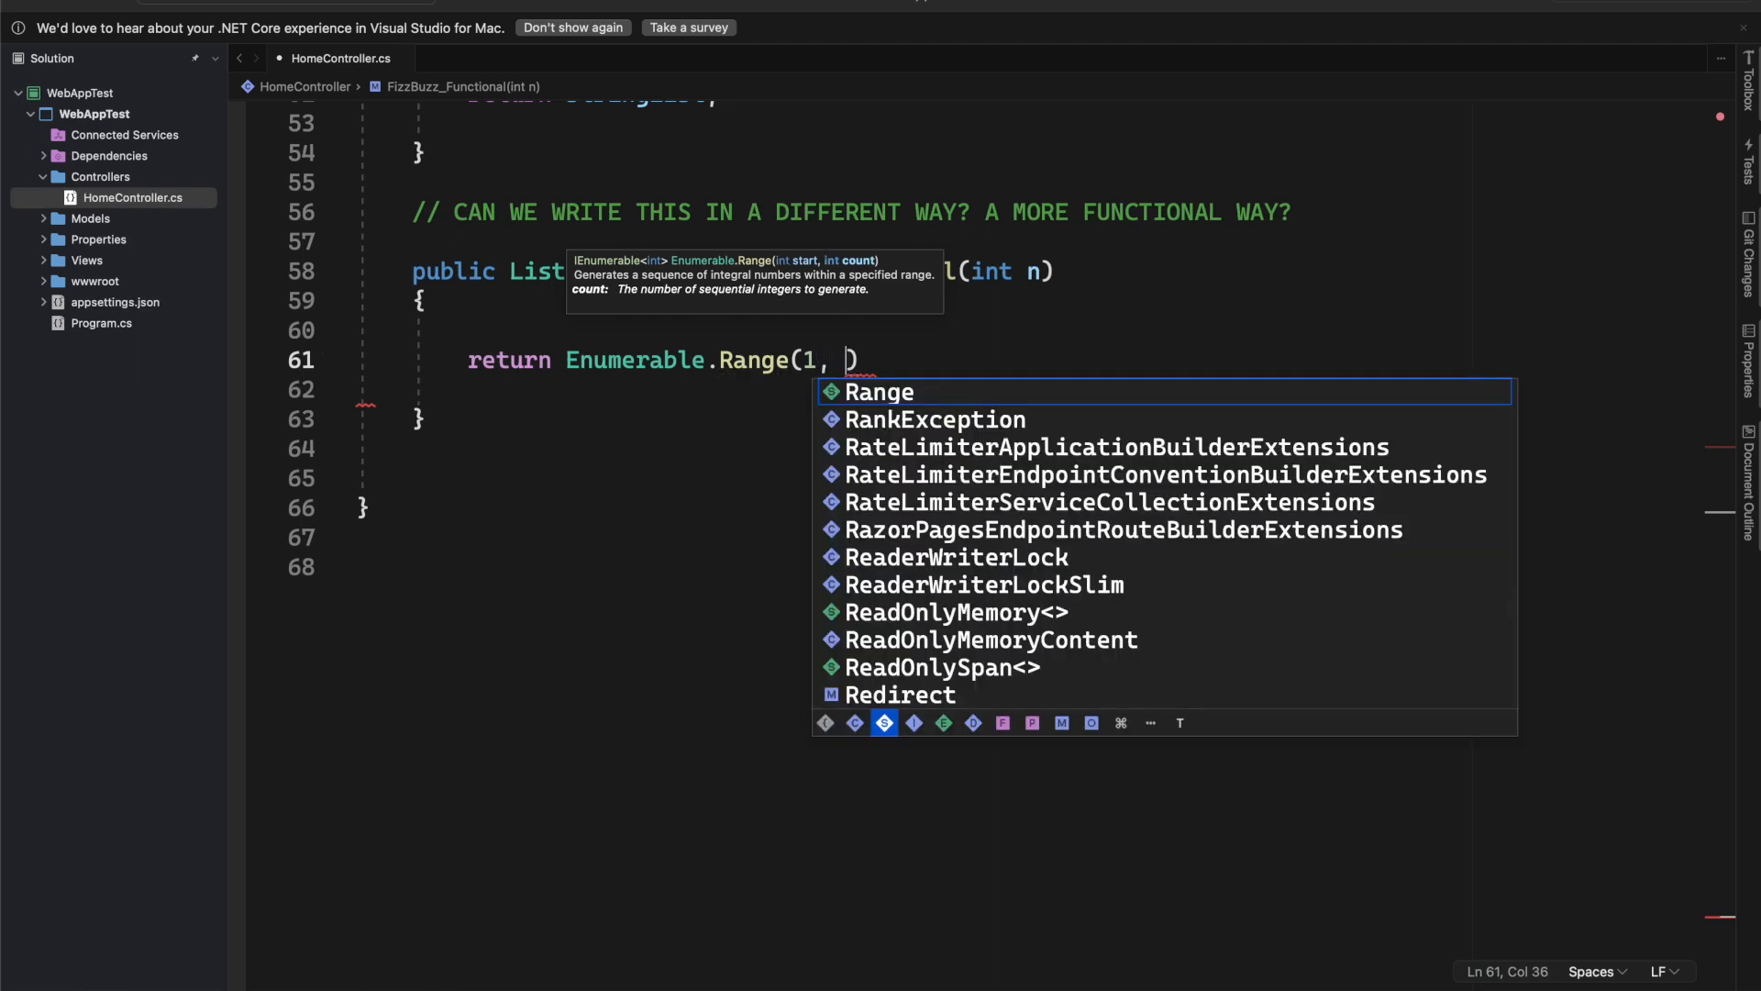
text(n)
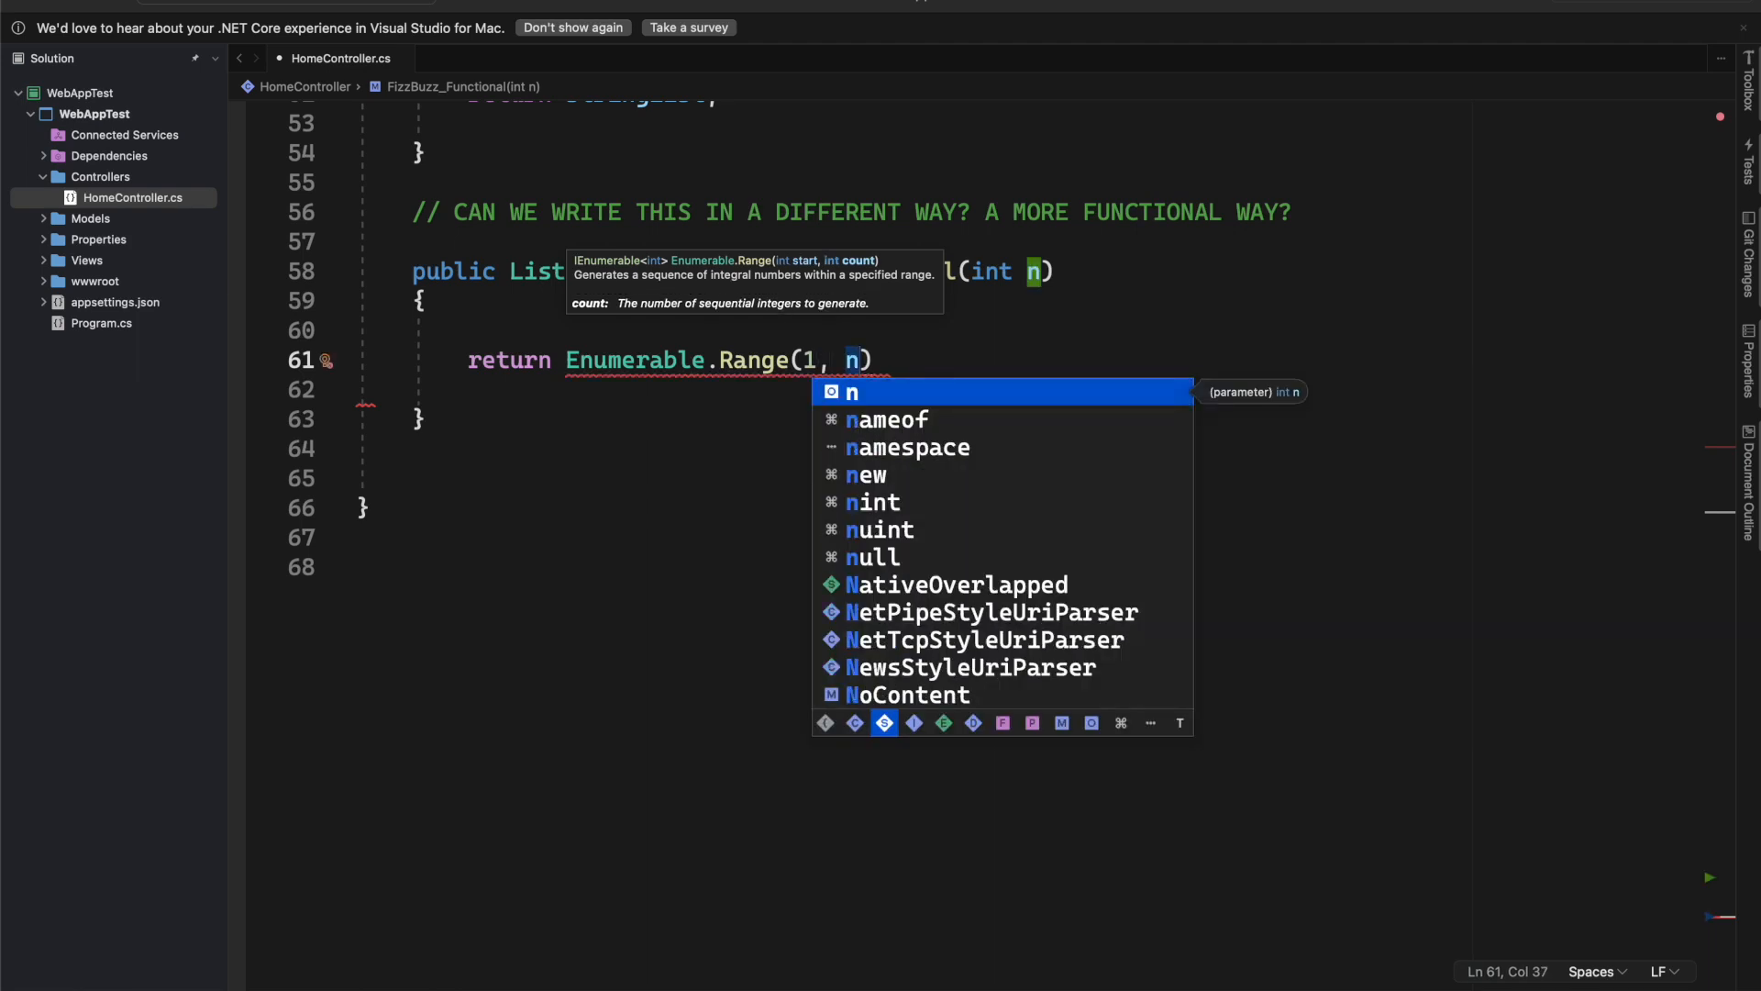
key(Escape)
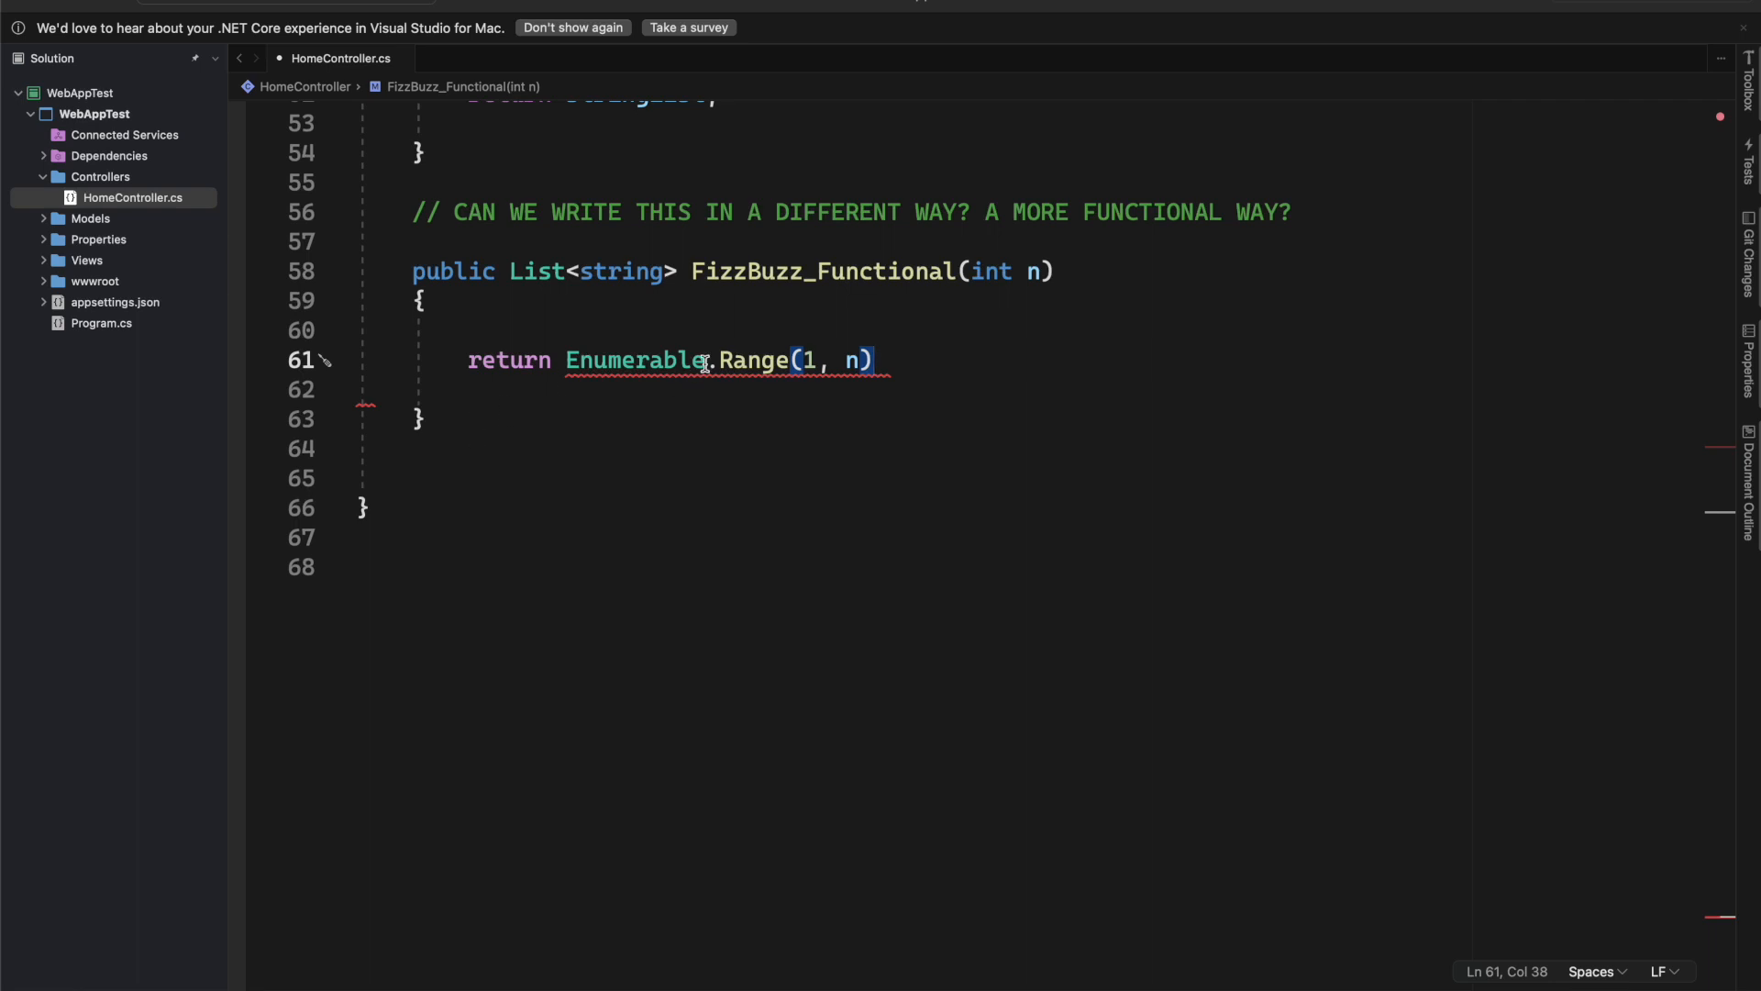
key(Enter)
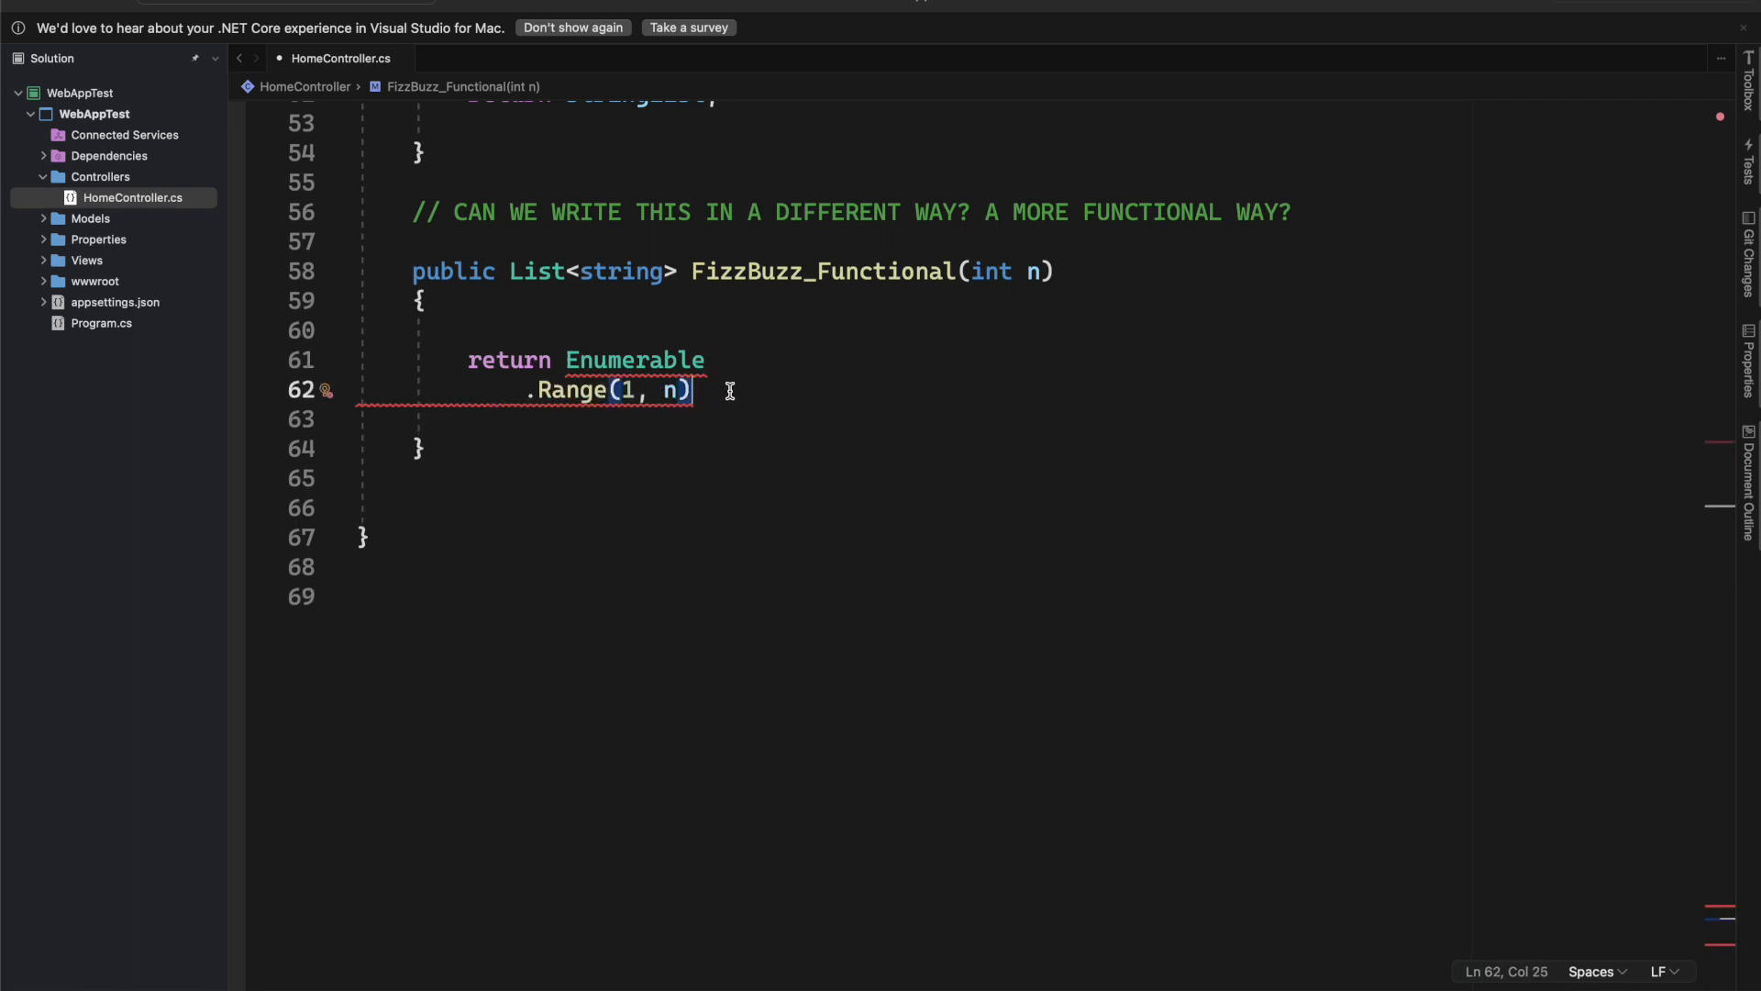
text(.)
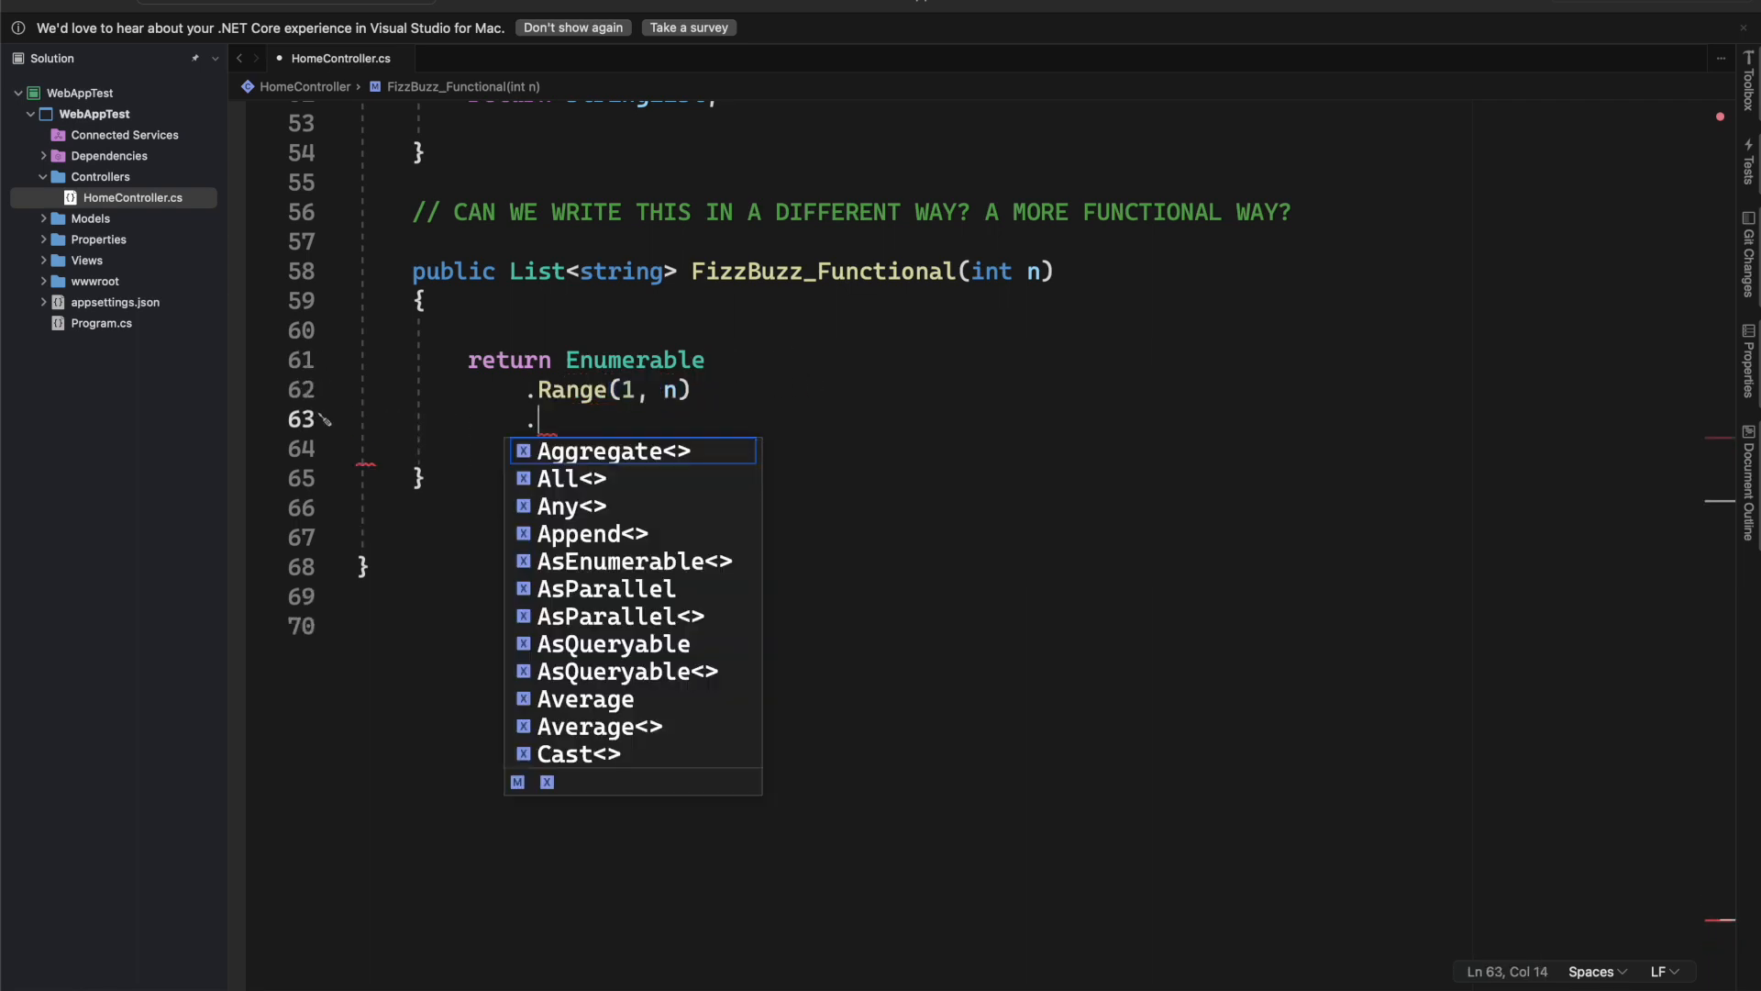
text(Aggregate)
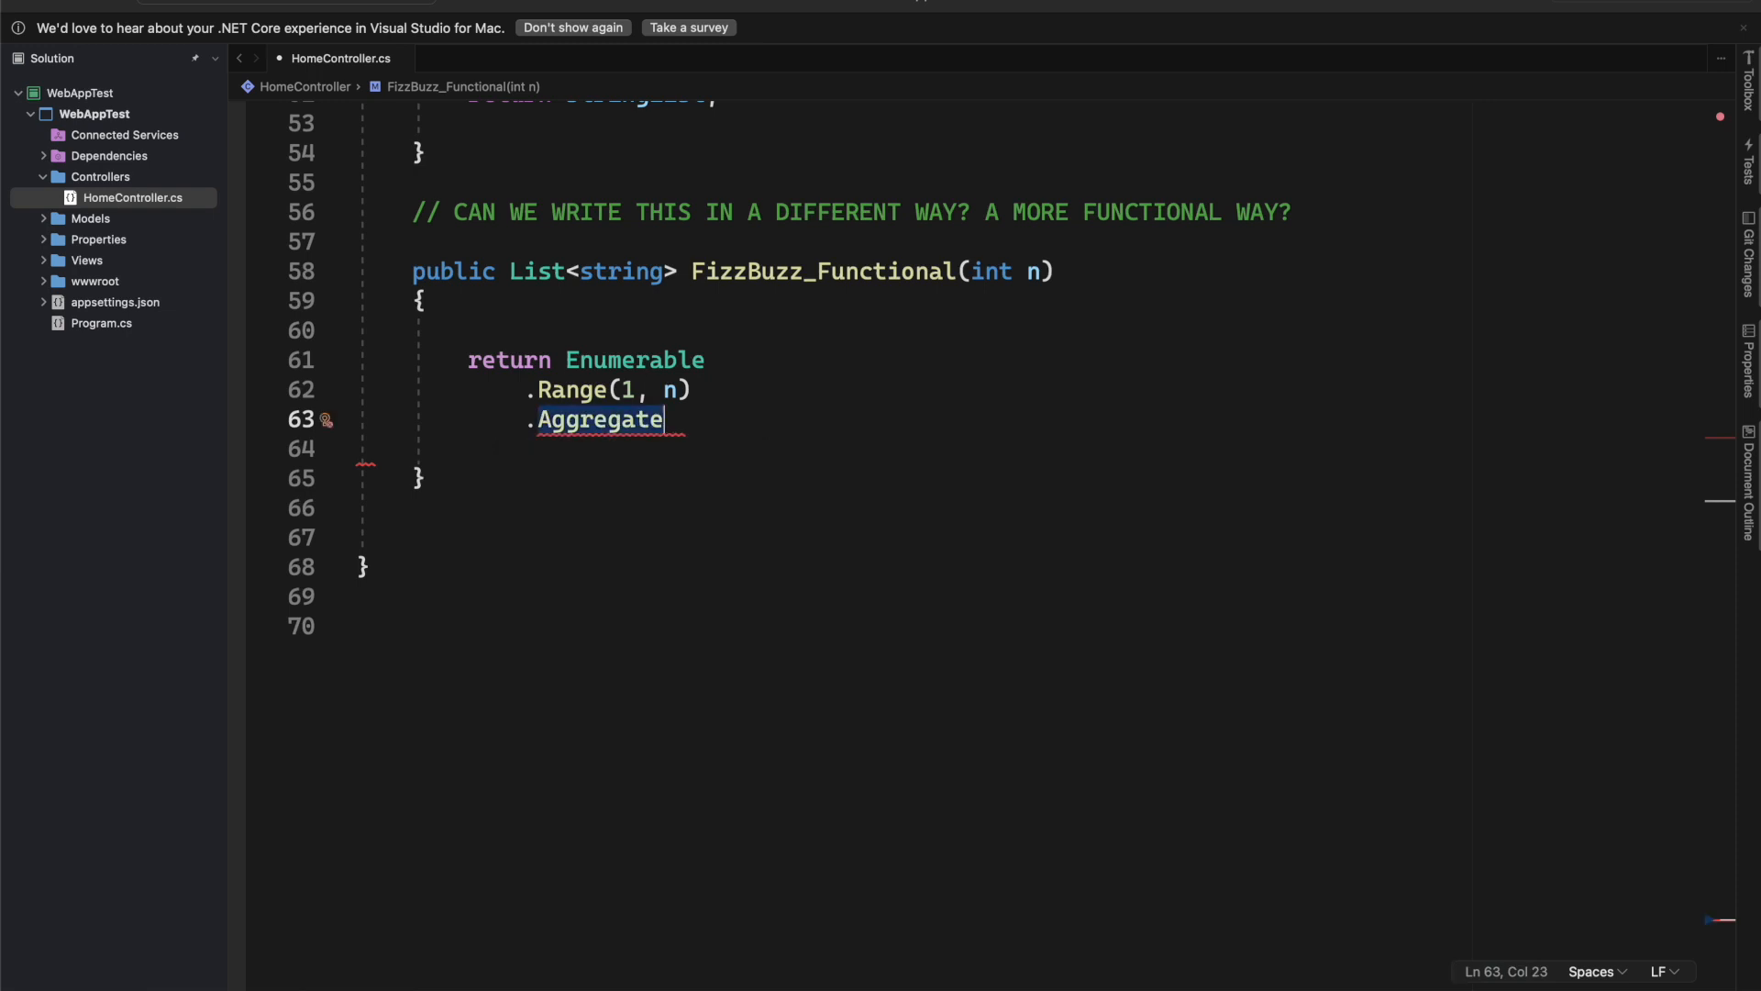
text((new List<string>,)
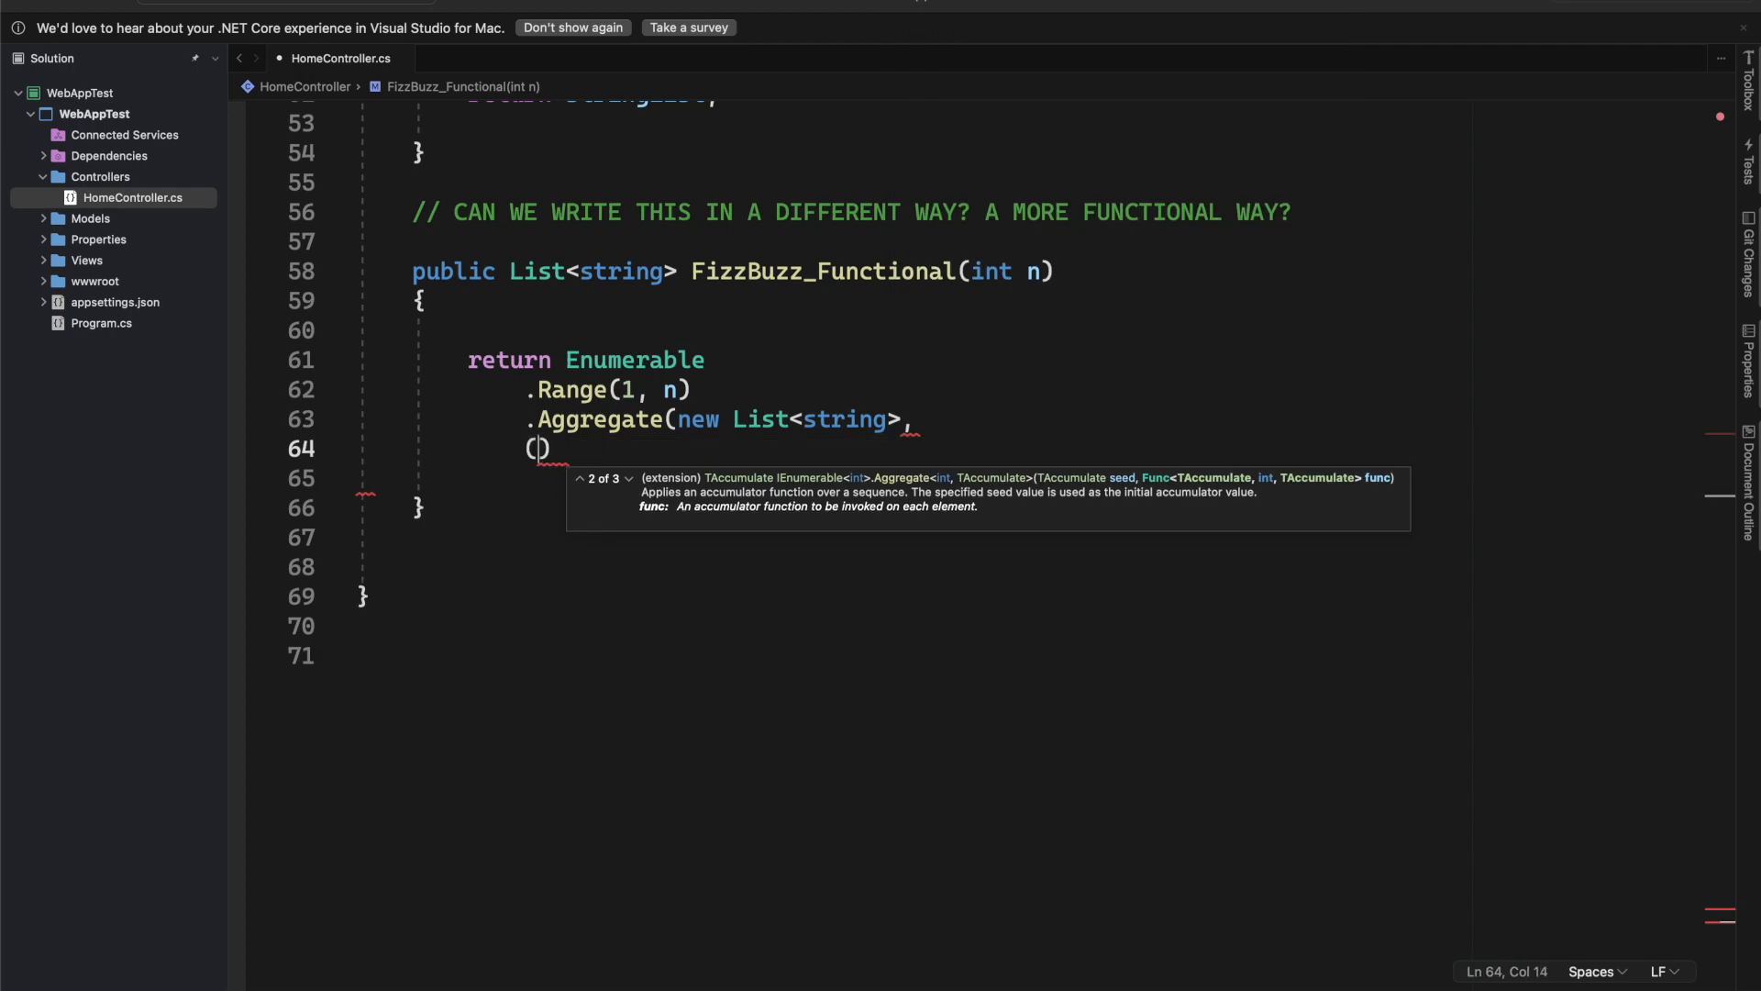
Step: Type the (accumulator, seed) lambda parameters and add () after List<string>
text(accumulator, seed)
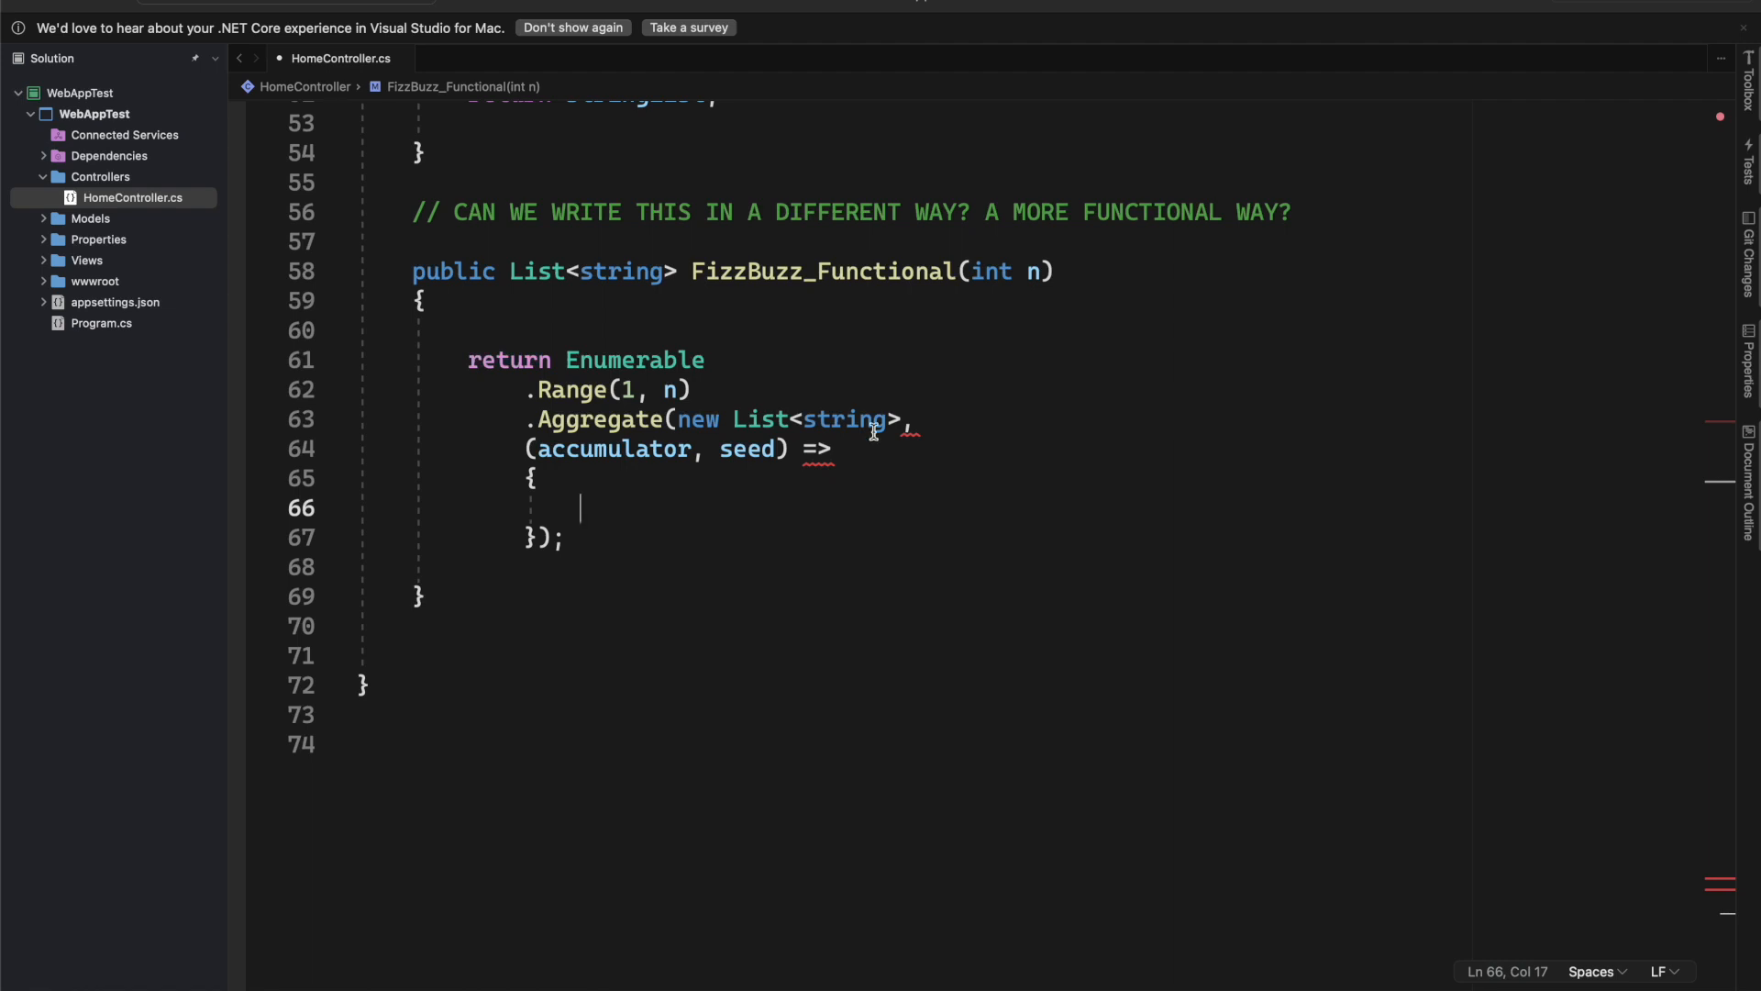
click(902, 419)
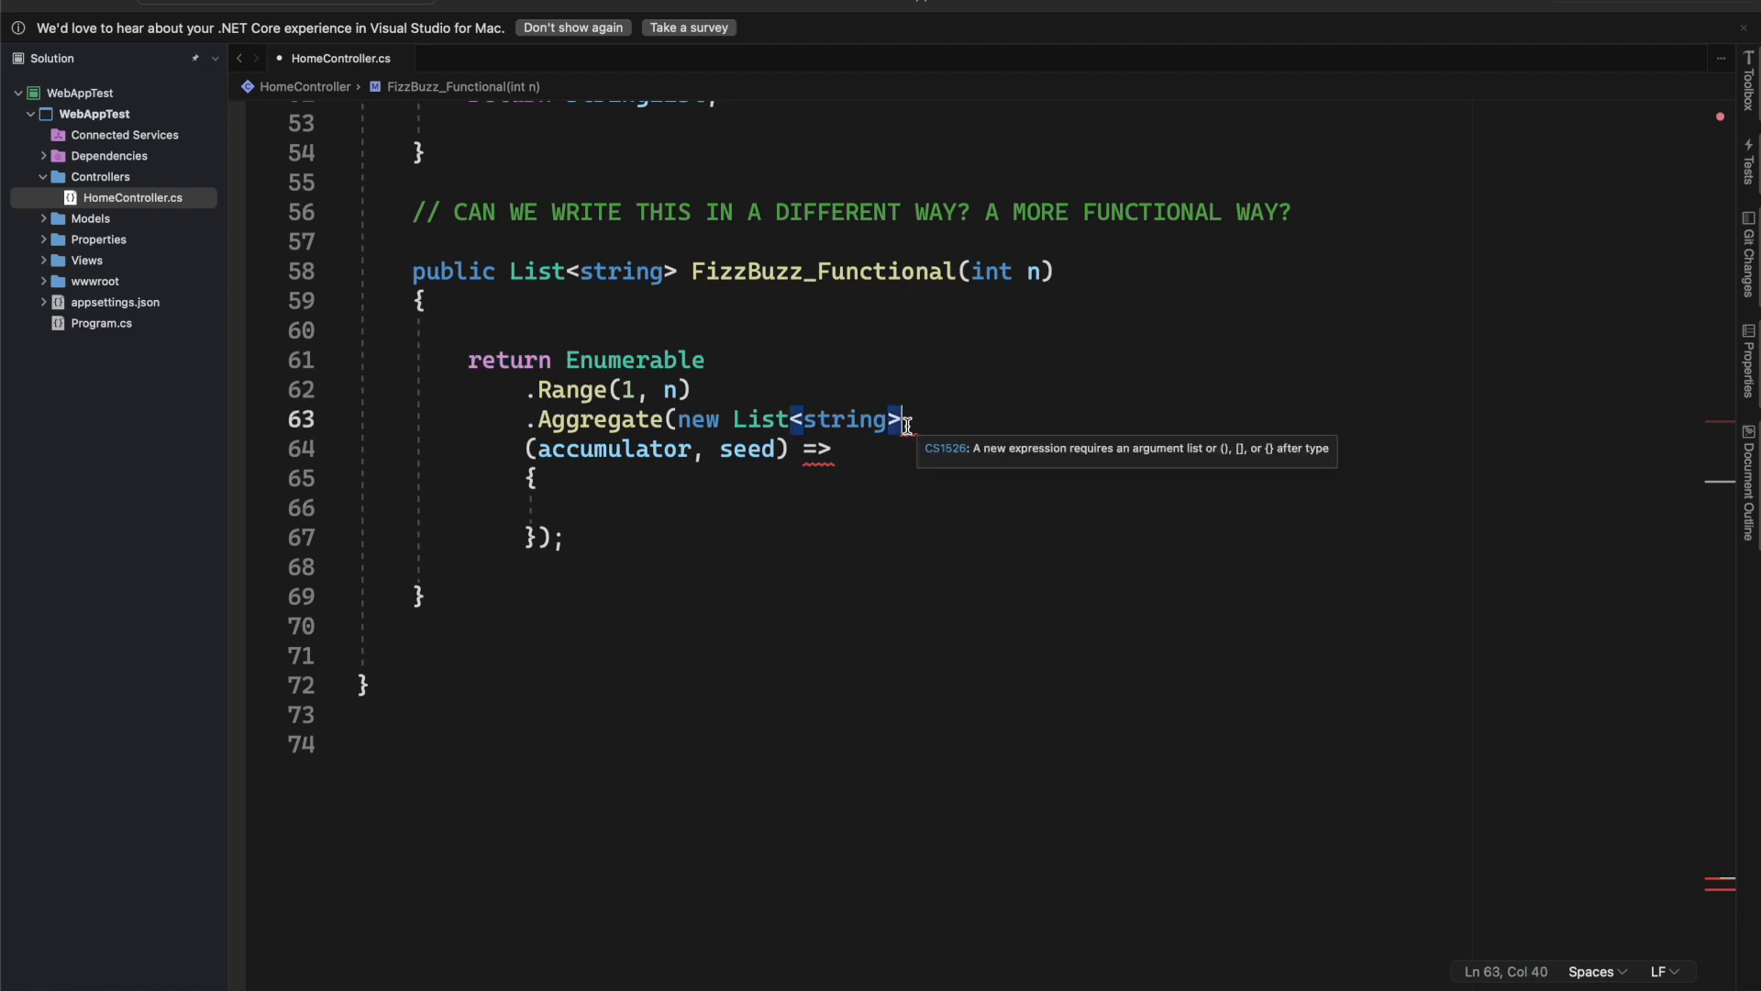
text((),)
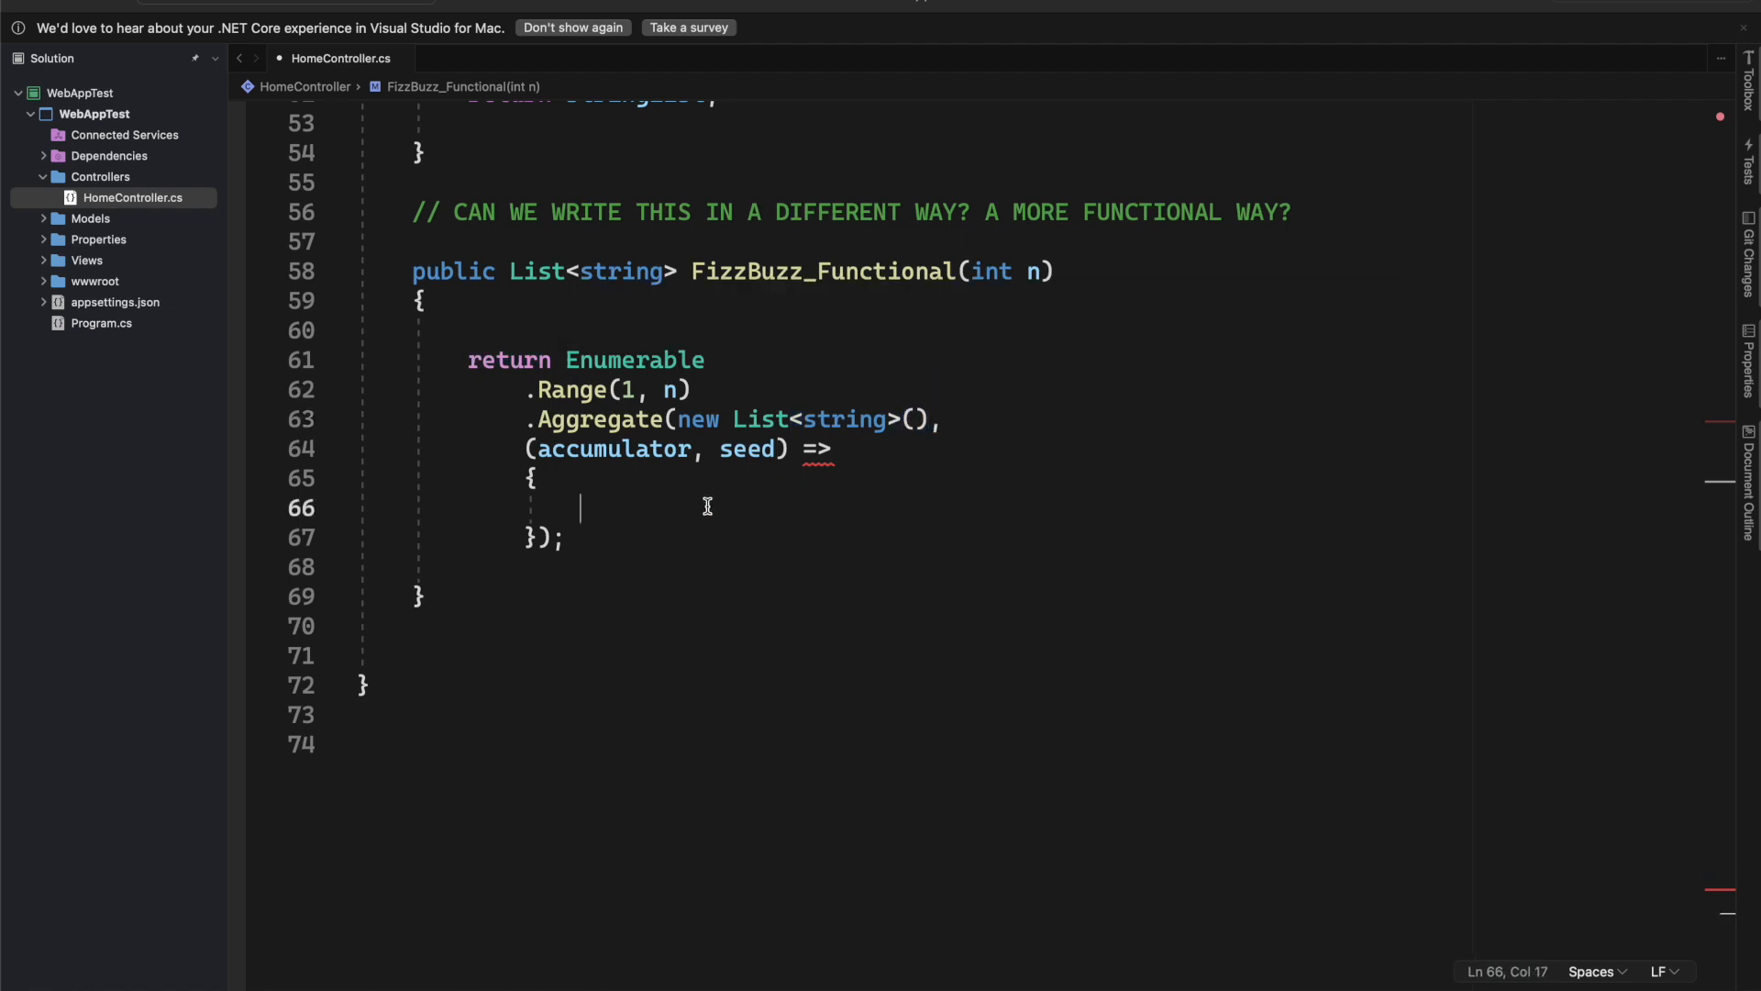
mouse_move(660, 500)
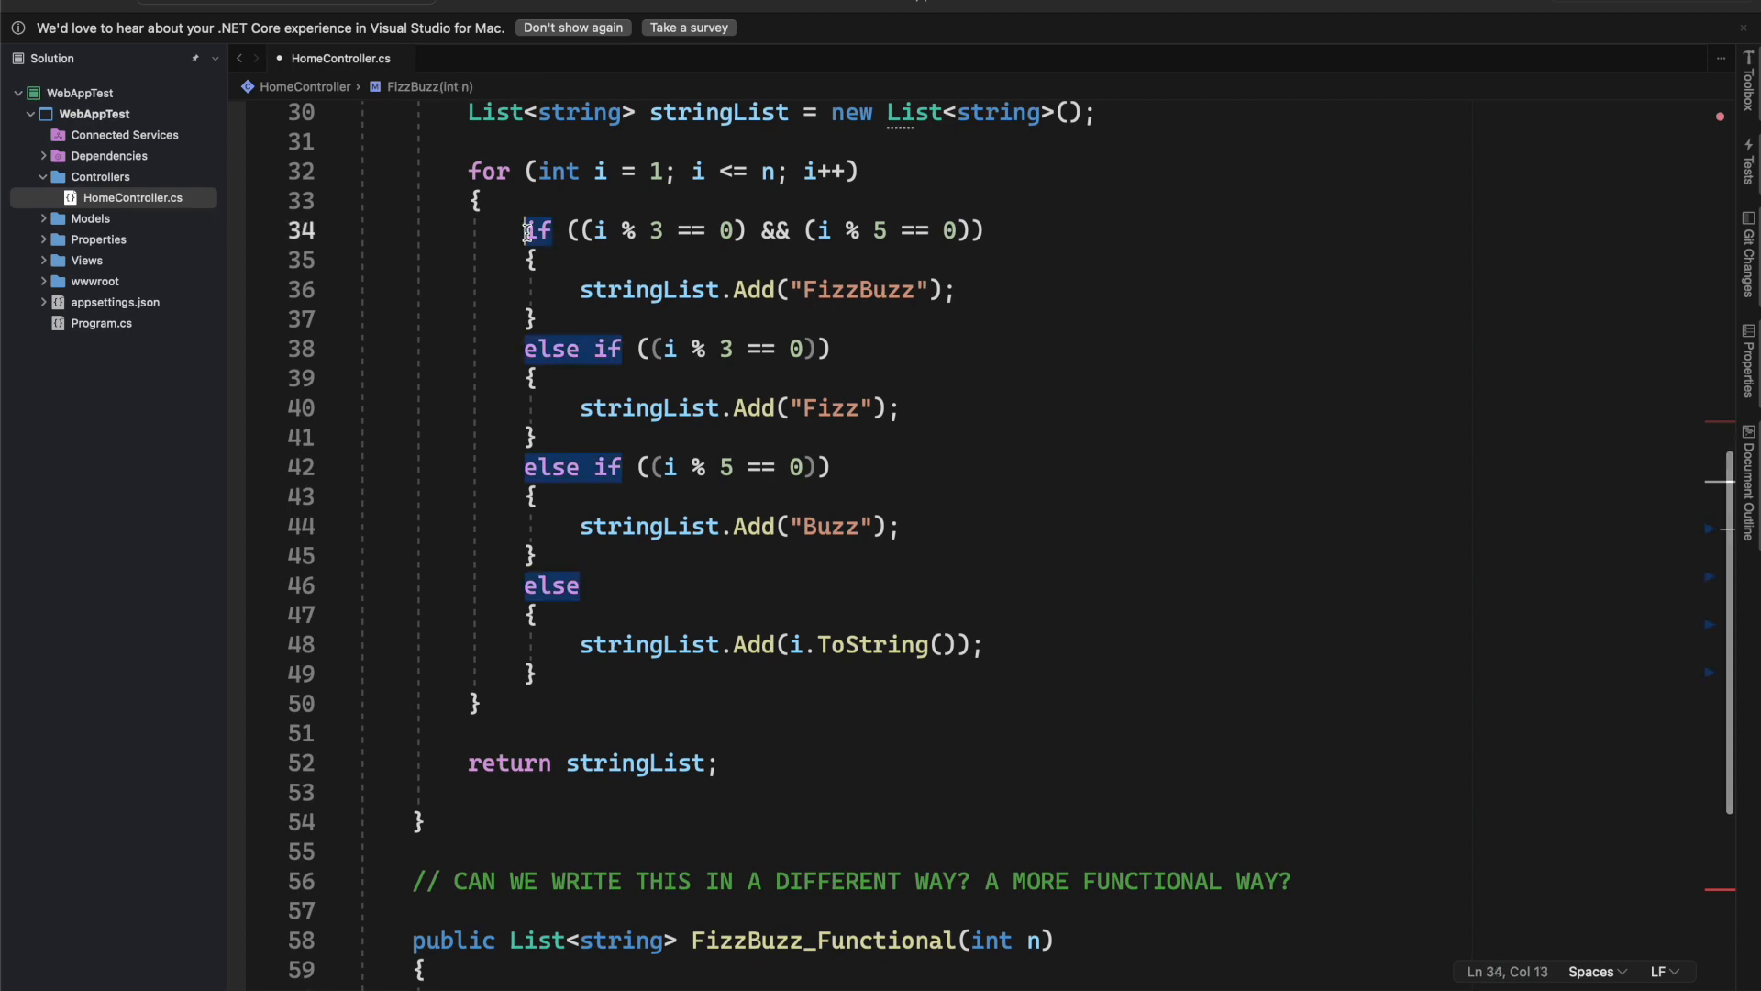
Step: Copy the FizzBuzz if/else chain into the lambda and rename seed to element
drag(524, 231, 536, 674)
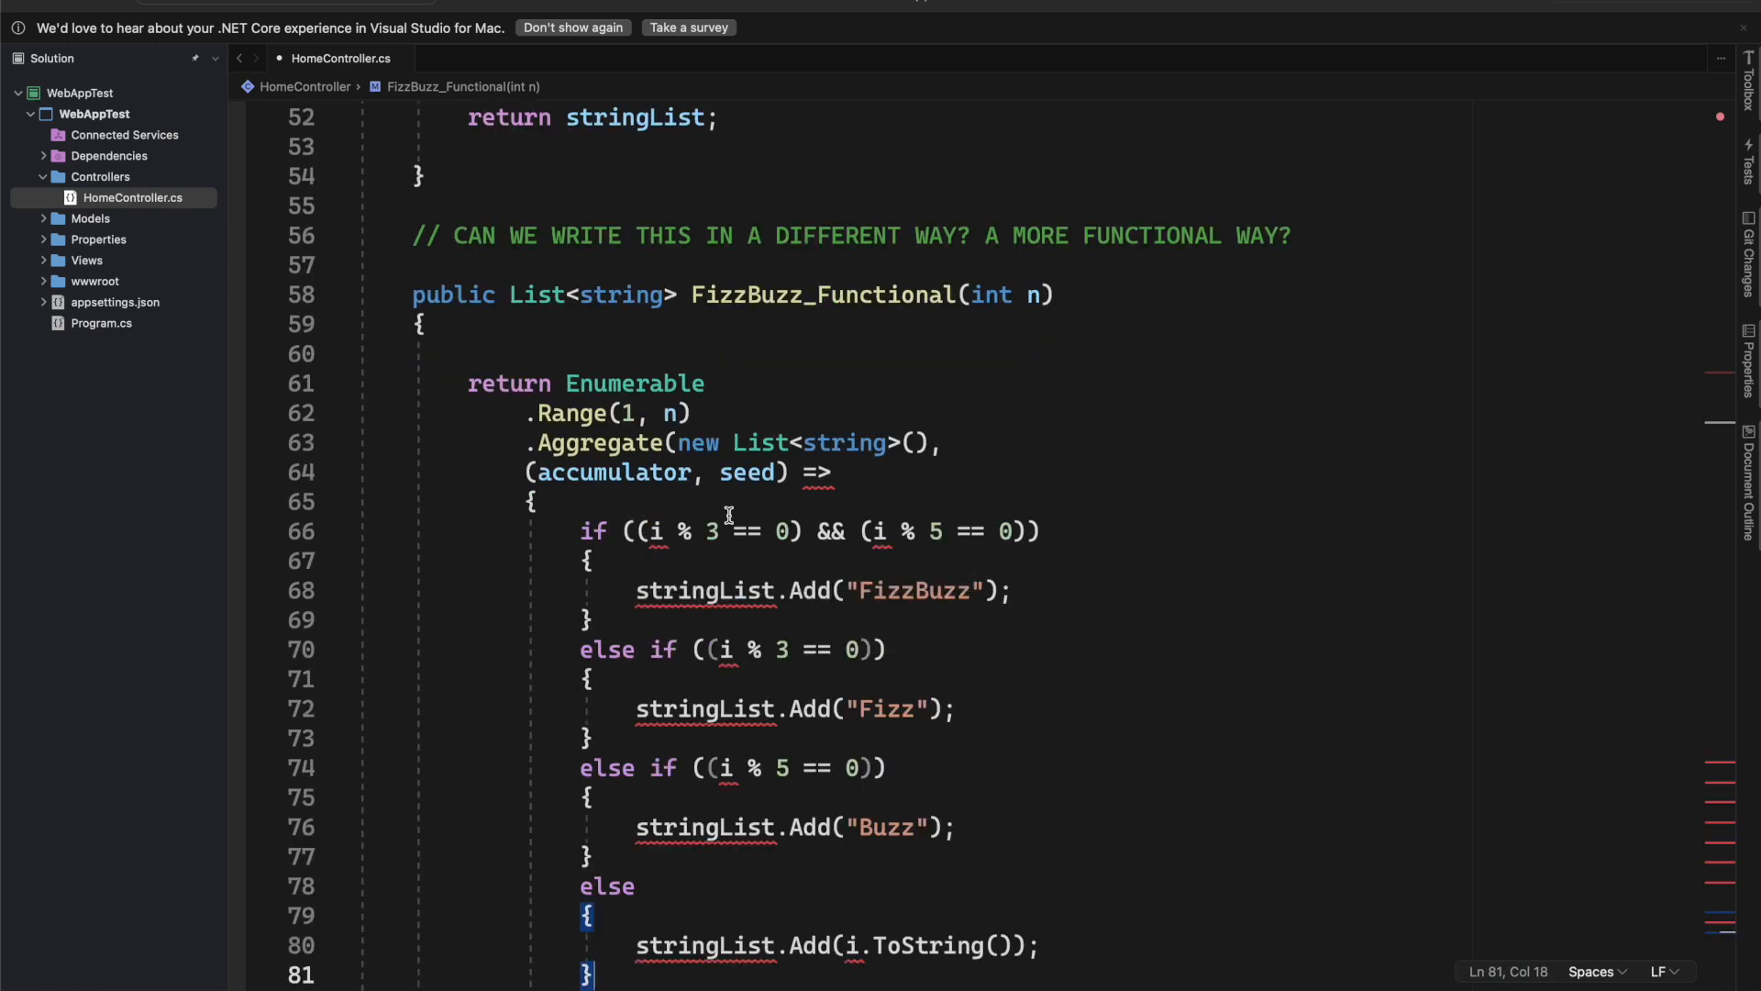
double_click(745, 471)
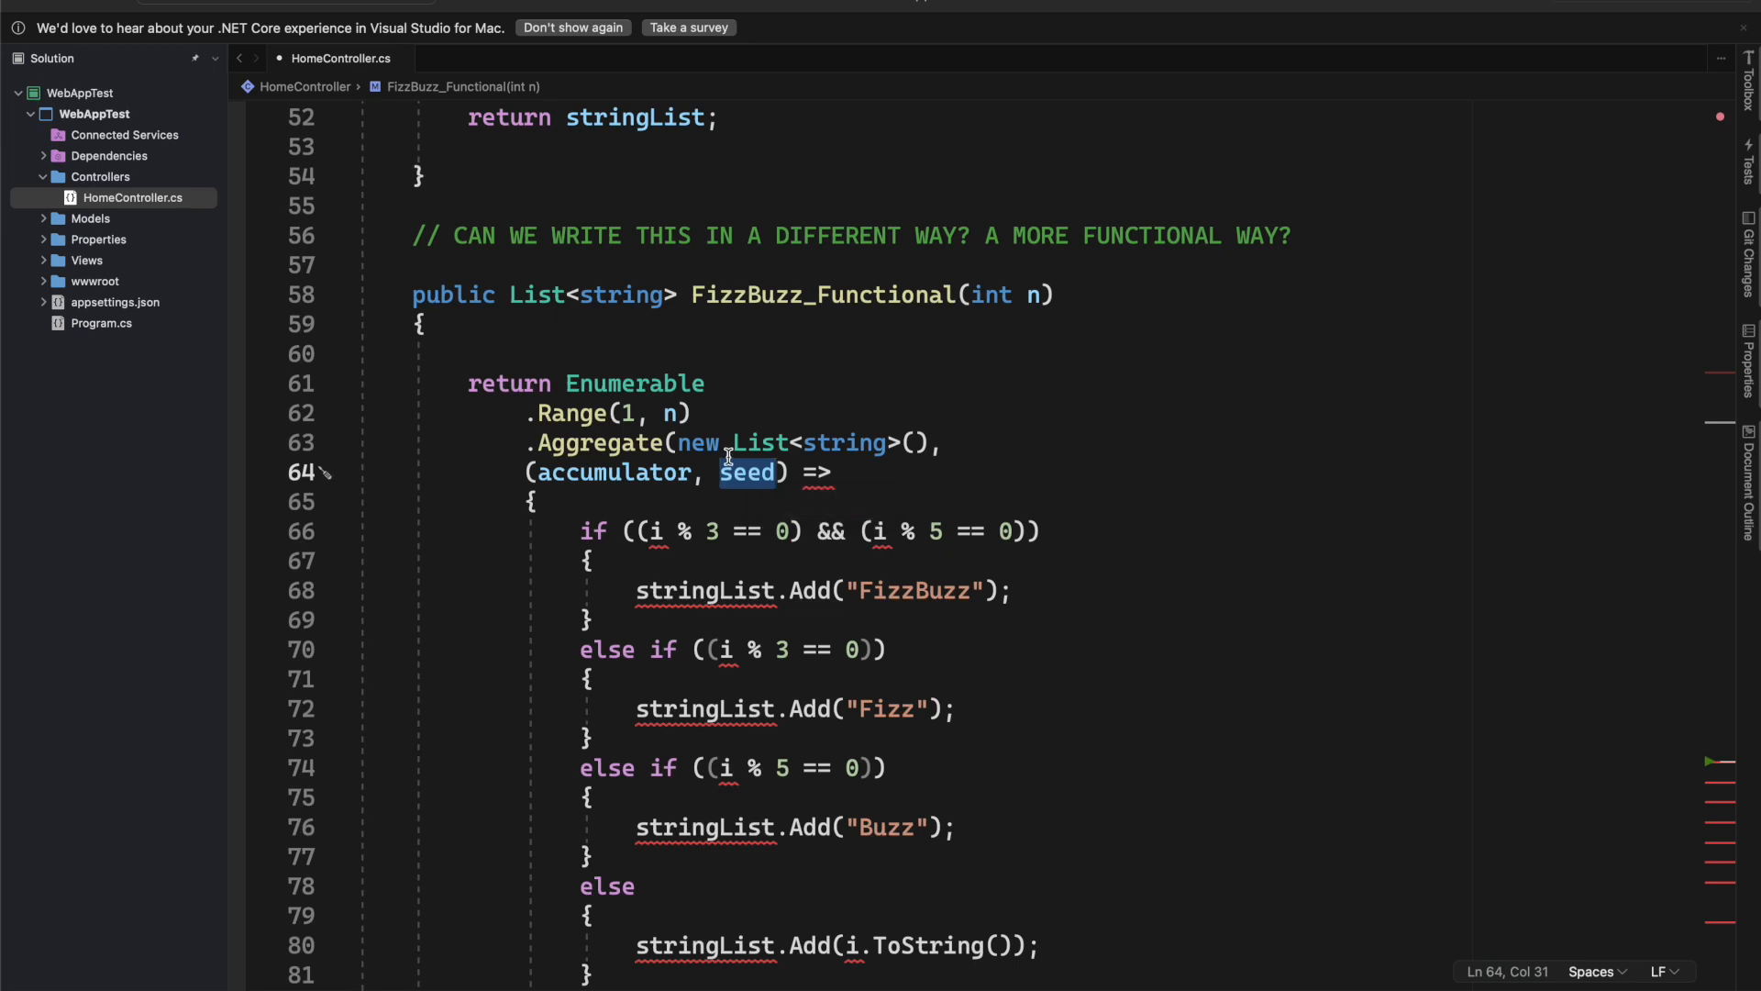
mouse_move(745, 472)
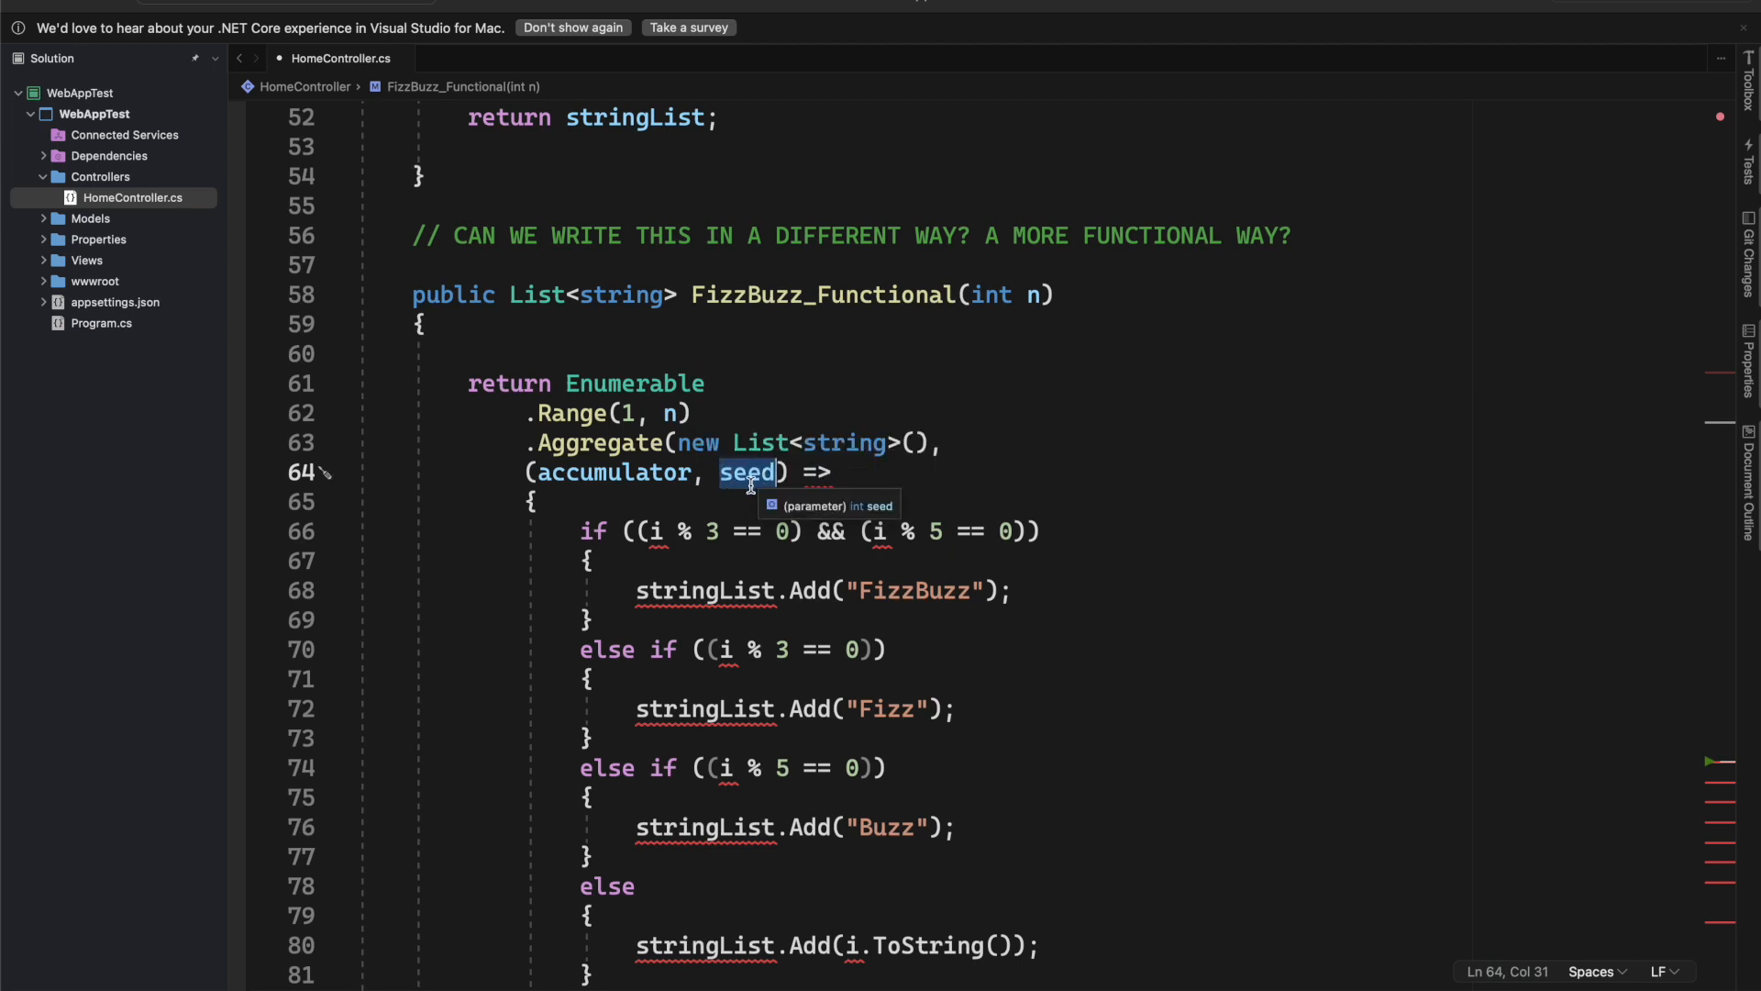
text(element)
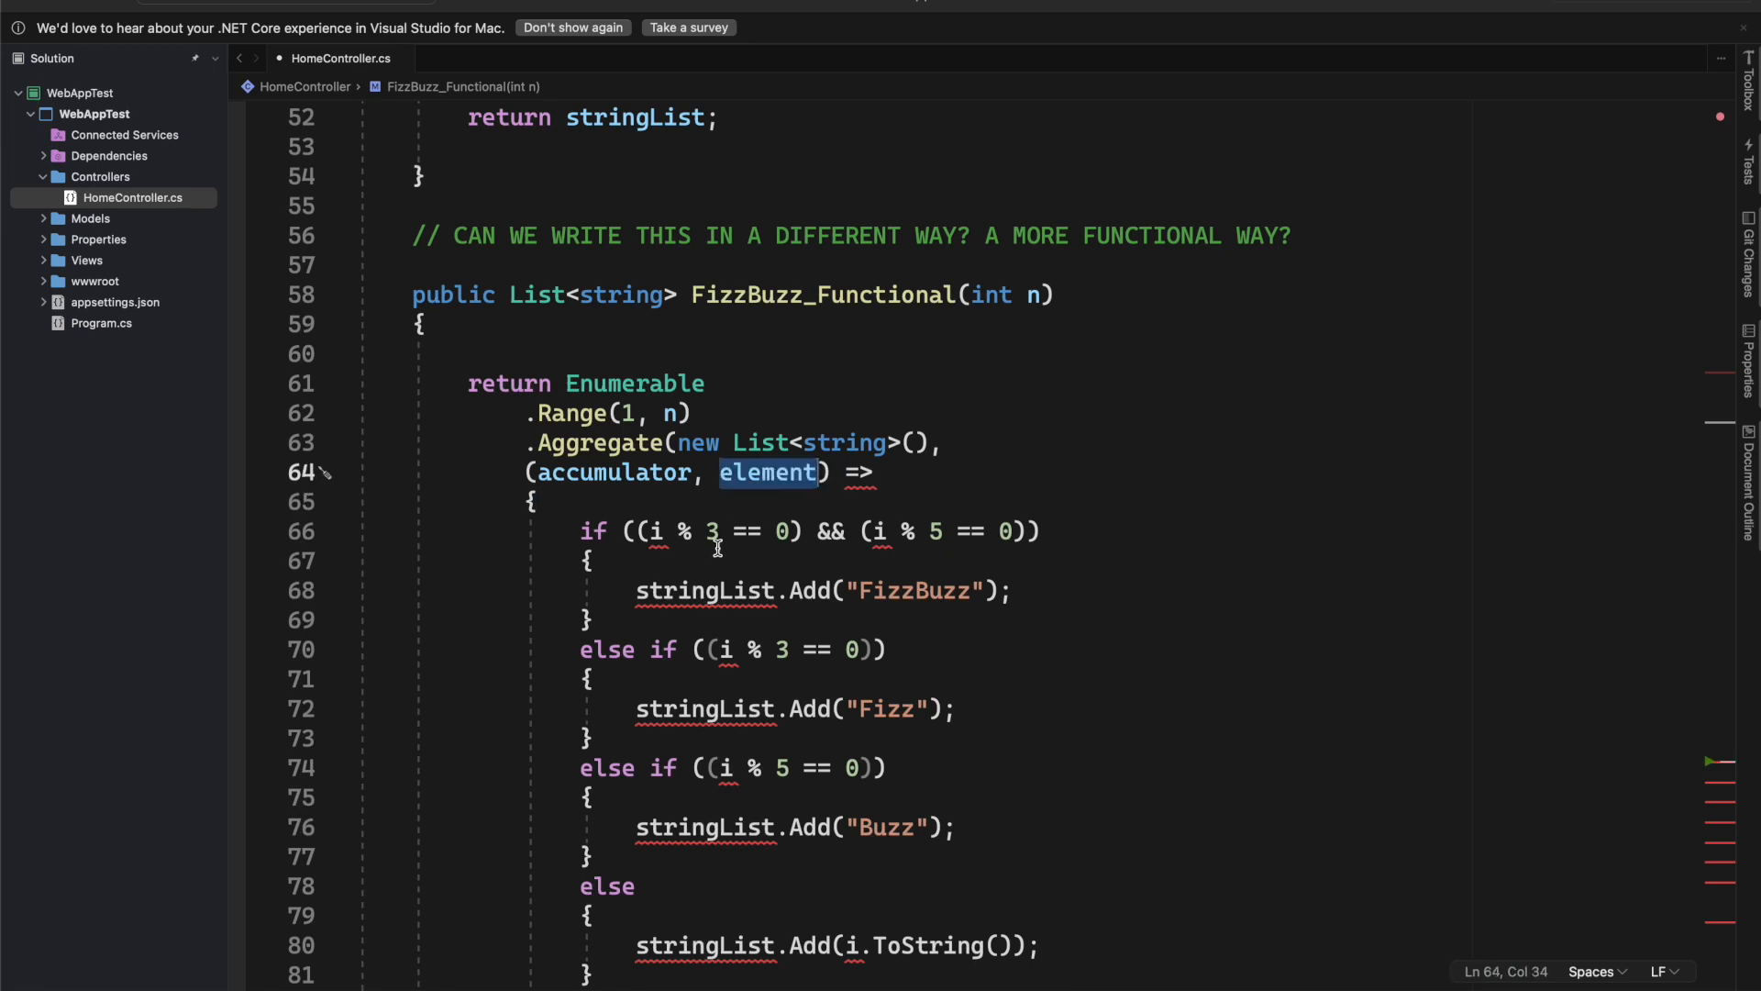
Step: Replace the i references in the pasted chain with element
click(659, 530)
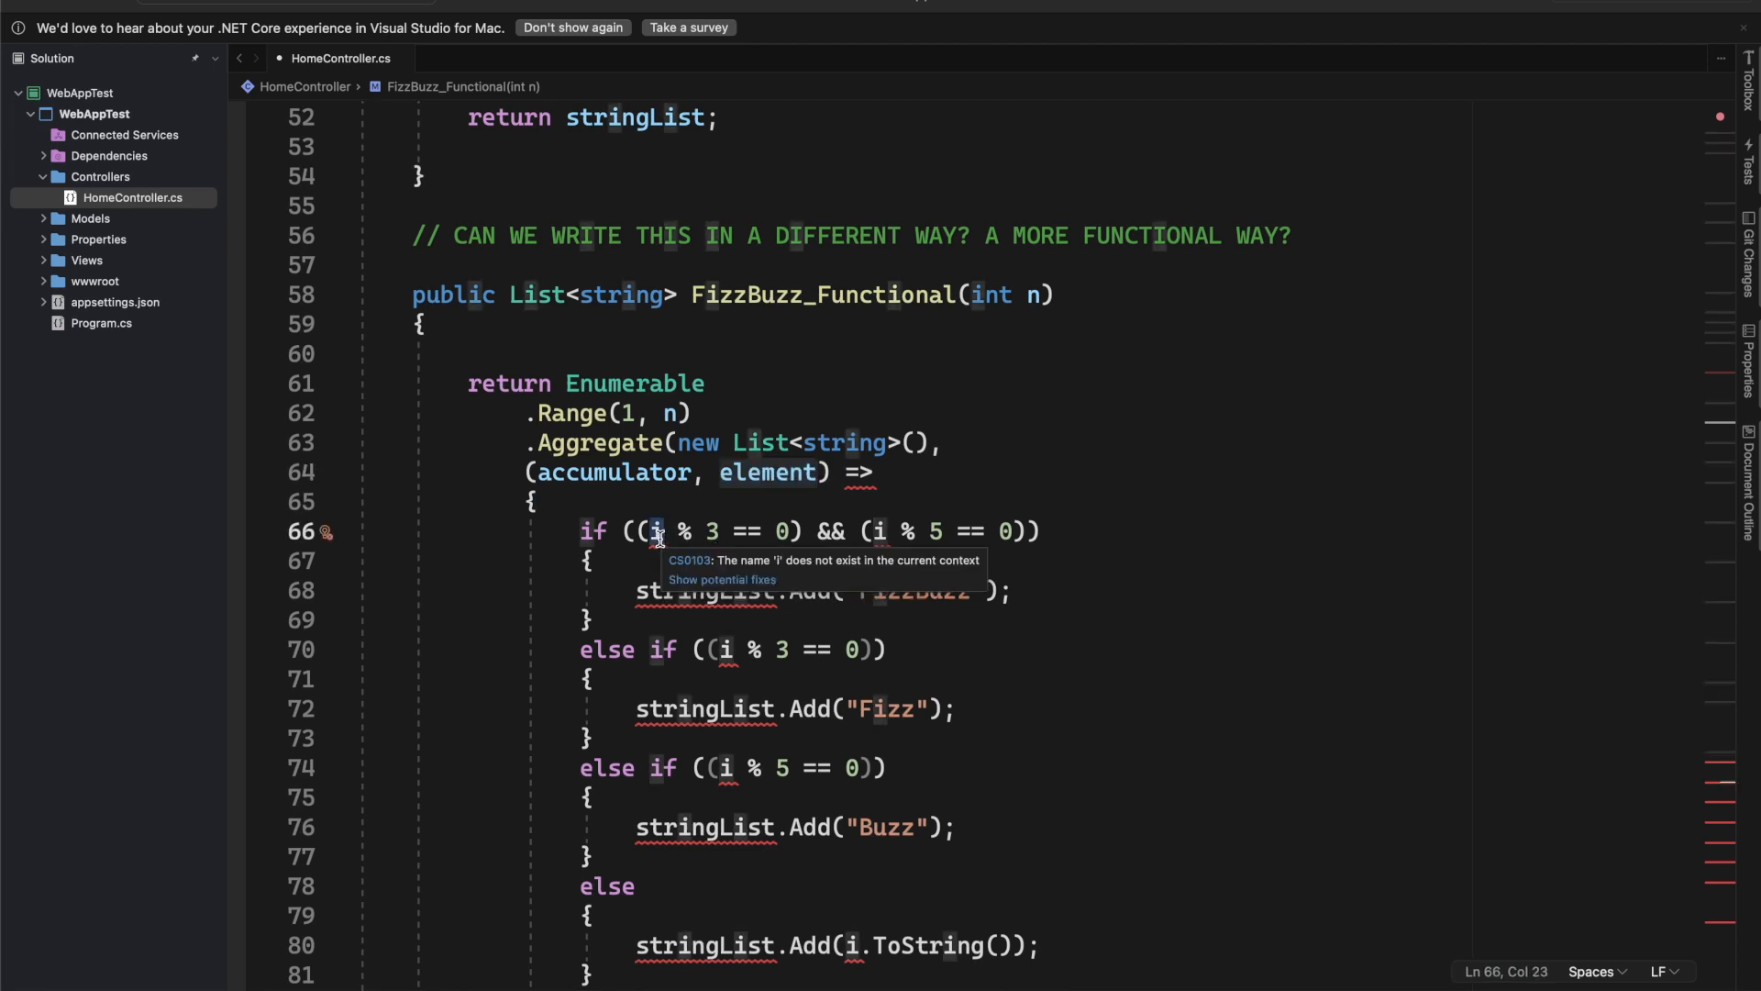
text(element)
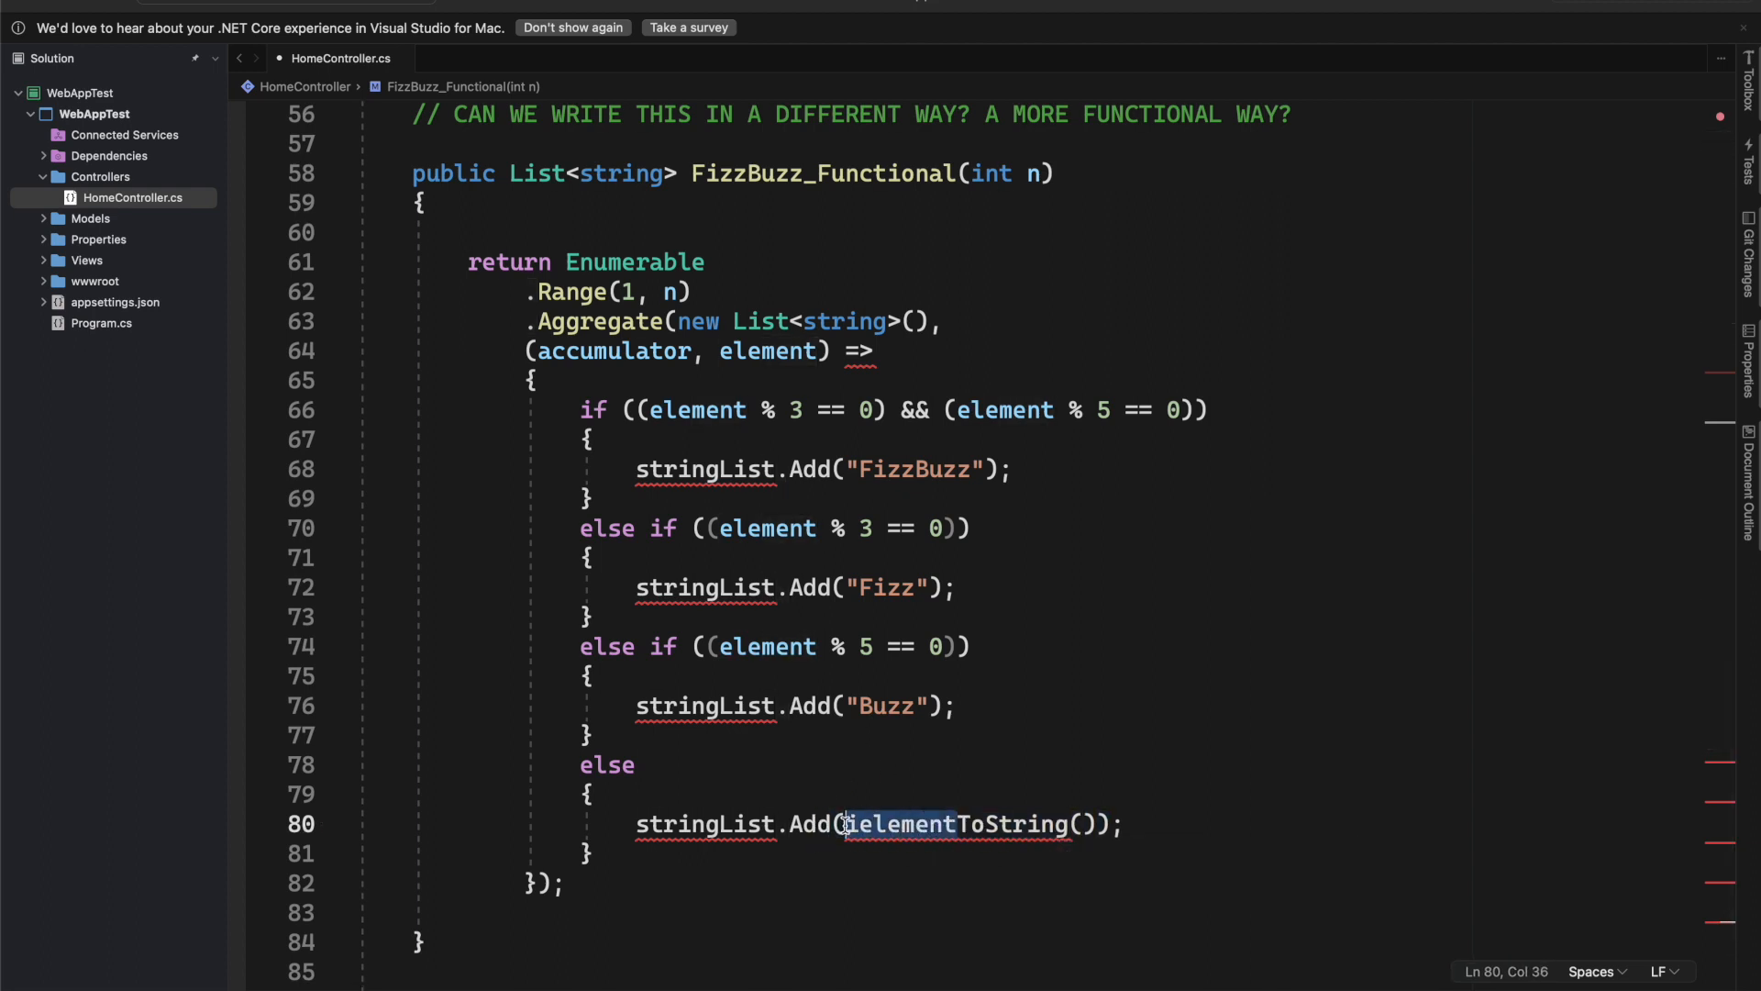
text(element.)
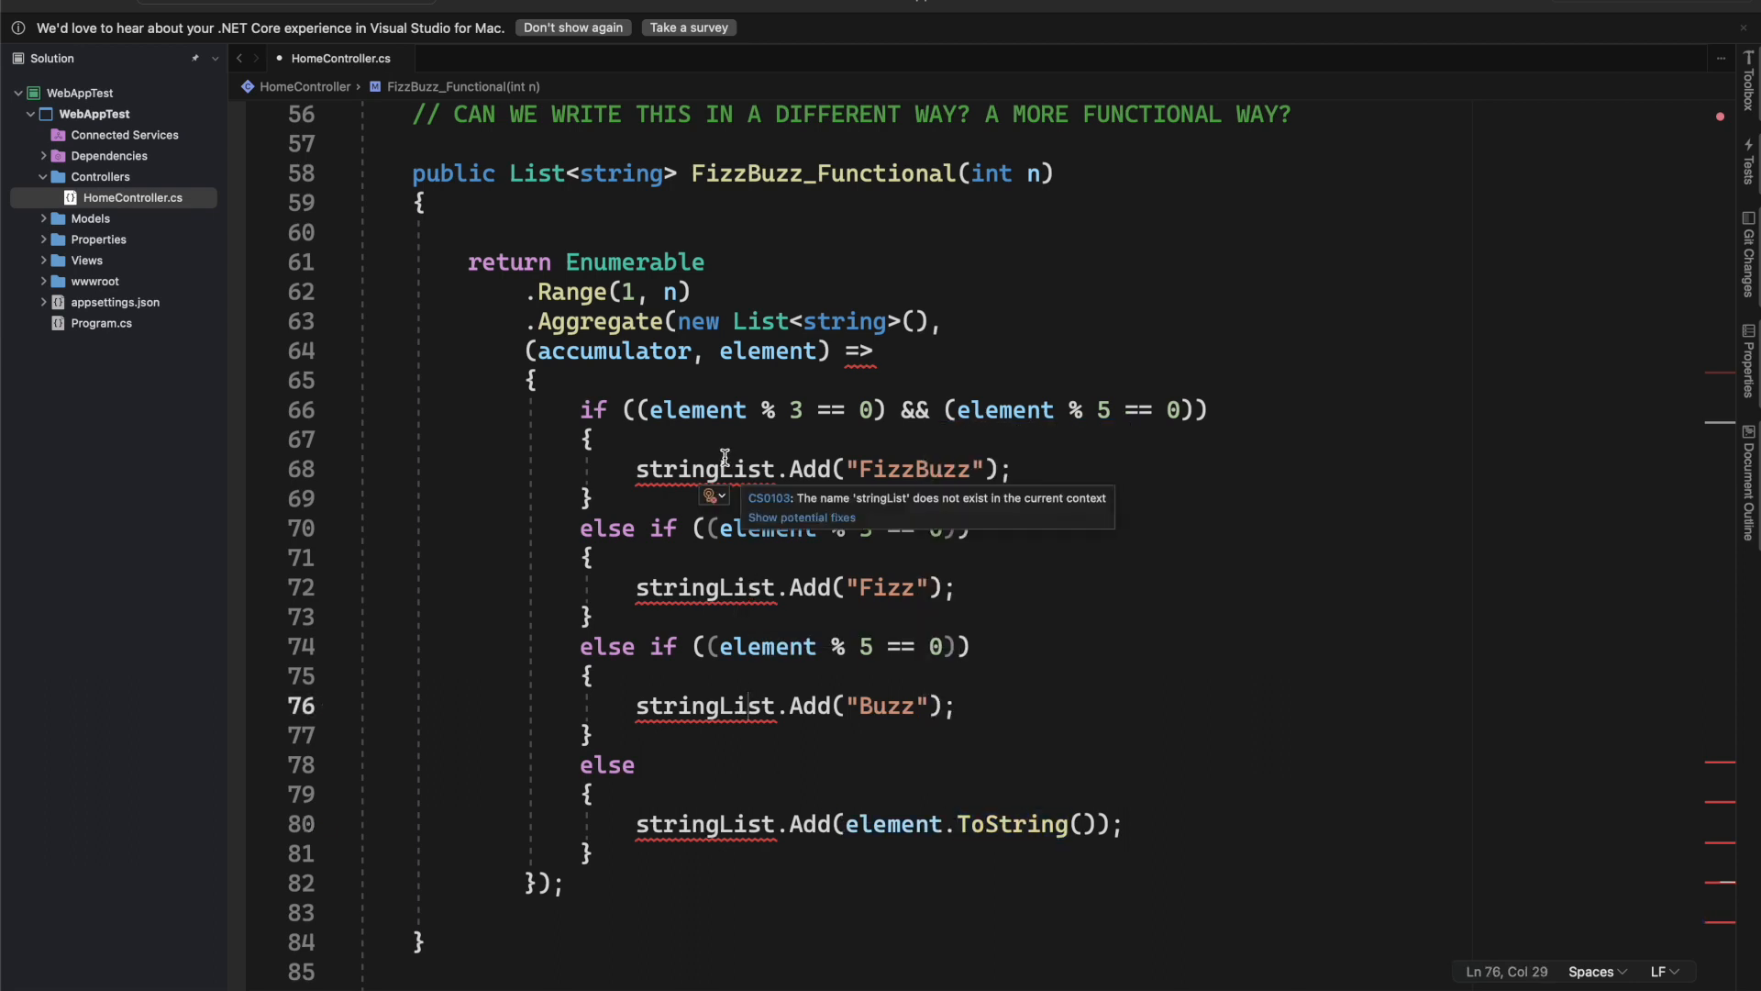
mouse_move(802, 437)
text(accumulato)
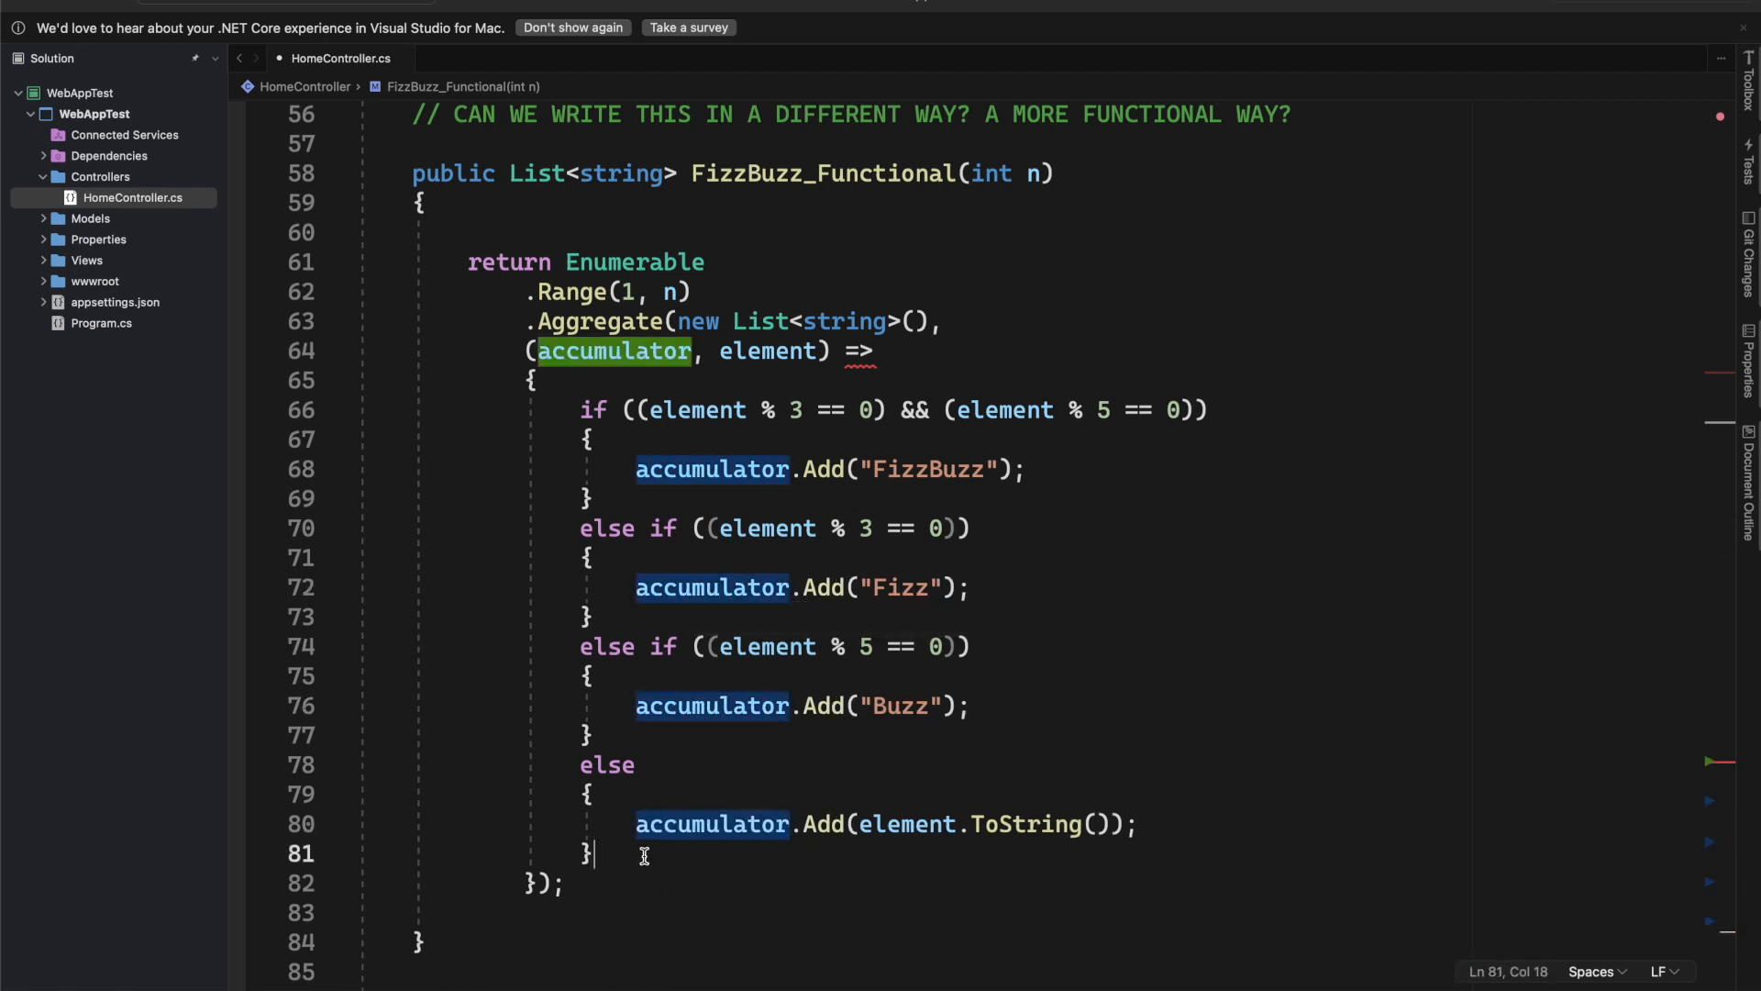
Step: End the Aggregate lambda with 'return accumulator;' after the else block
text(re)
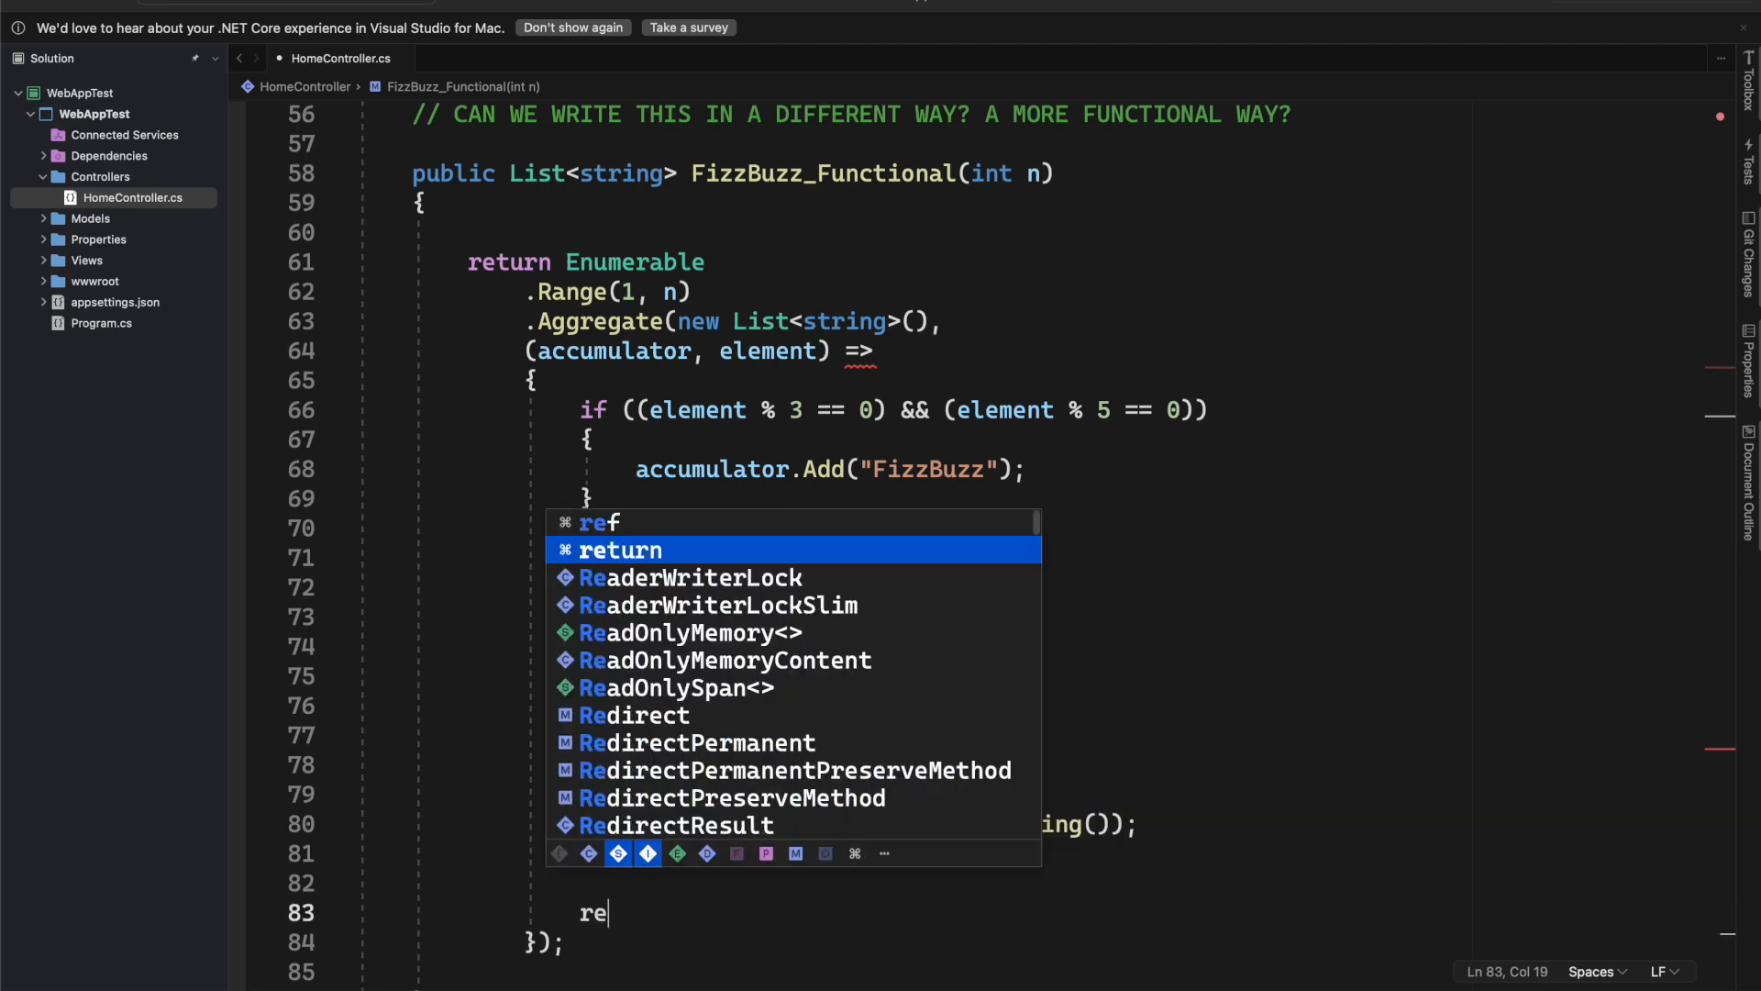
text(turn_accumulator;)
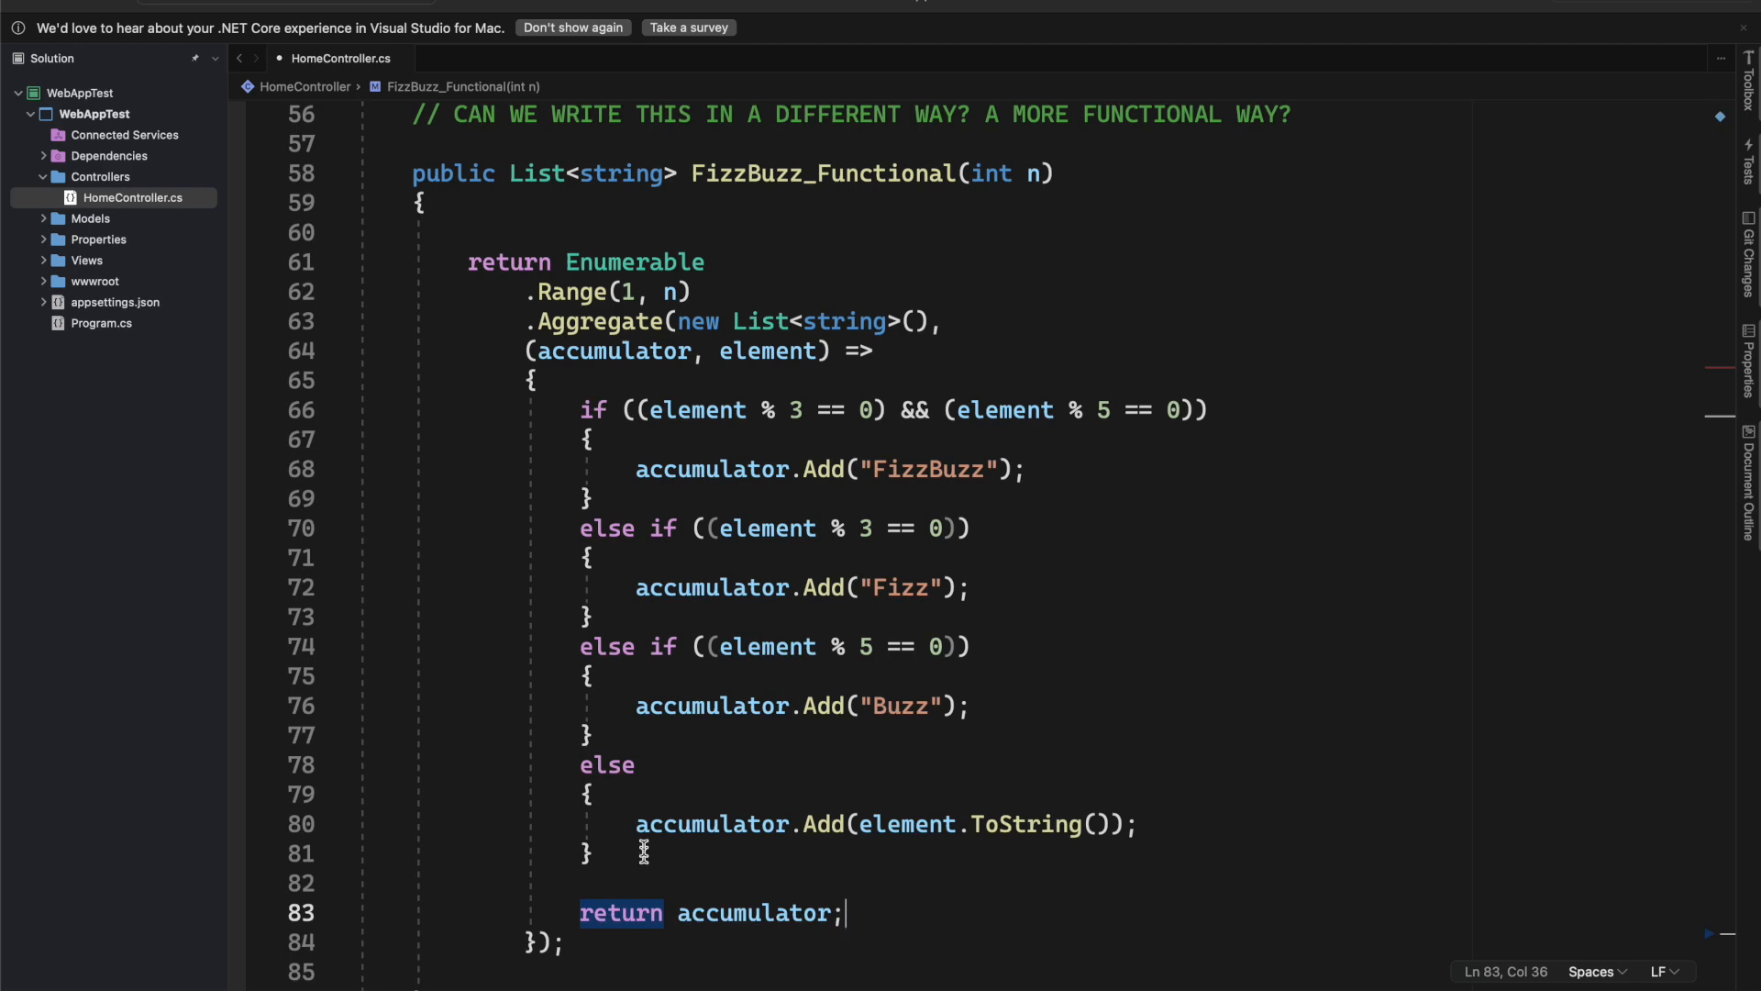
mouse_move(641, 657)
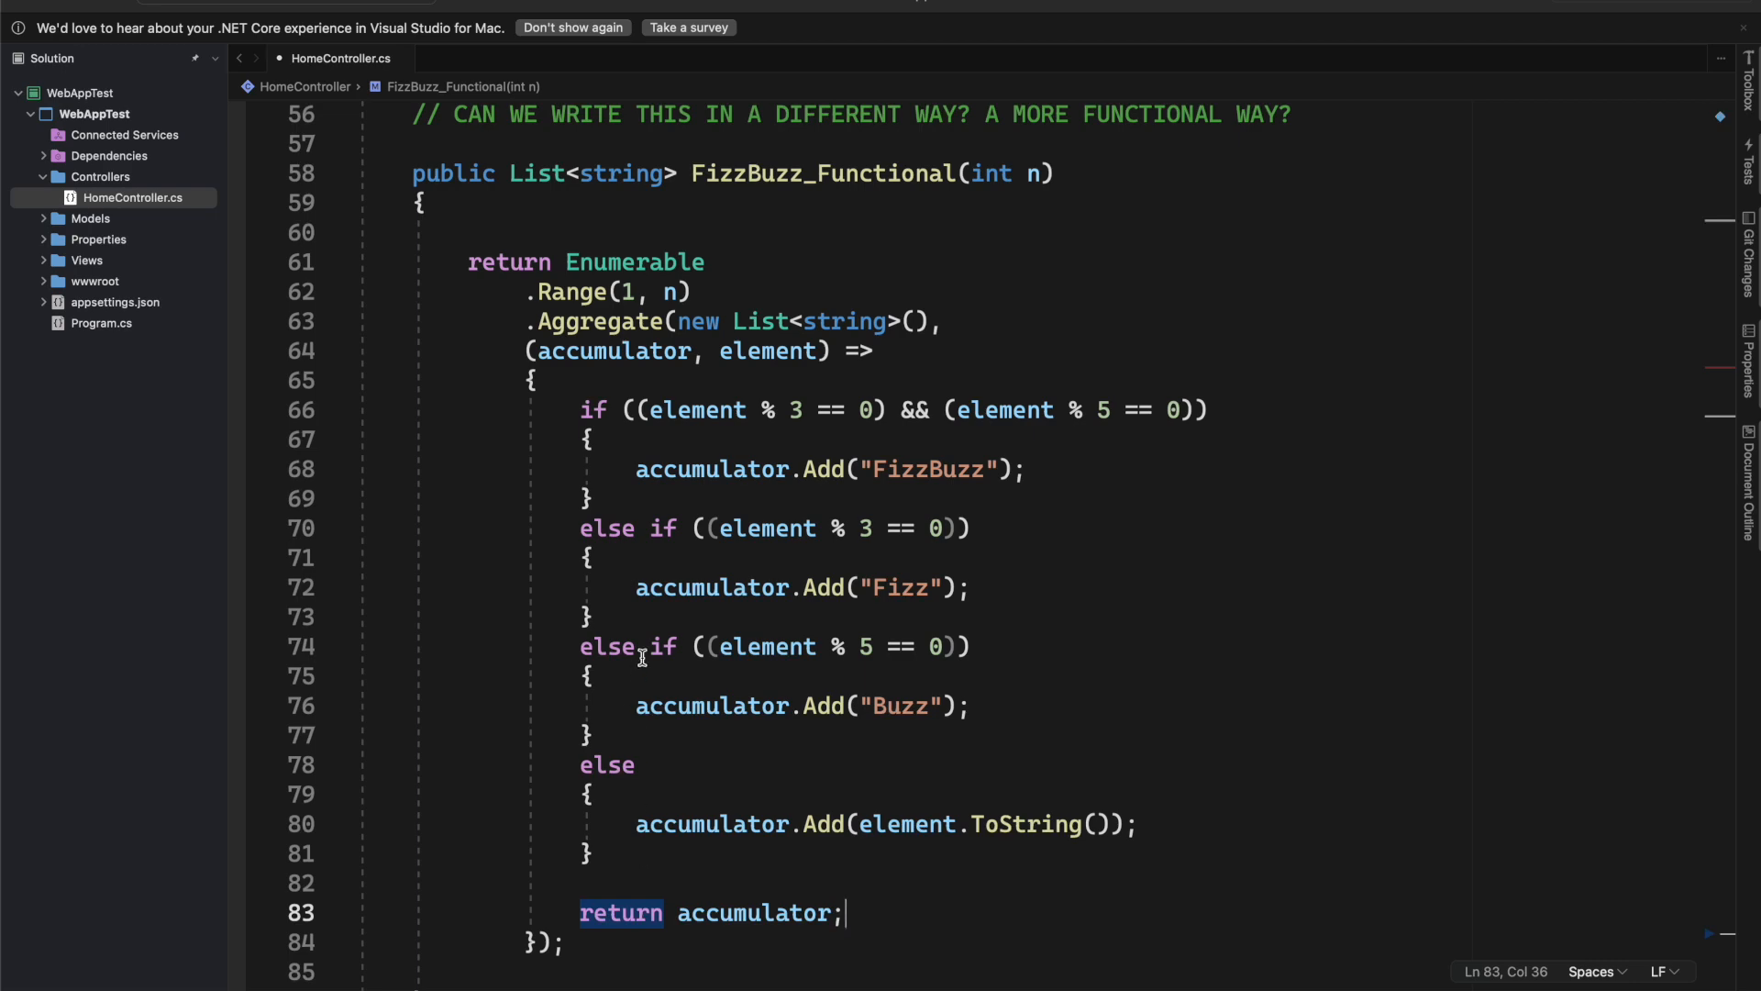